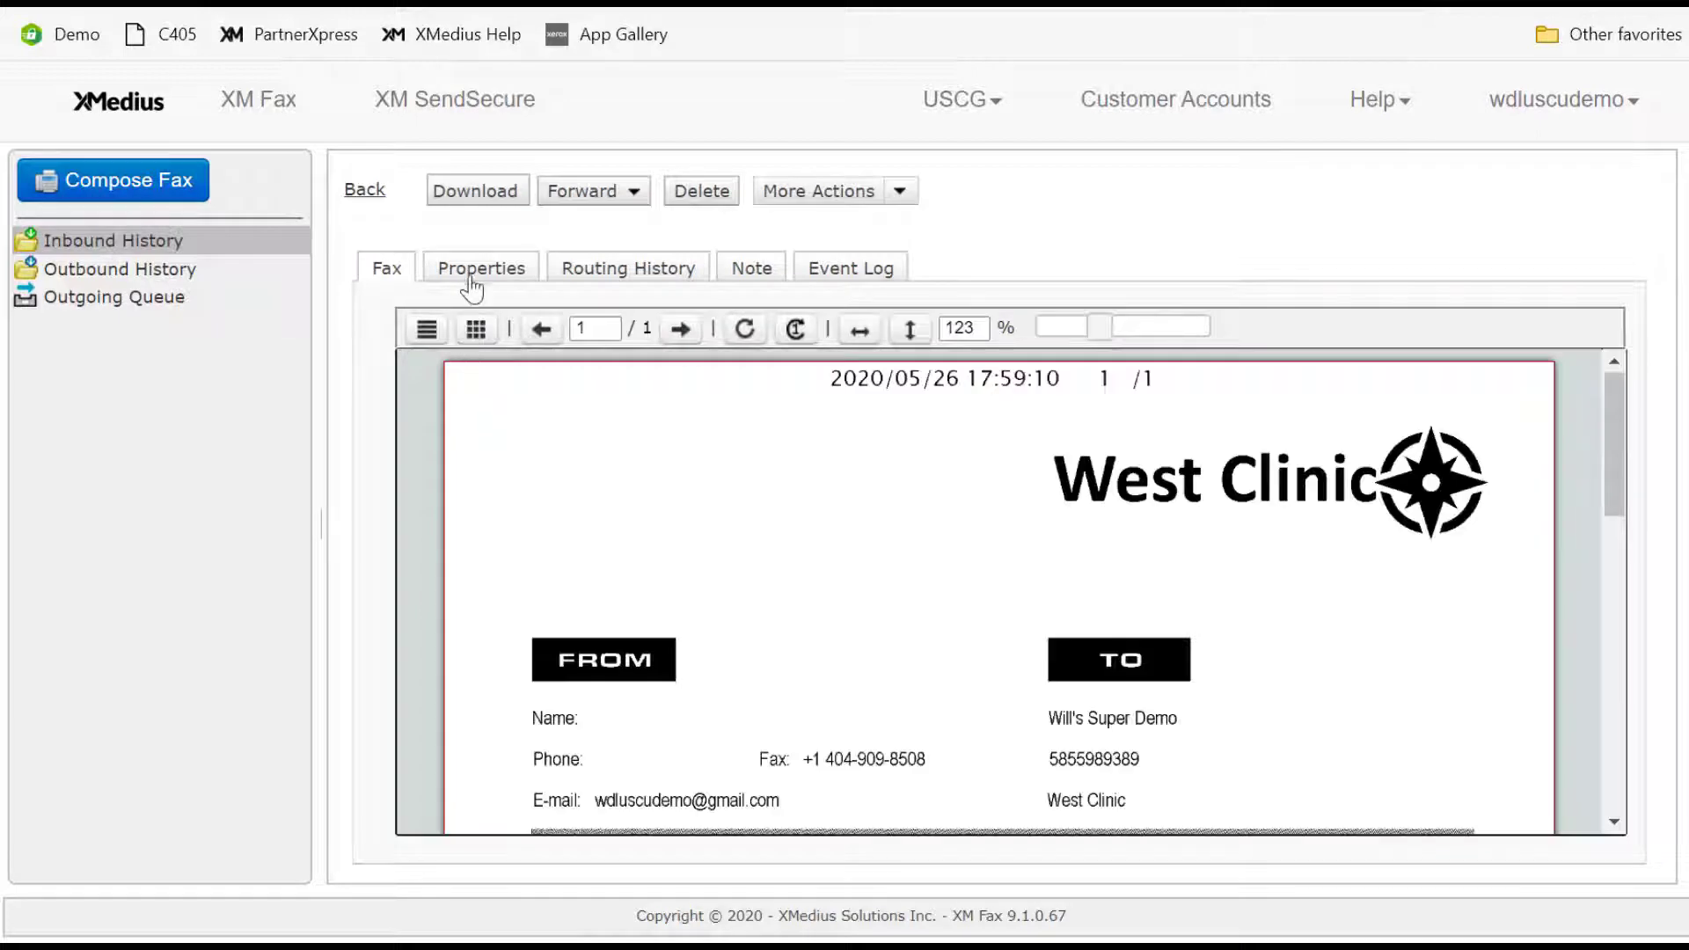
View the received West Clinic fax as a PDF and review its print options without printing.
click(475, 190)
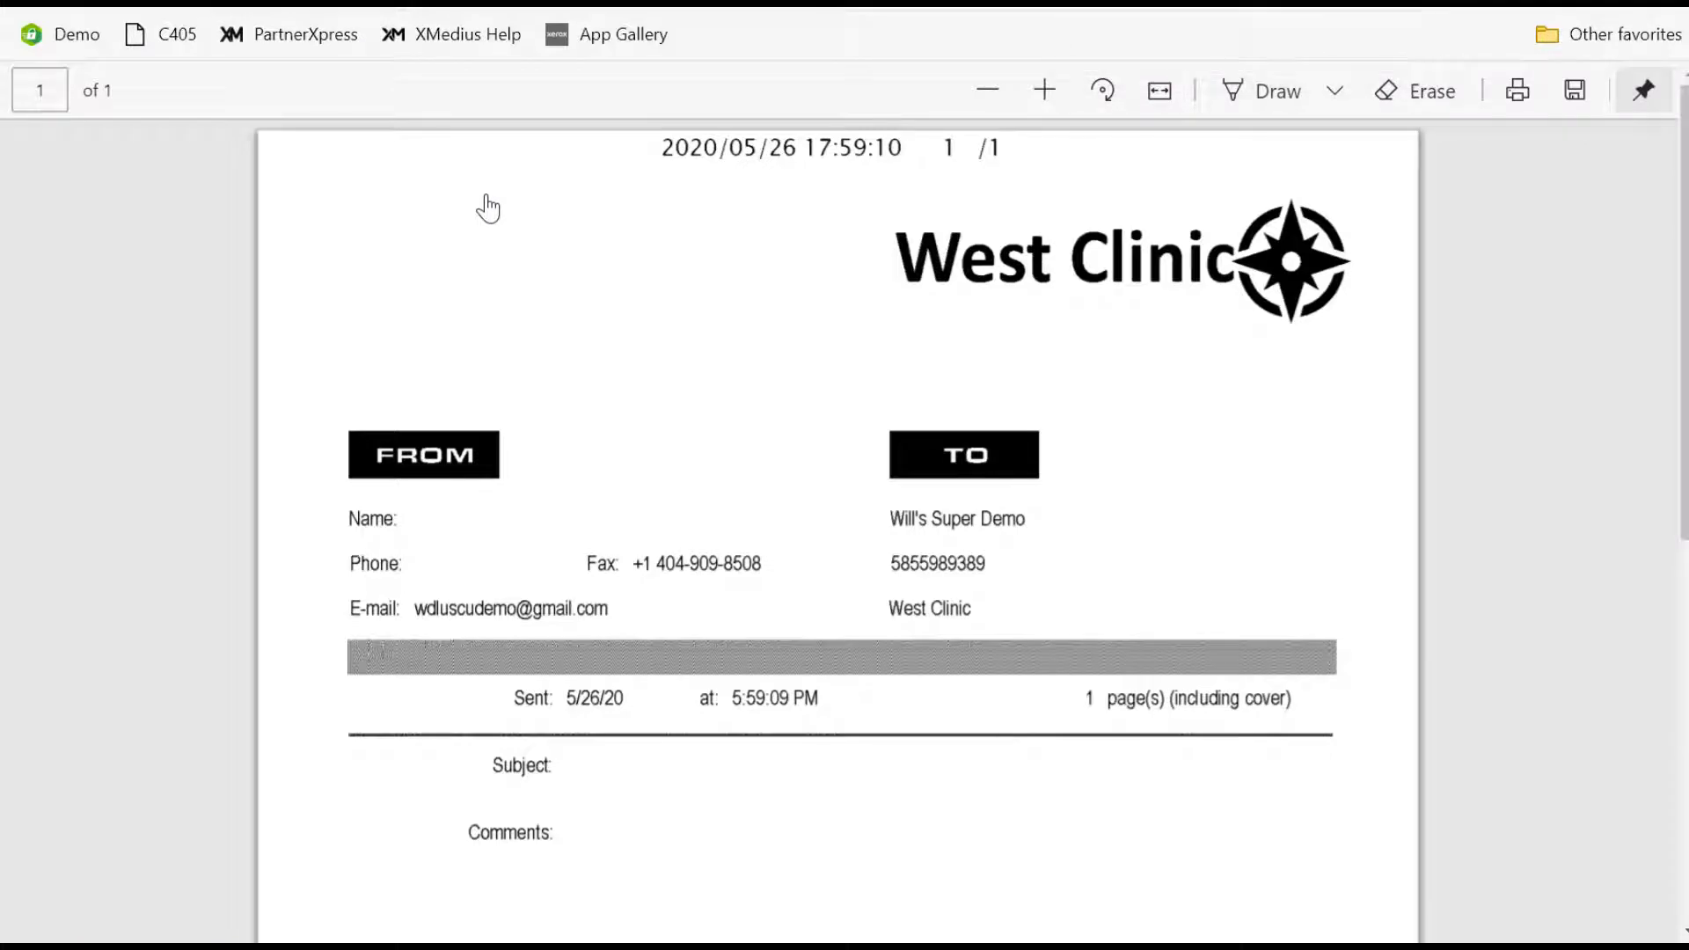
click(1516, 90)
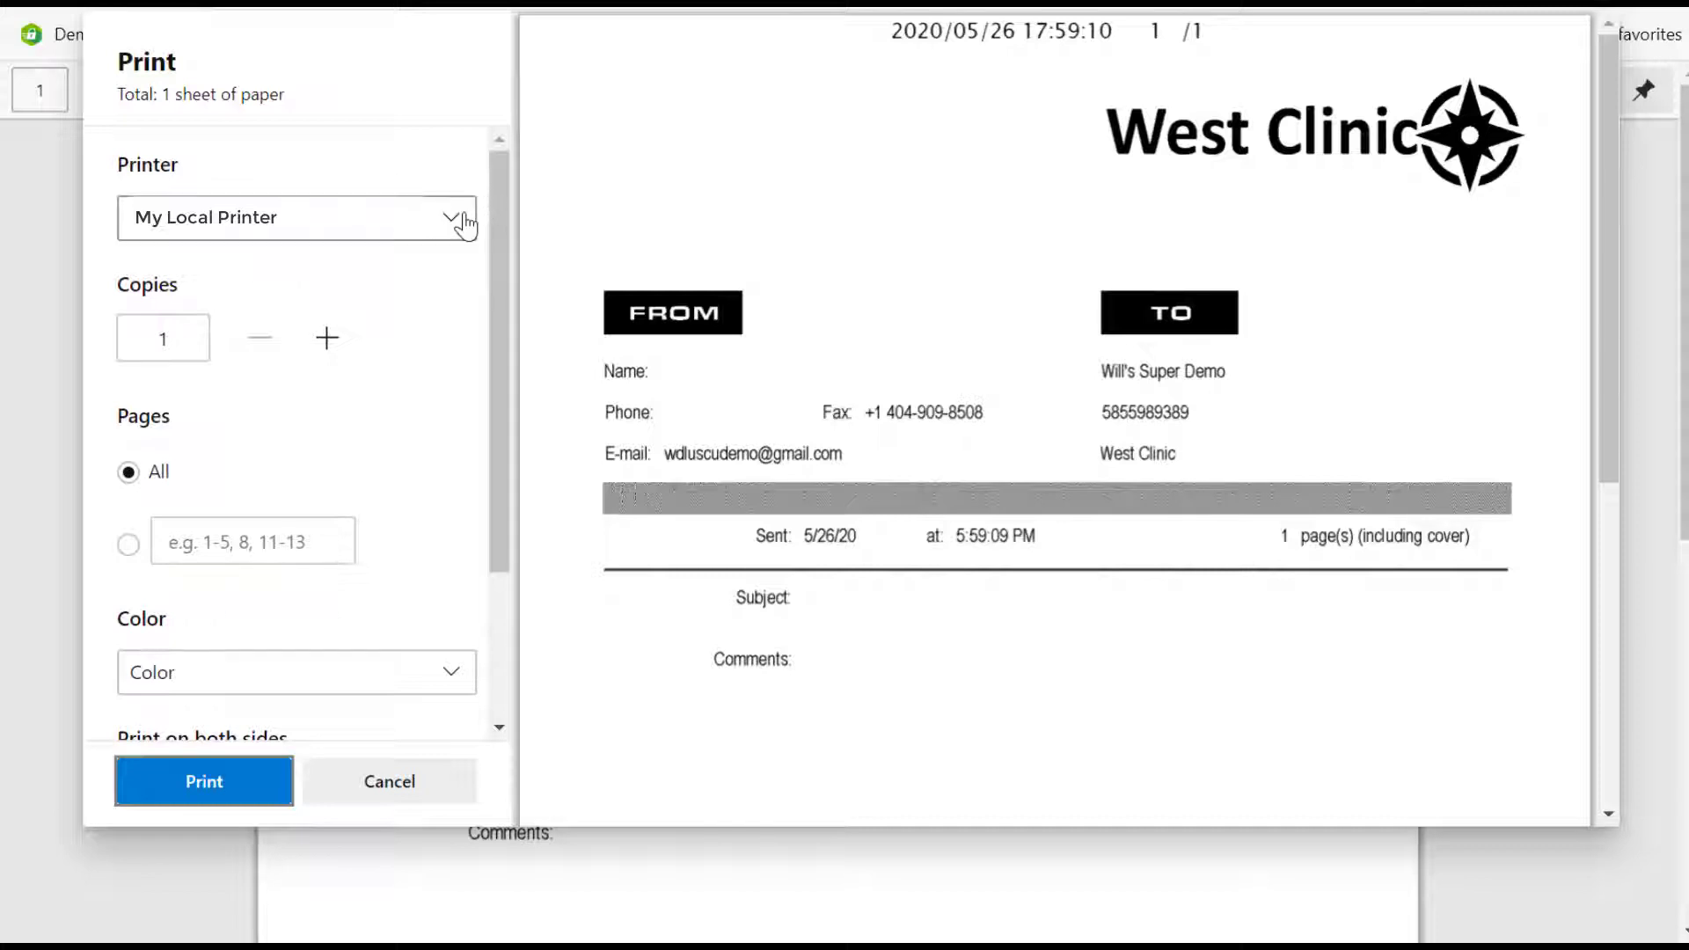
mouse_move(437, 222)
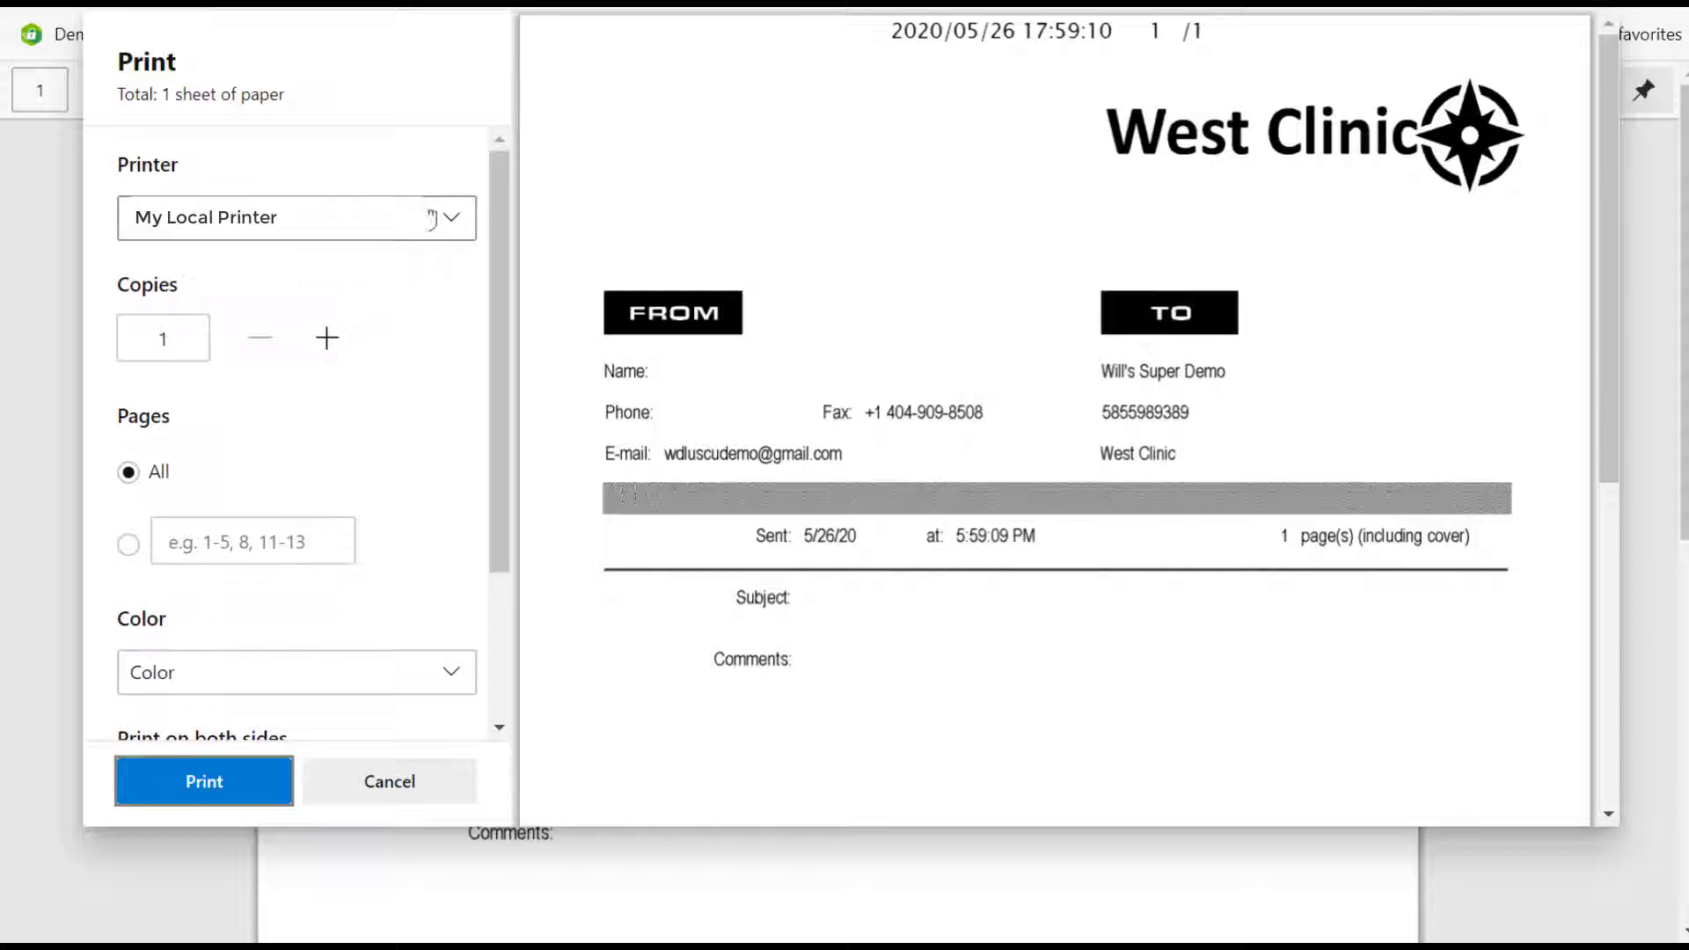
click(388, 781)
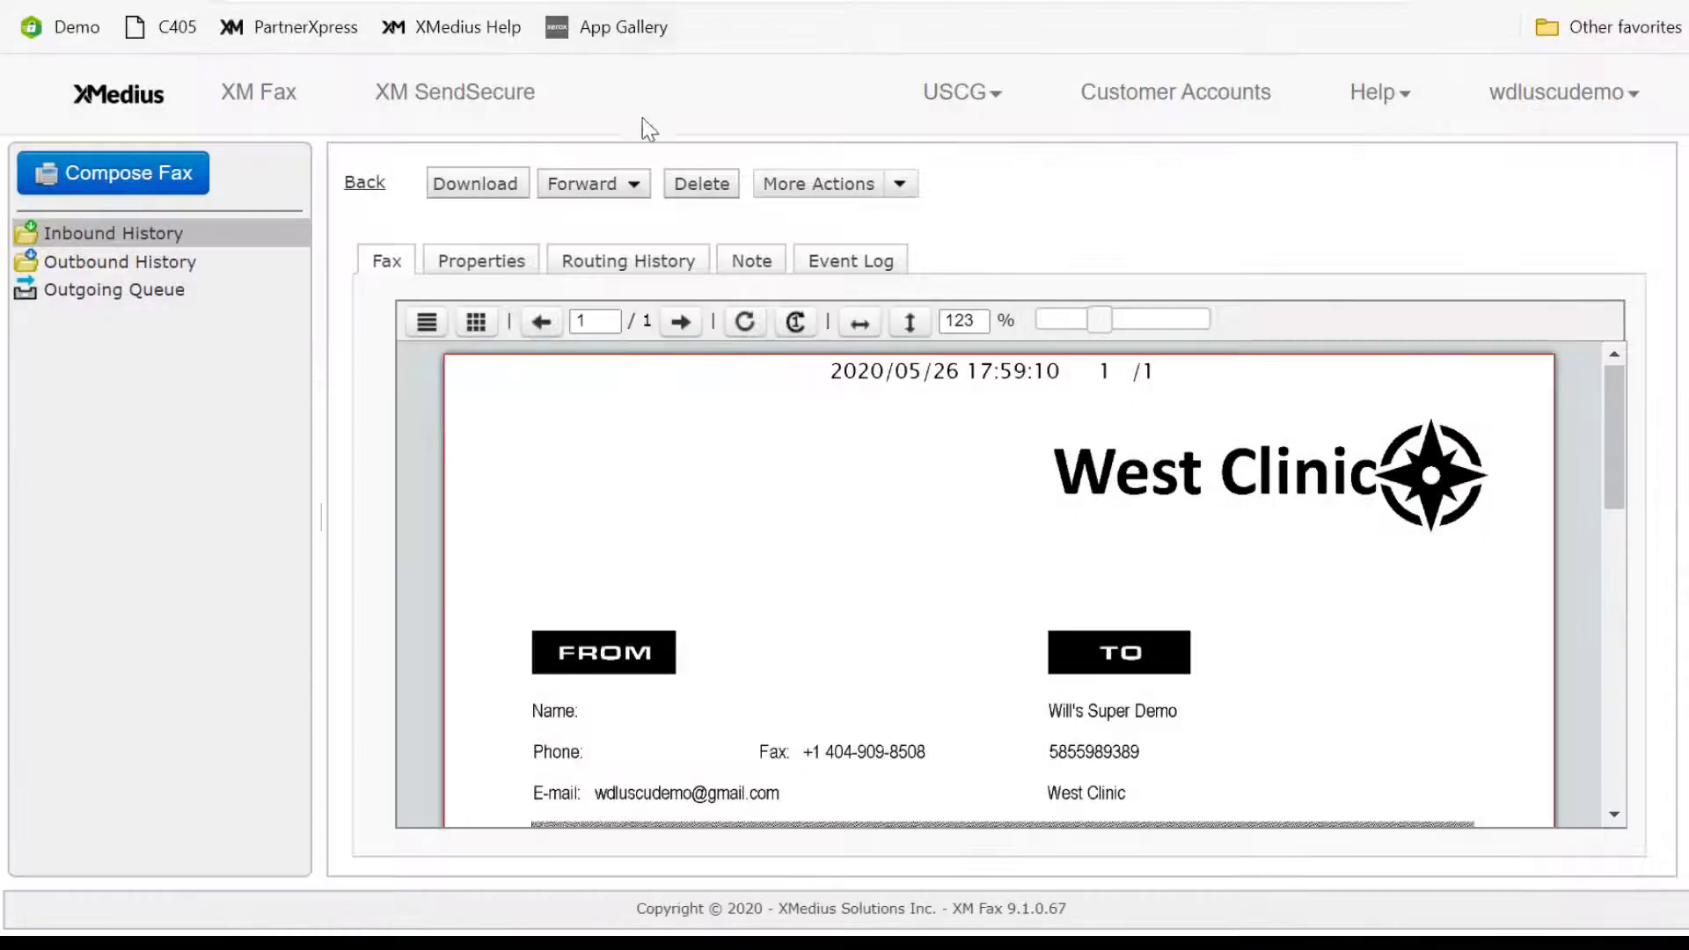
Forward the fax to the Google Cloud Print destination and return to Inbound History.
click(631, 183)
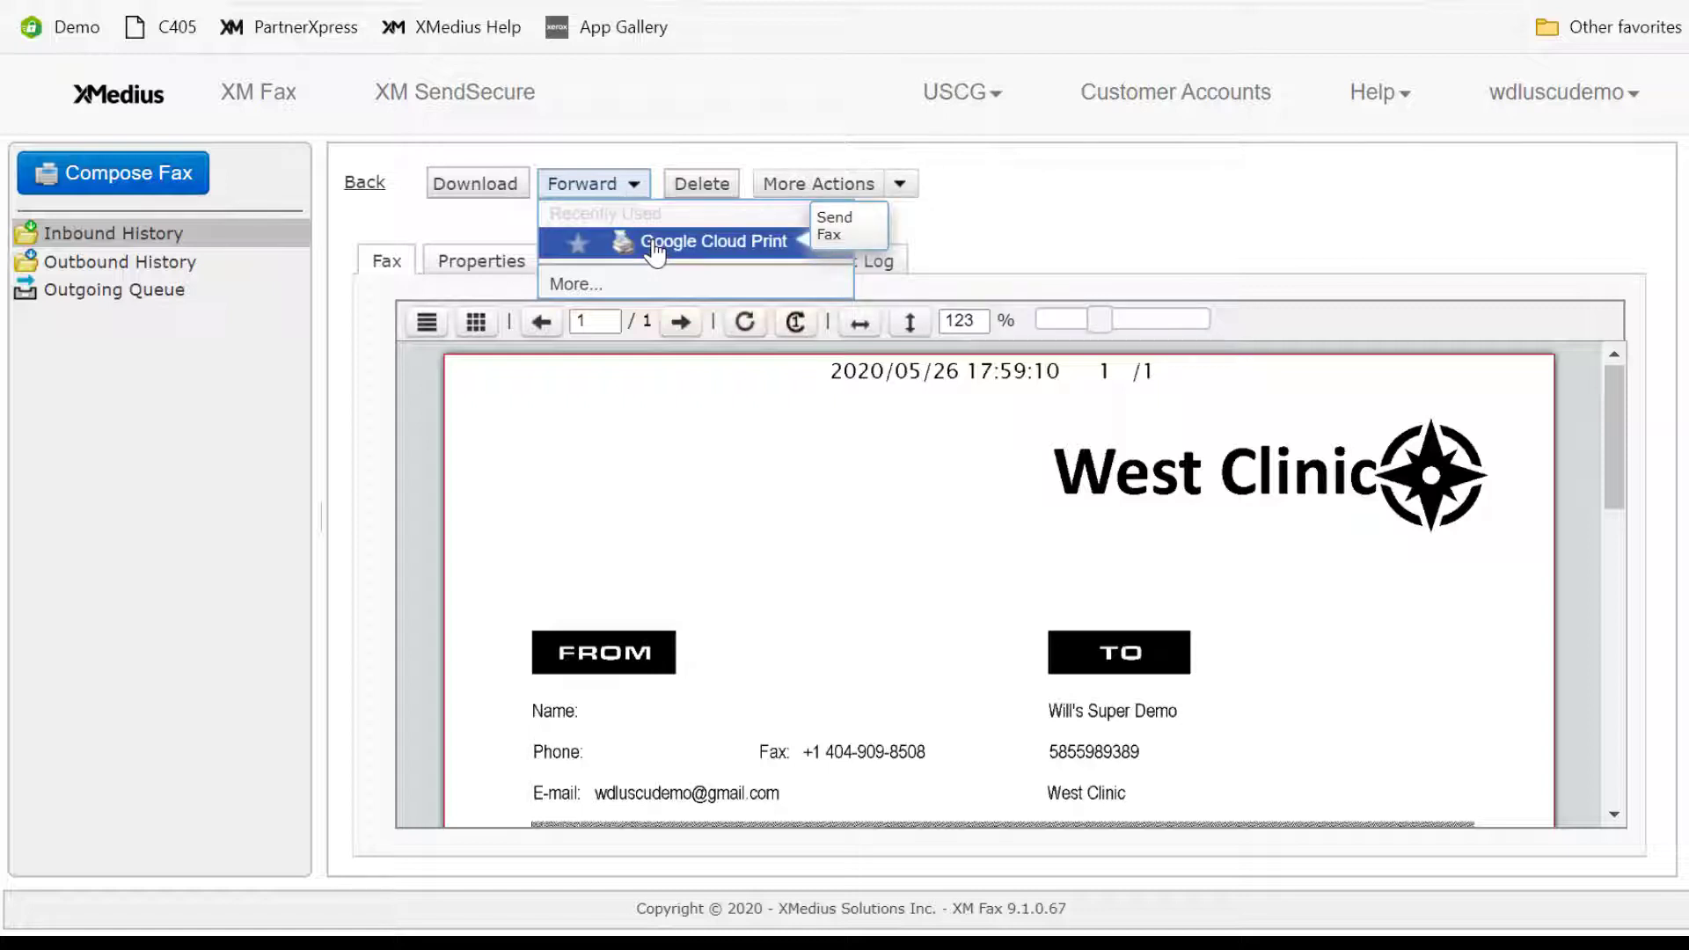
click(832, 226)
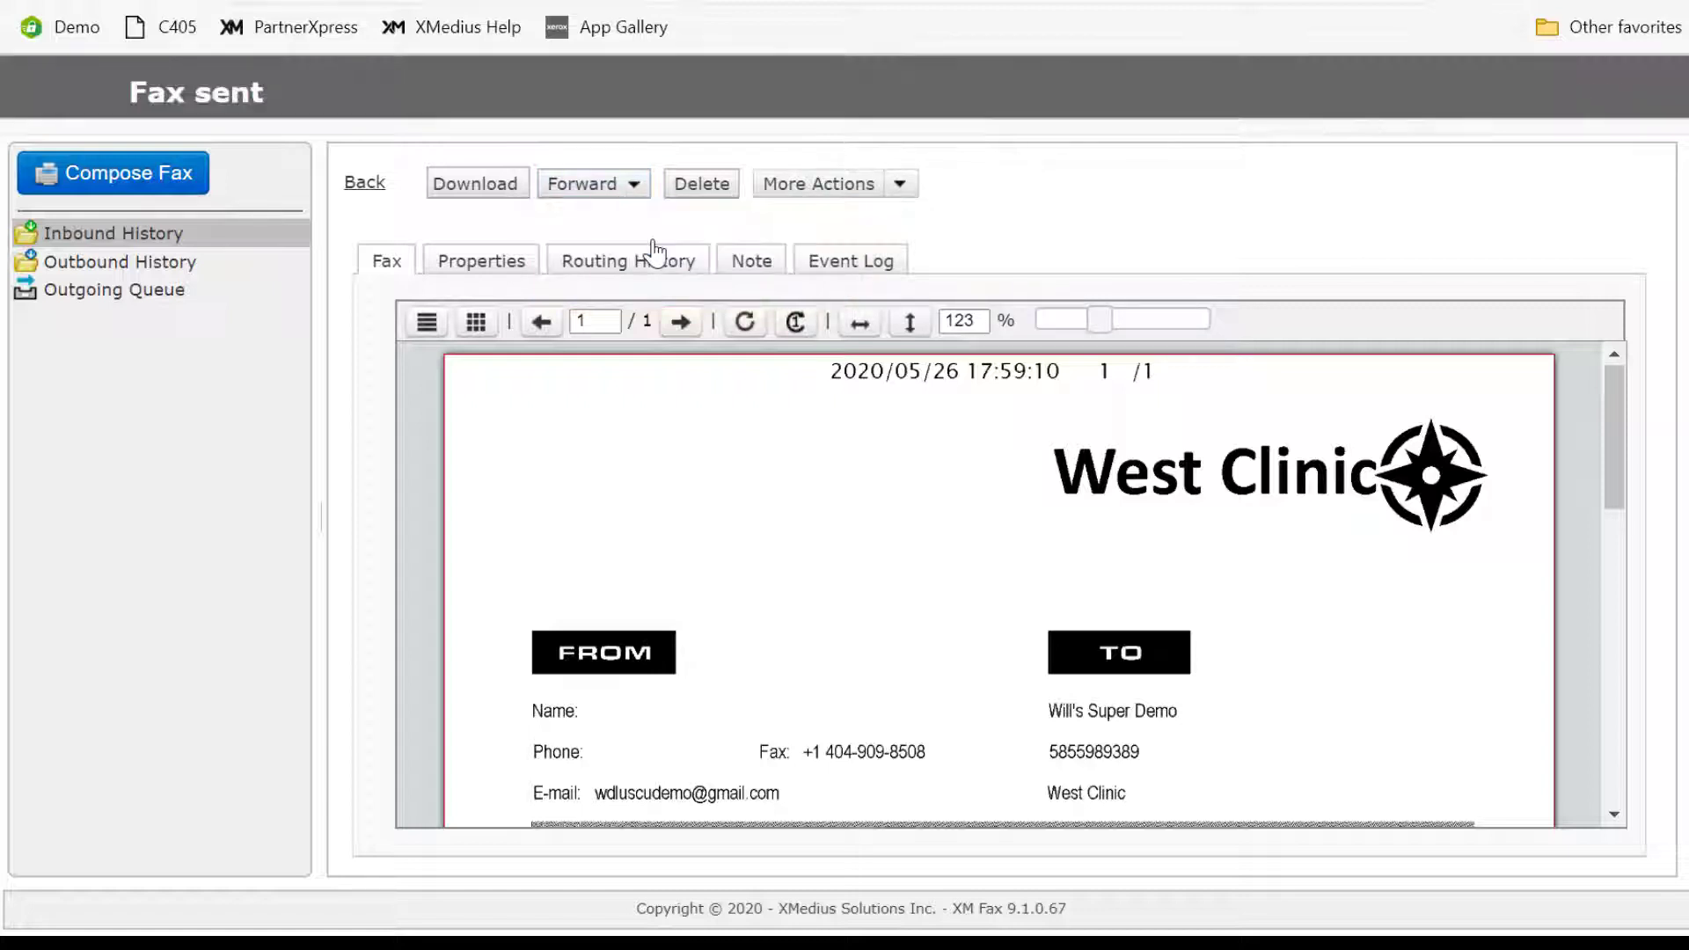
click(952, 76)
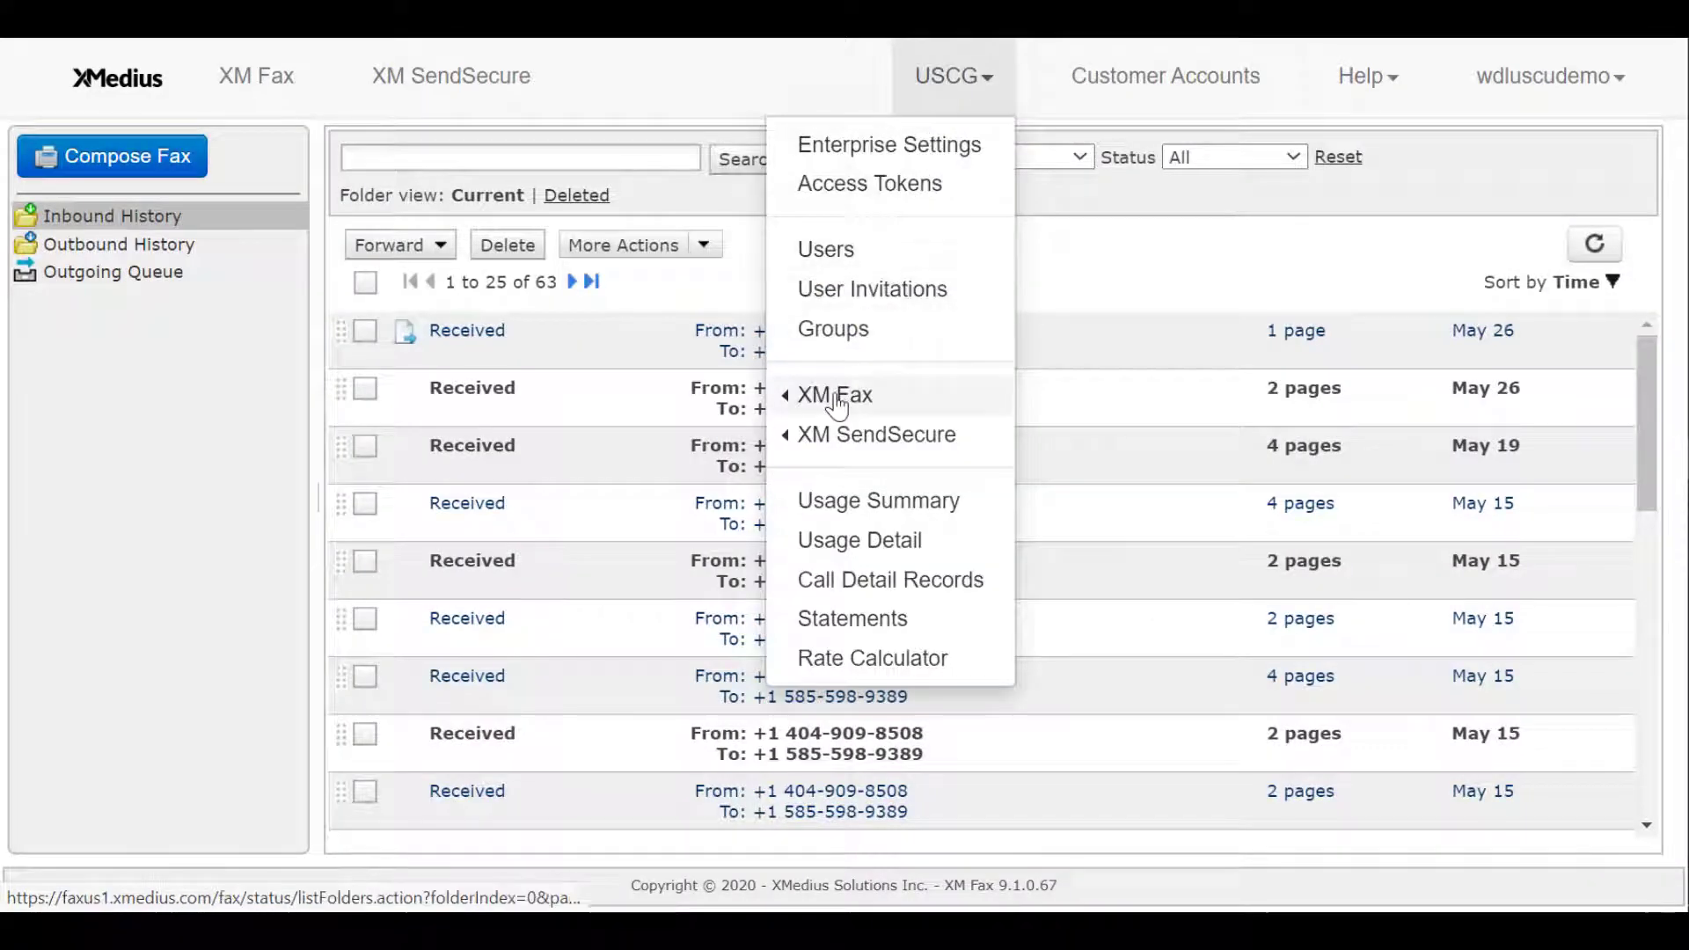
Start a new direct rule in the Incoming Routing Table and begin adding a destination by type.
click(886, 144)
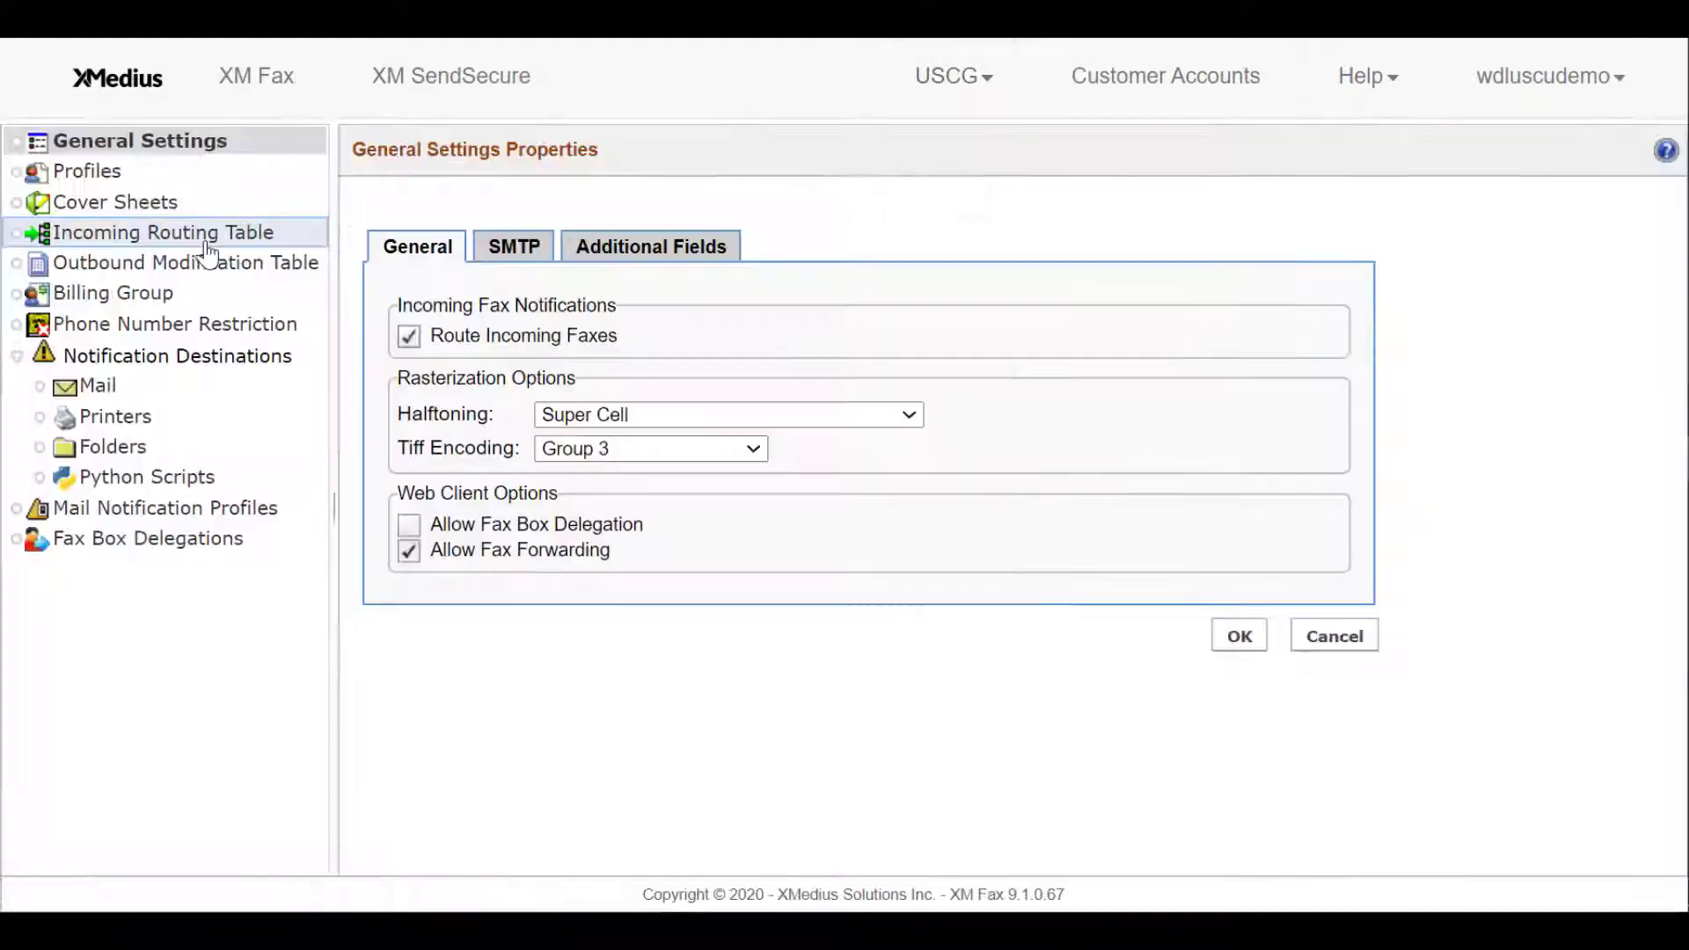
click(162, 232)
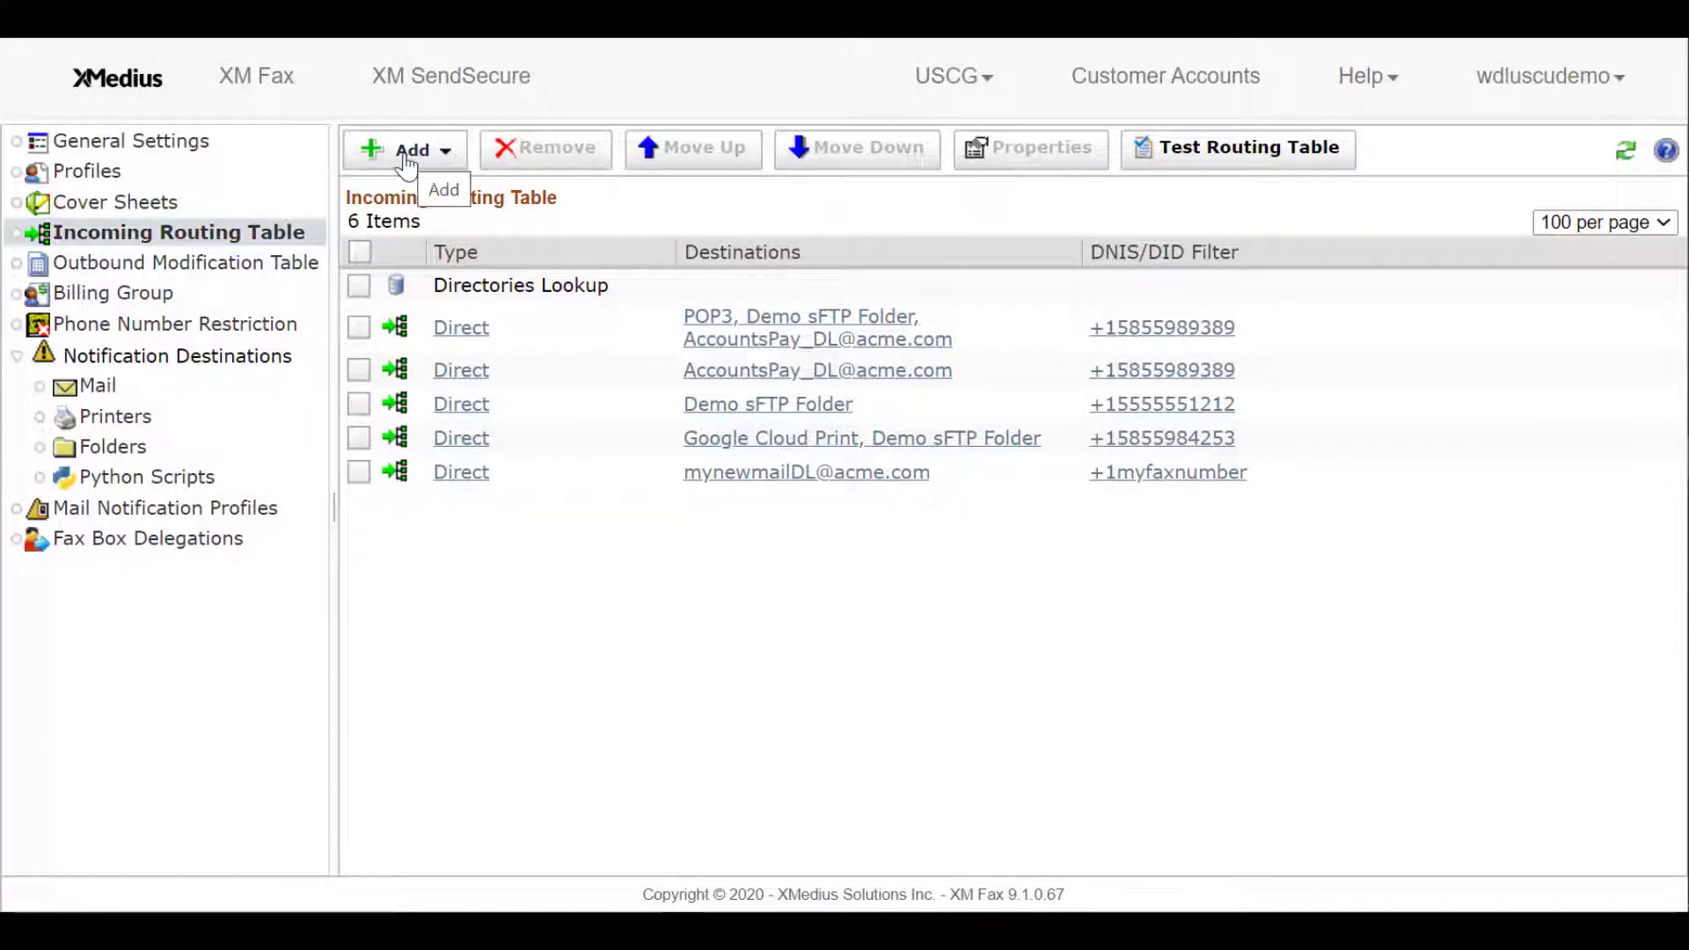
click(411, 147)
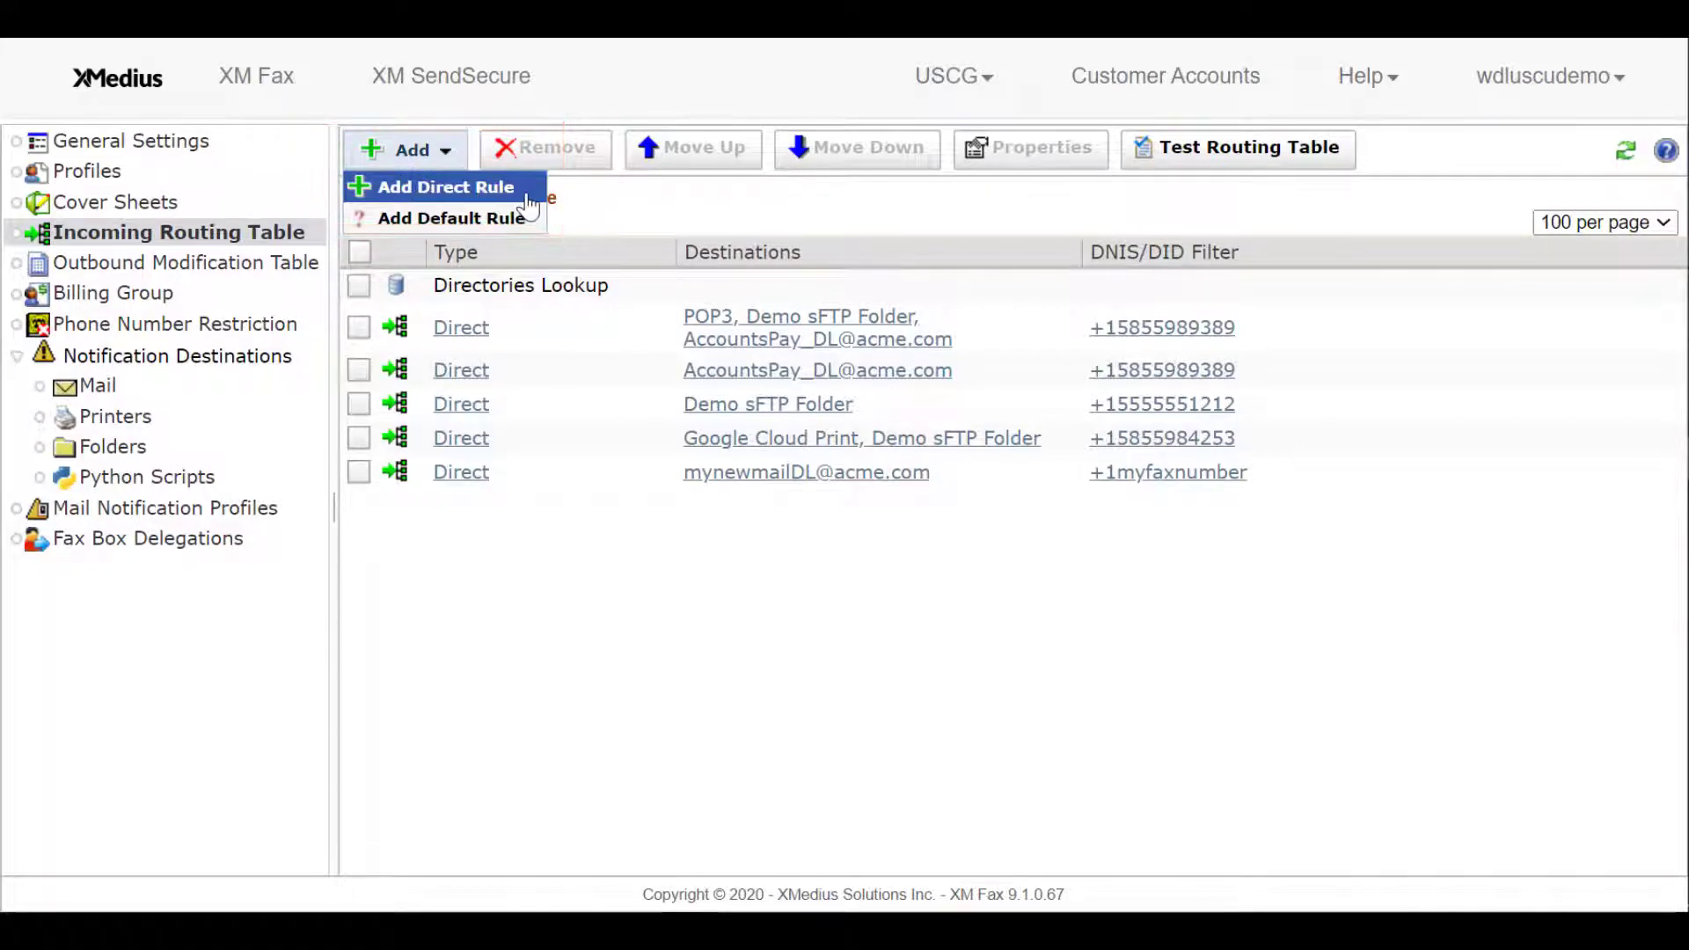
click(445, 186)
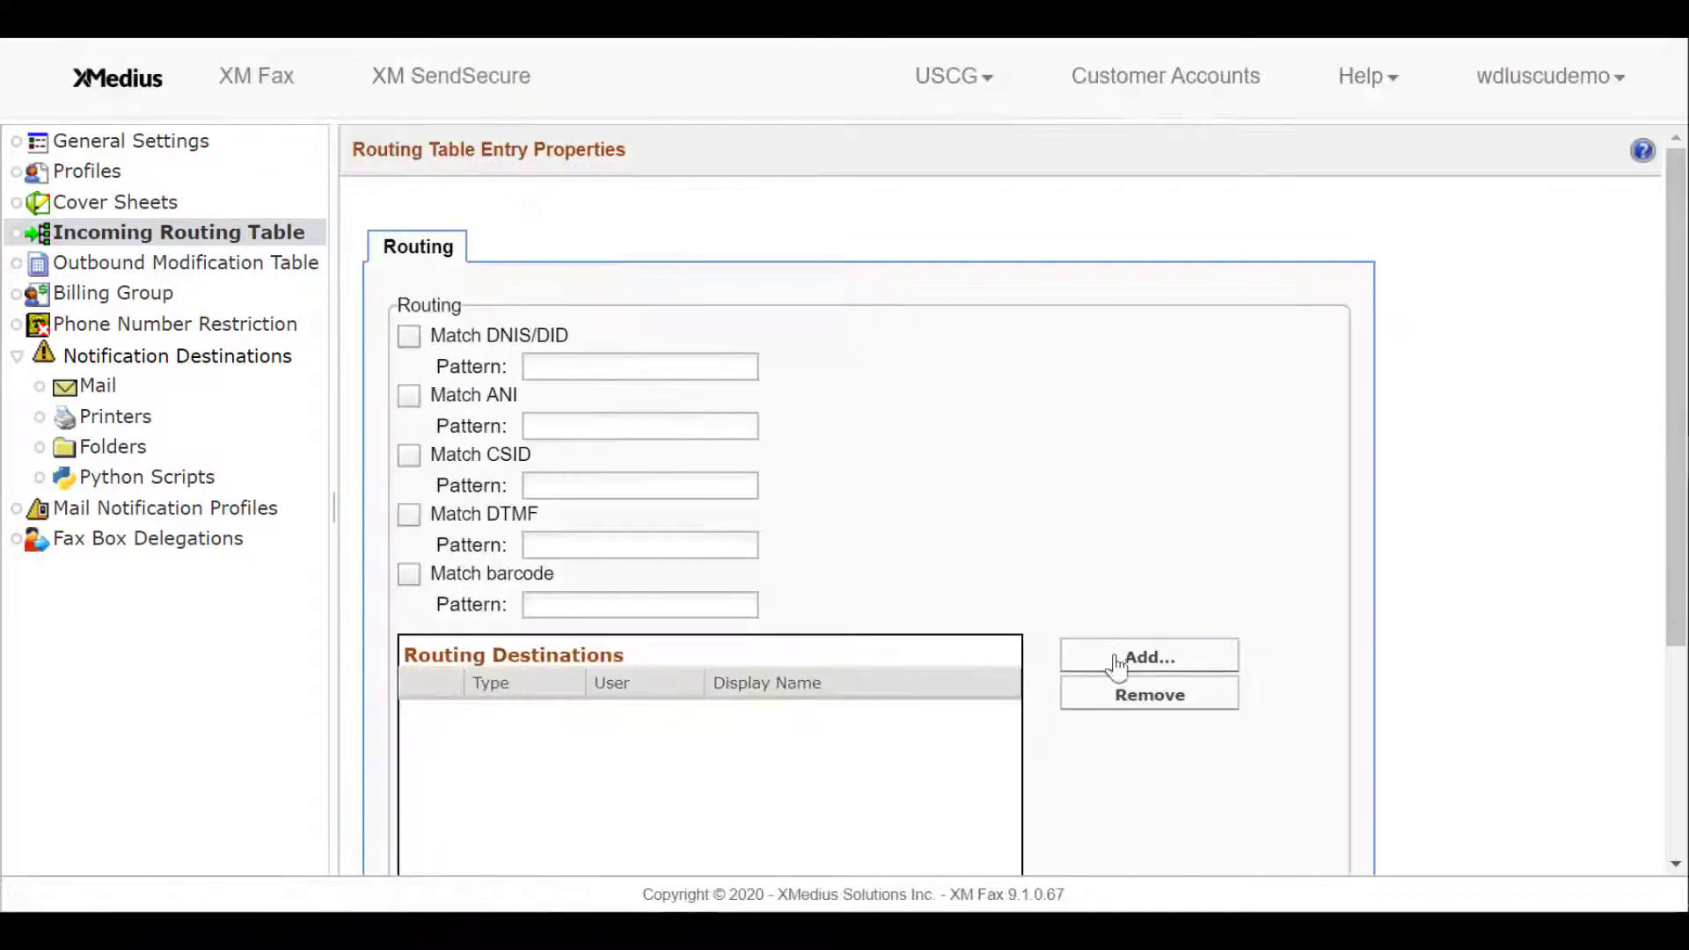
click(1149, 656)
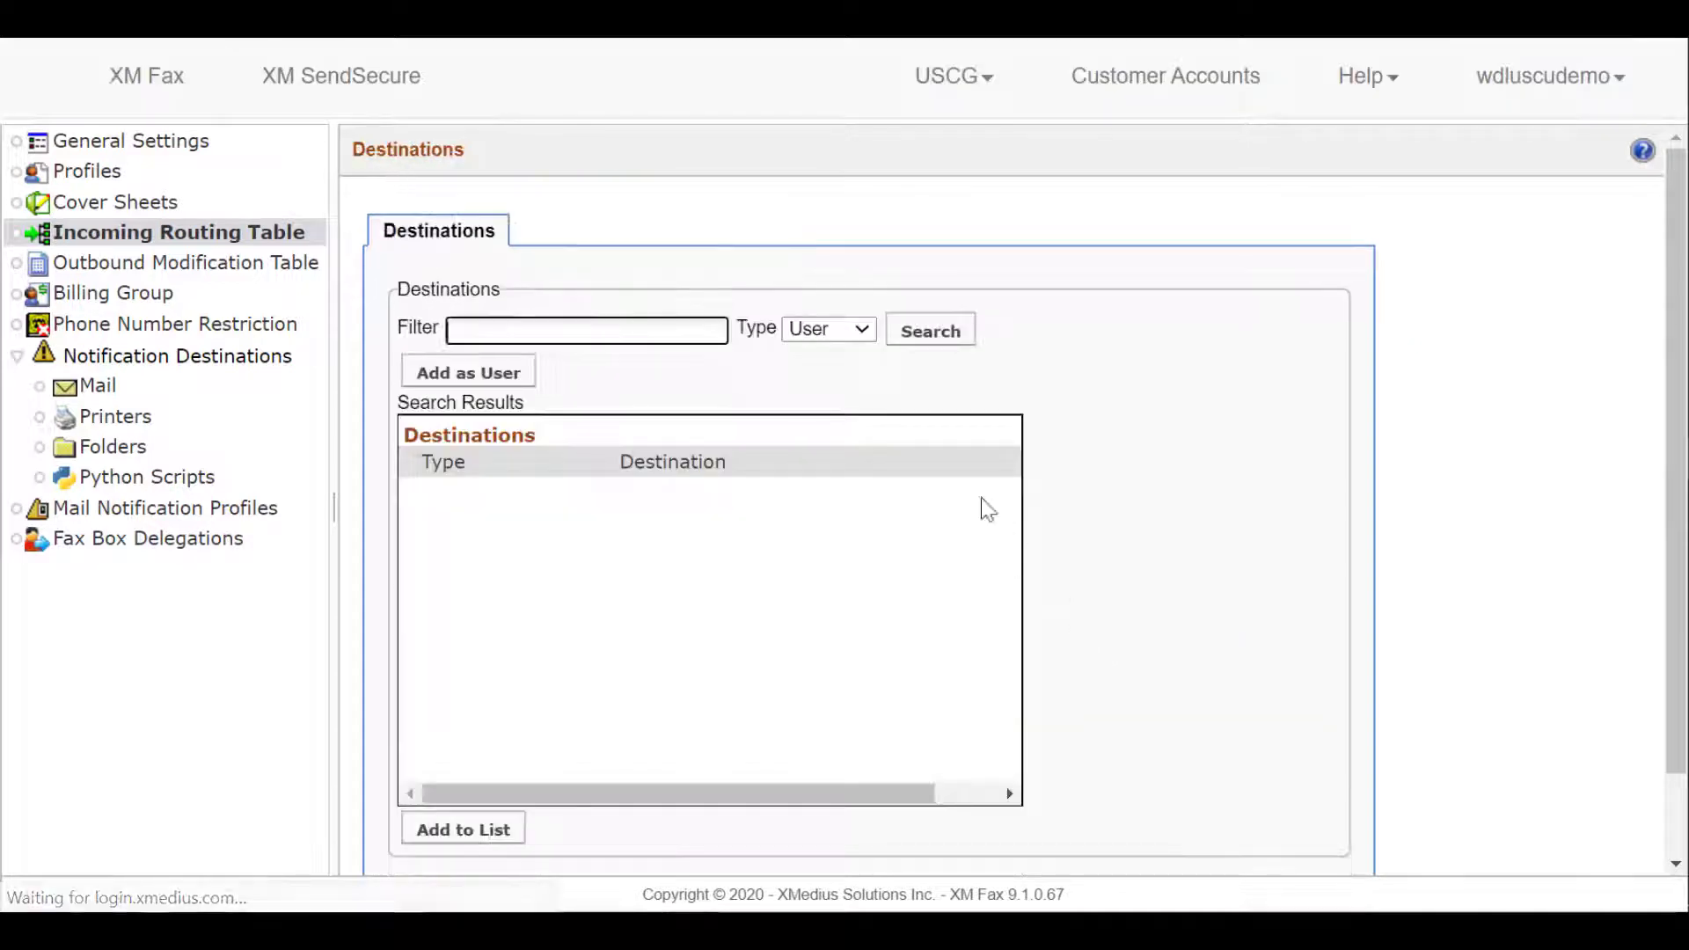
click(827, 329)
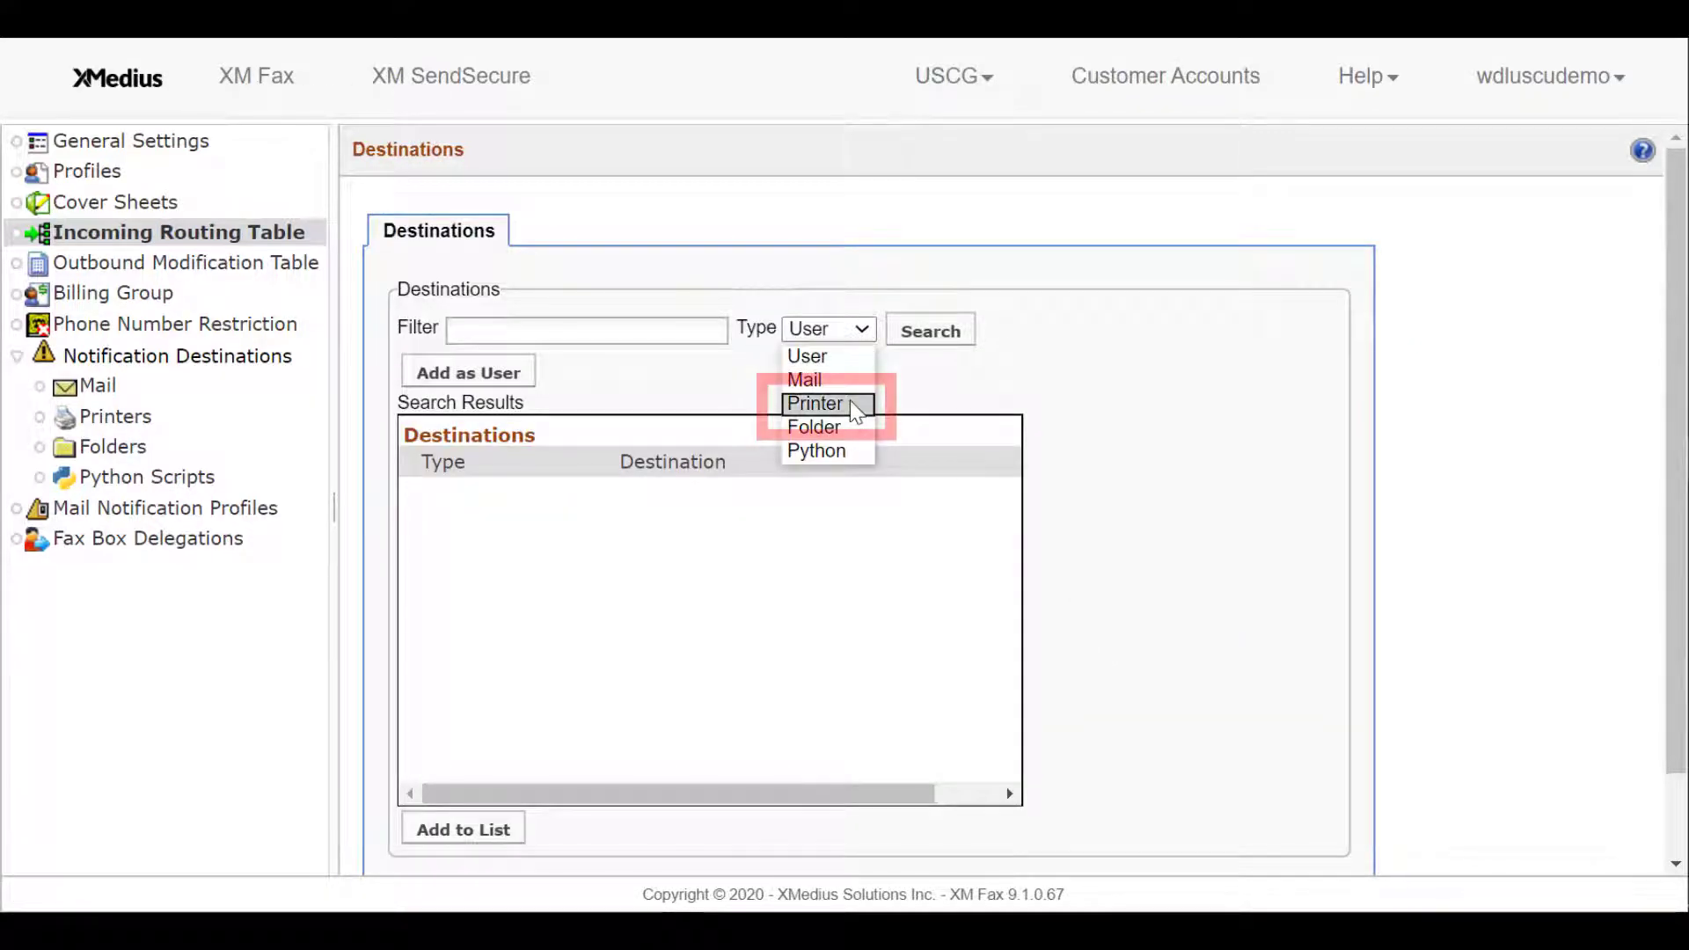
mouse_move(670, 421)
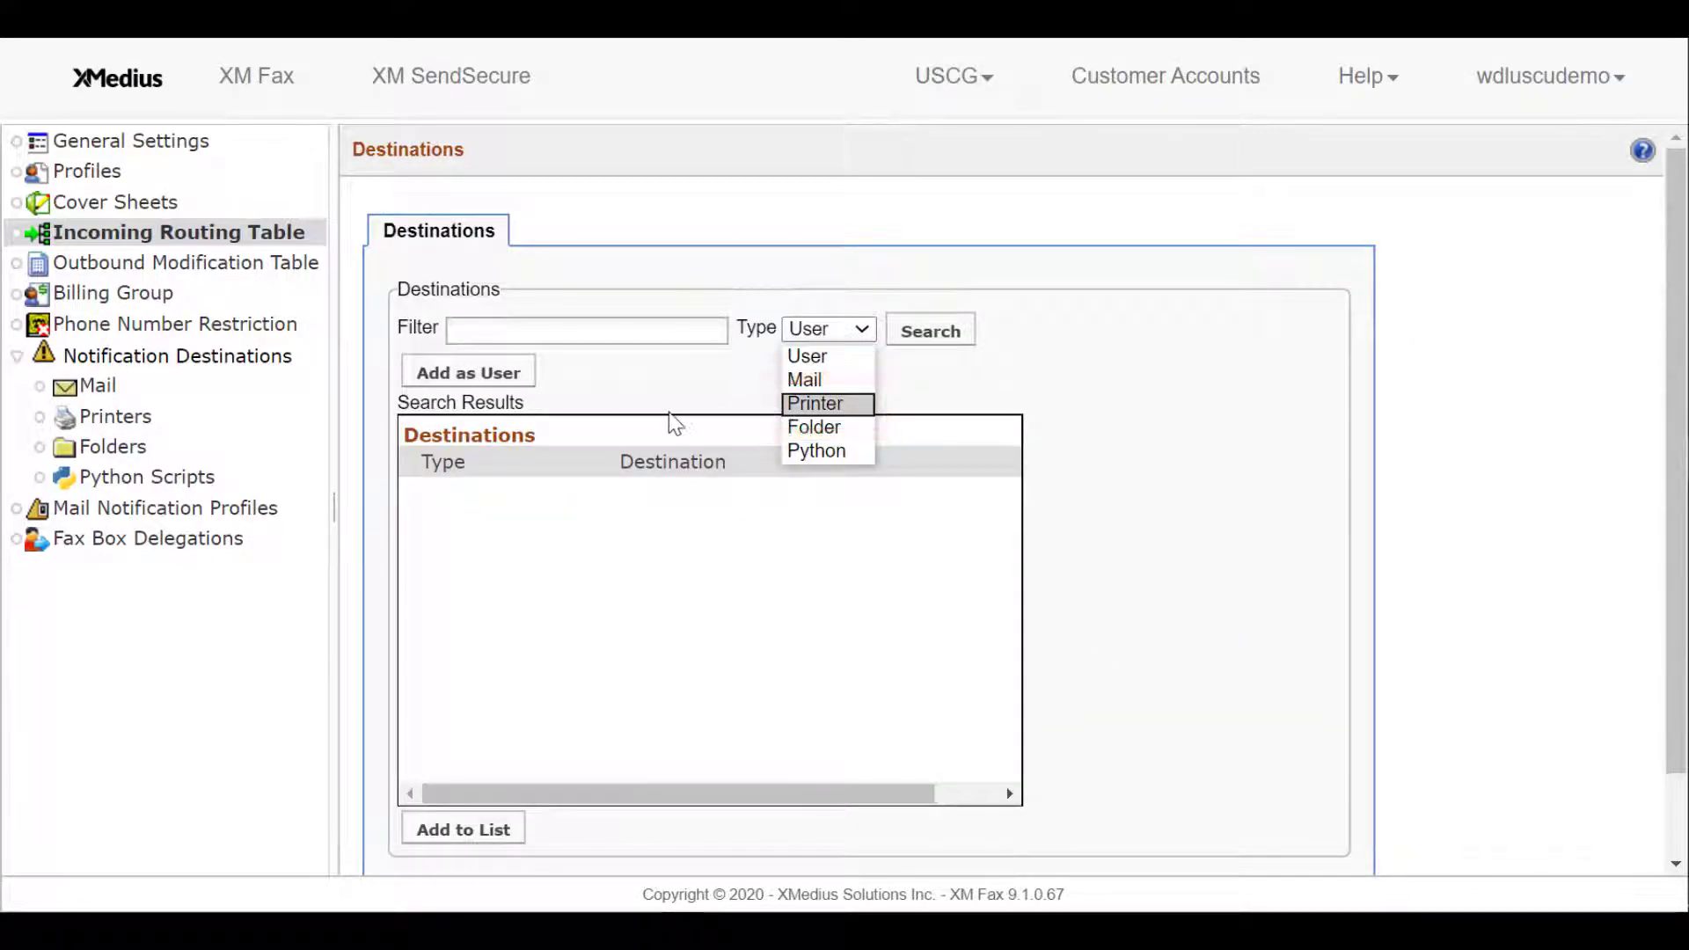
mouse_move(355, 431)
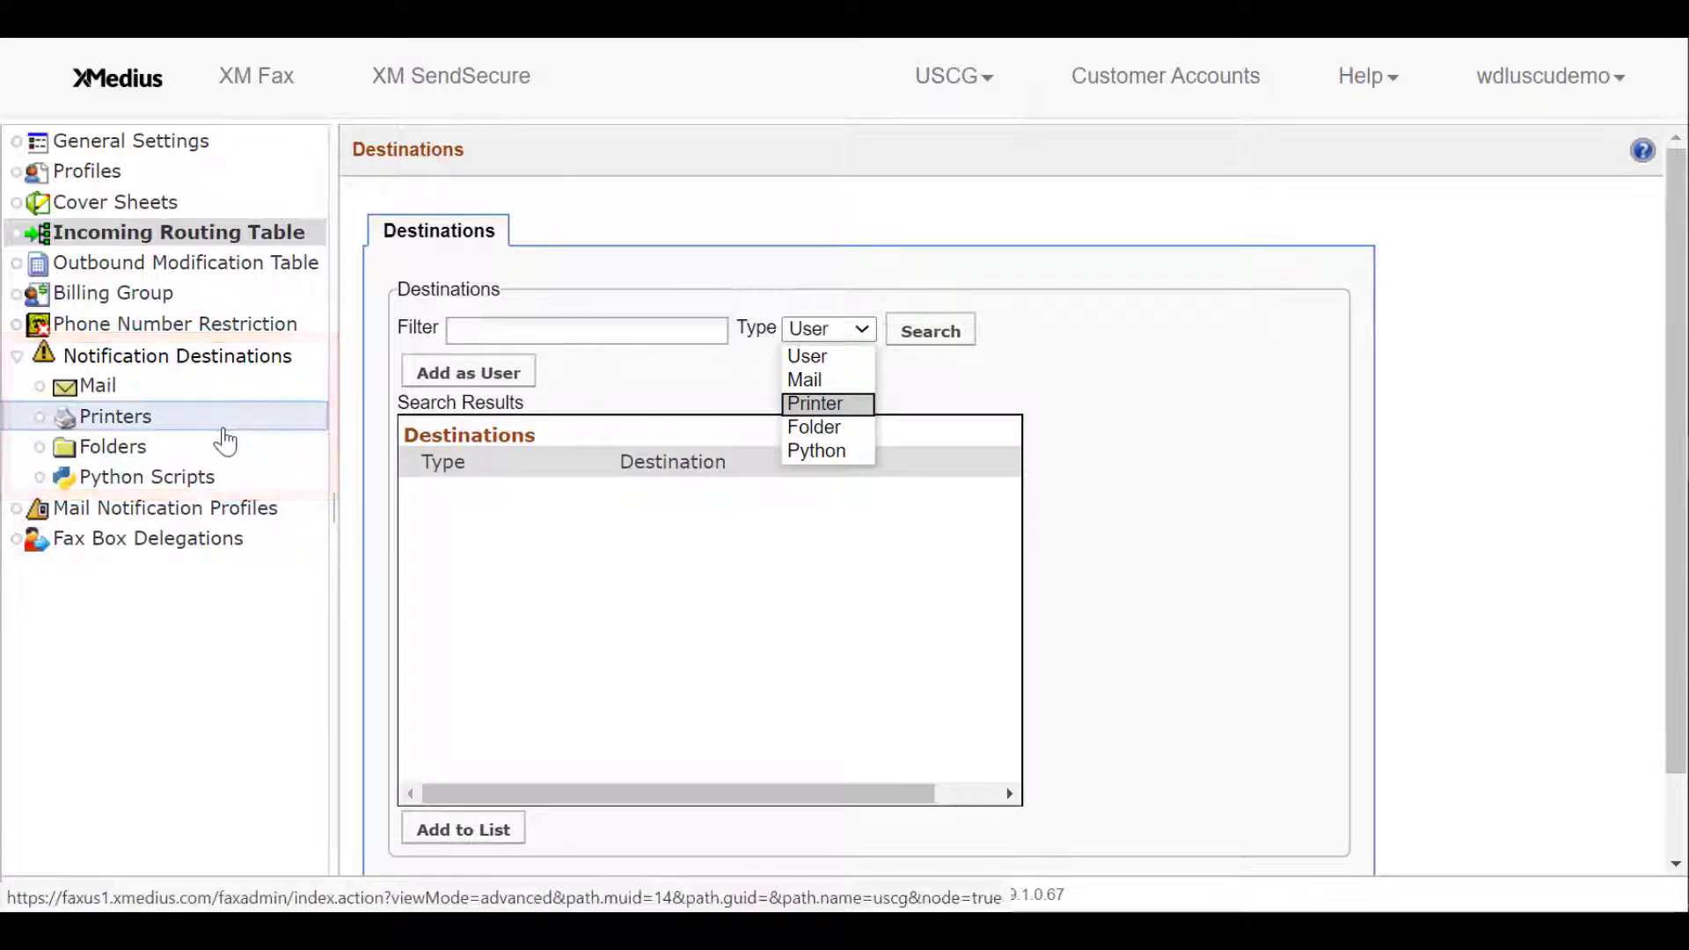
Go to Notification Destinations > Printers and add a new printer destination.
click(827, 329)
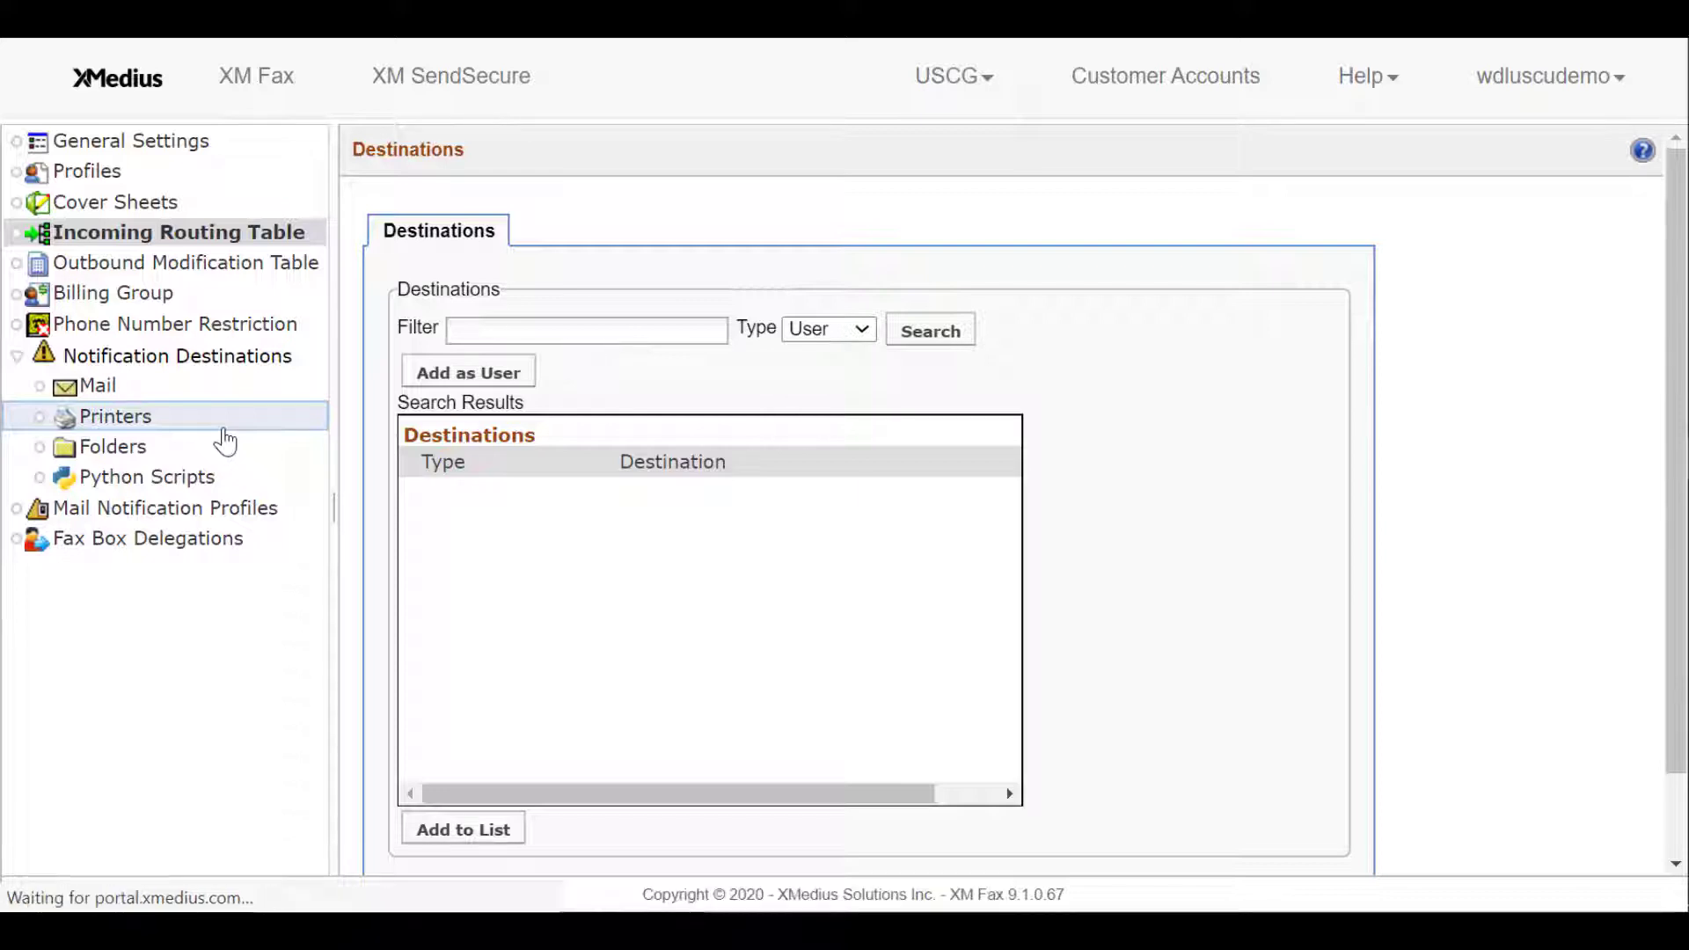
click(116, 417)
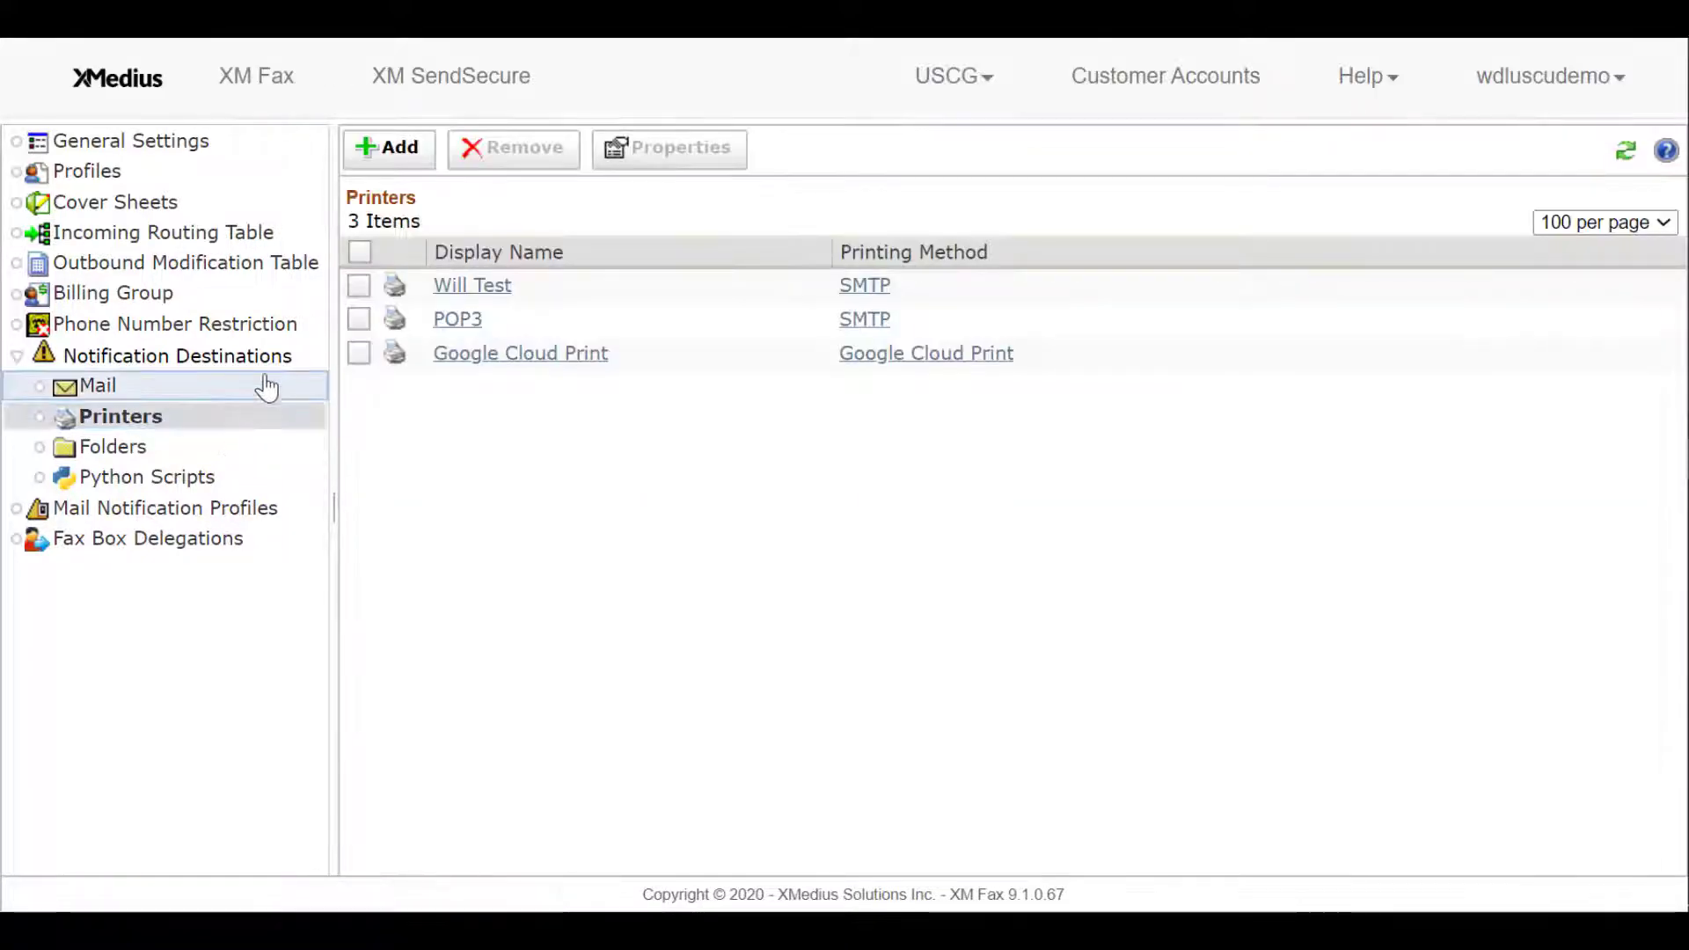
click(387, 147)
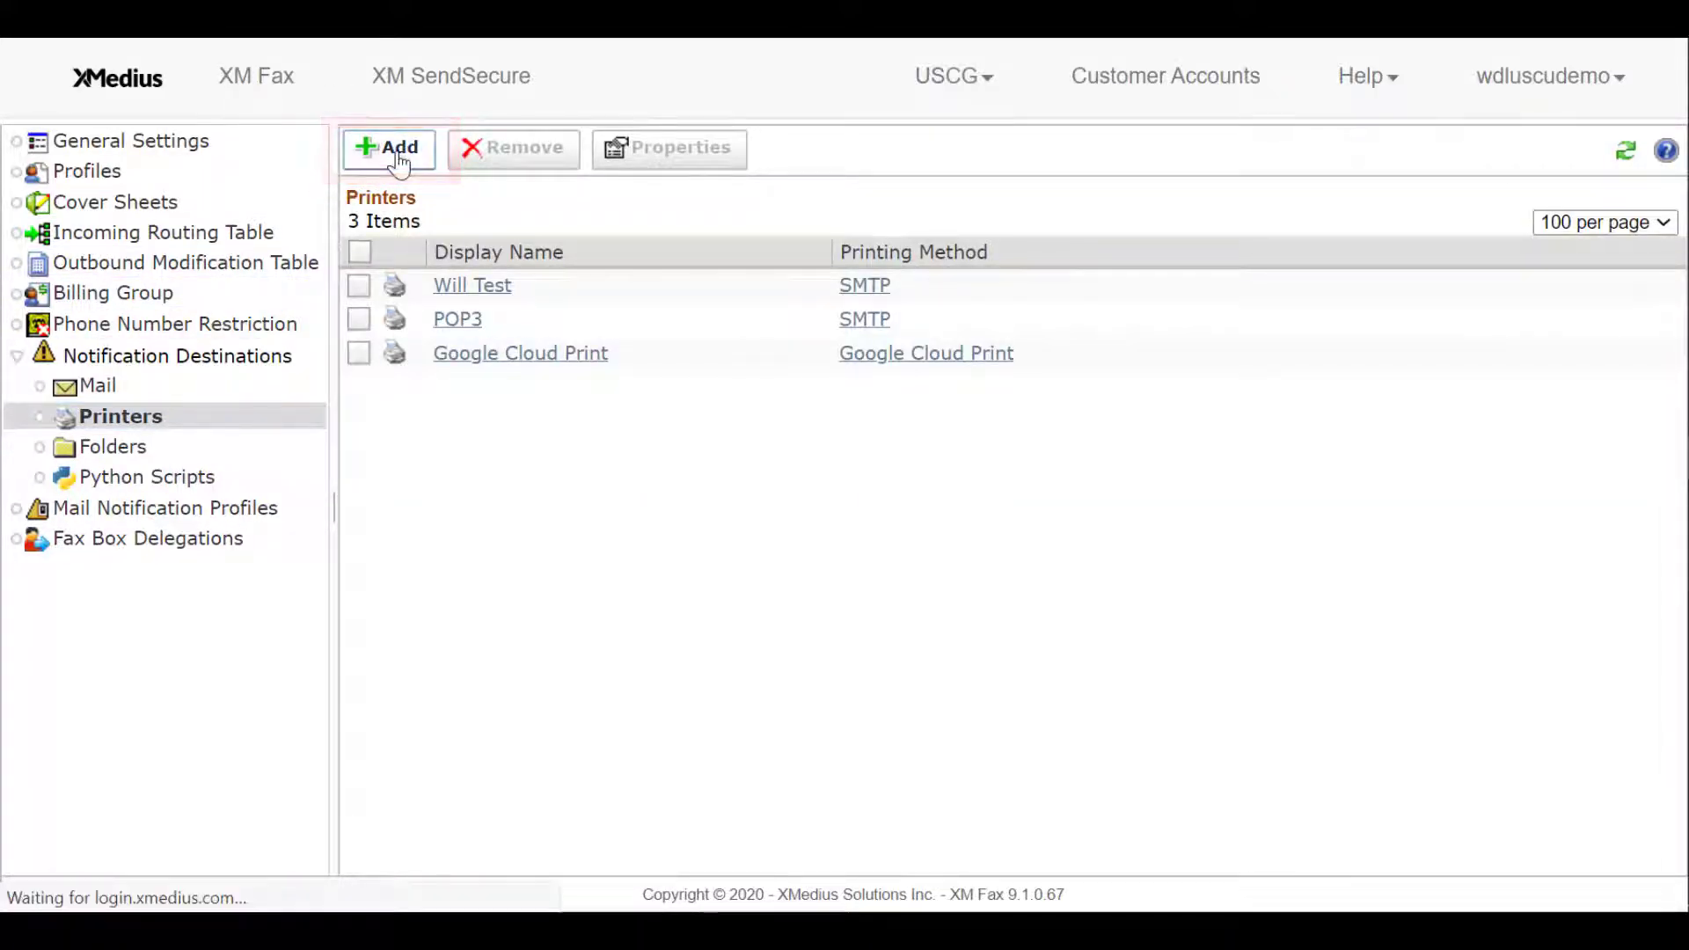
click(387, 148)
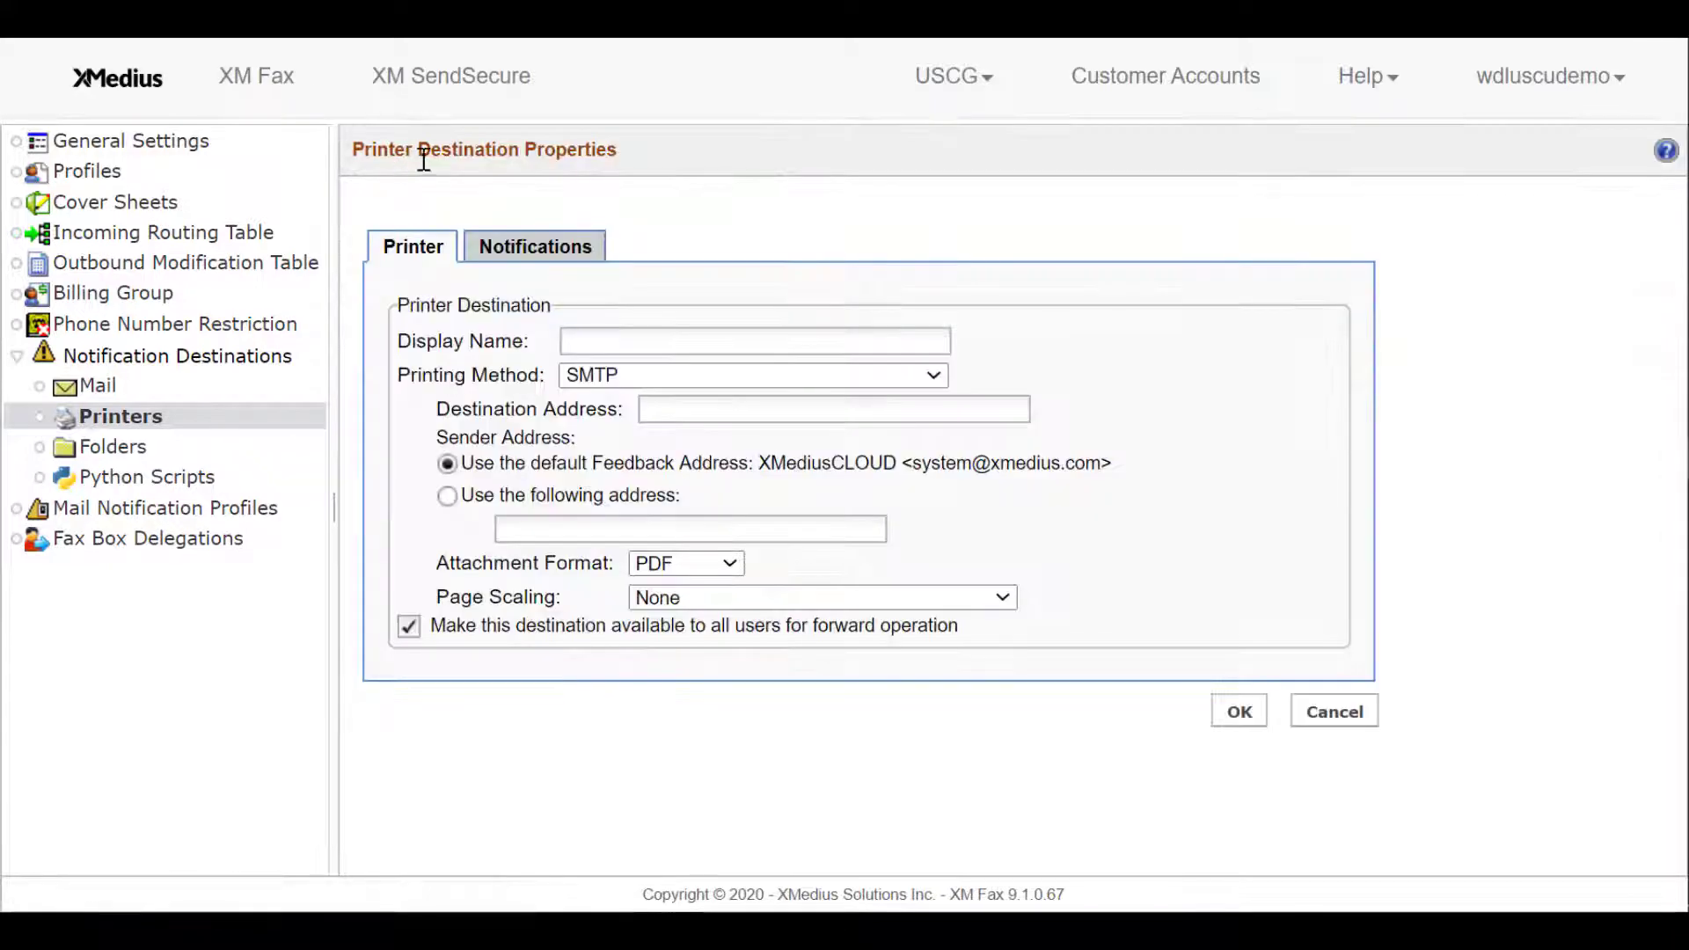
mouse_move(702, 313)
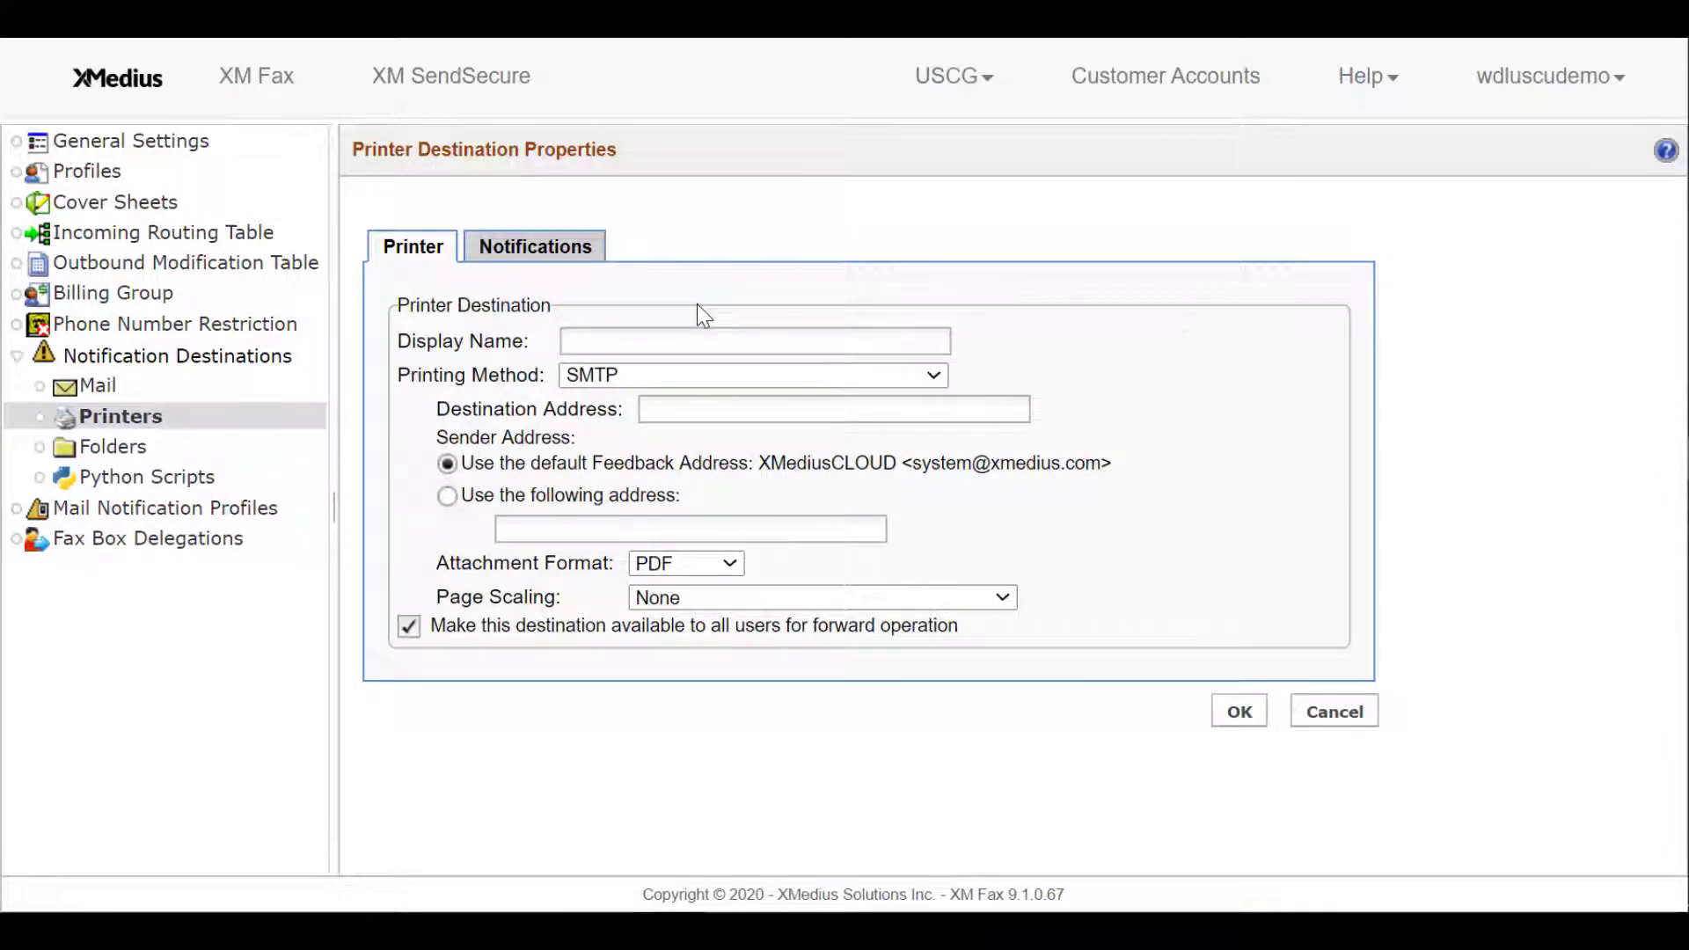
mouse_move(932, 387)
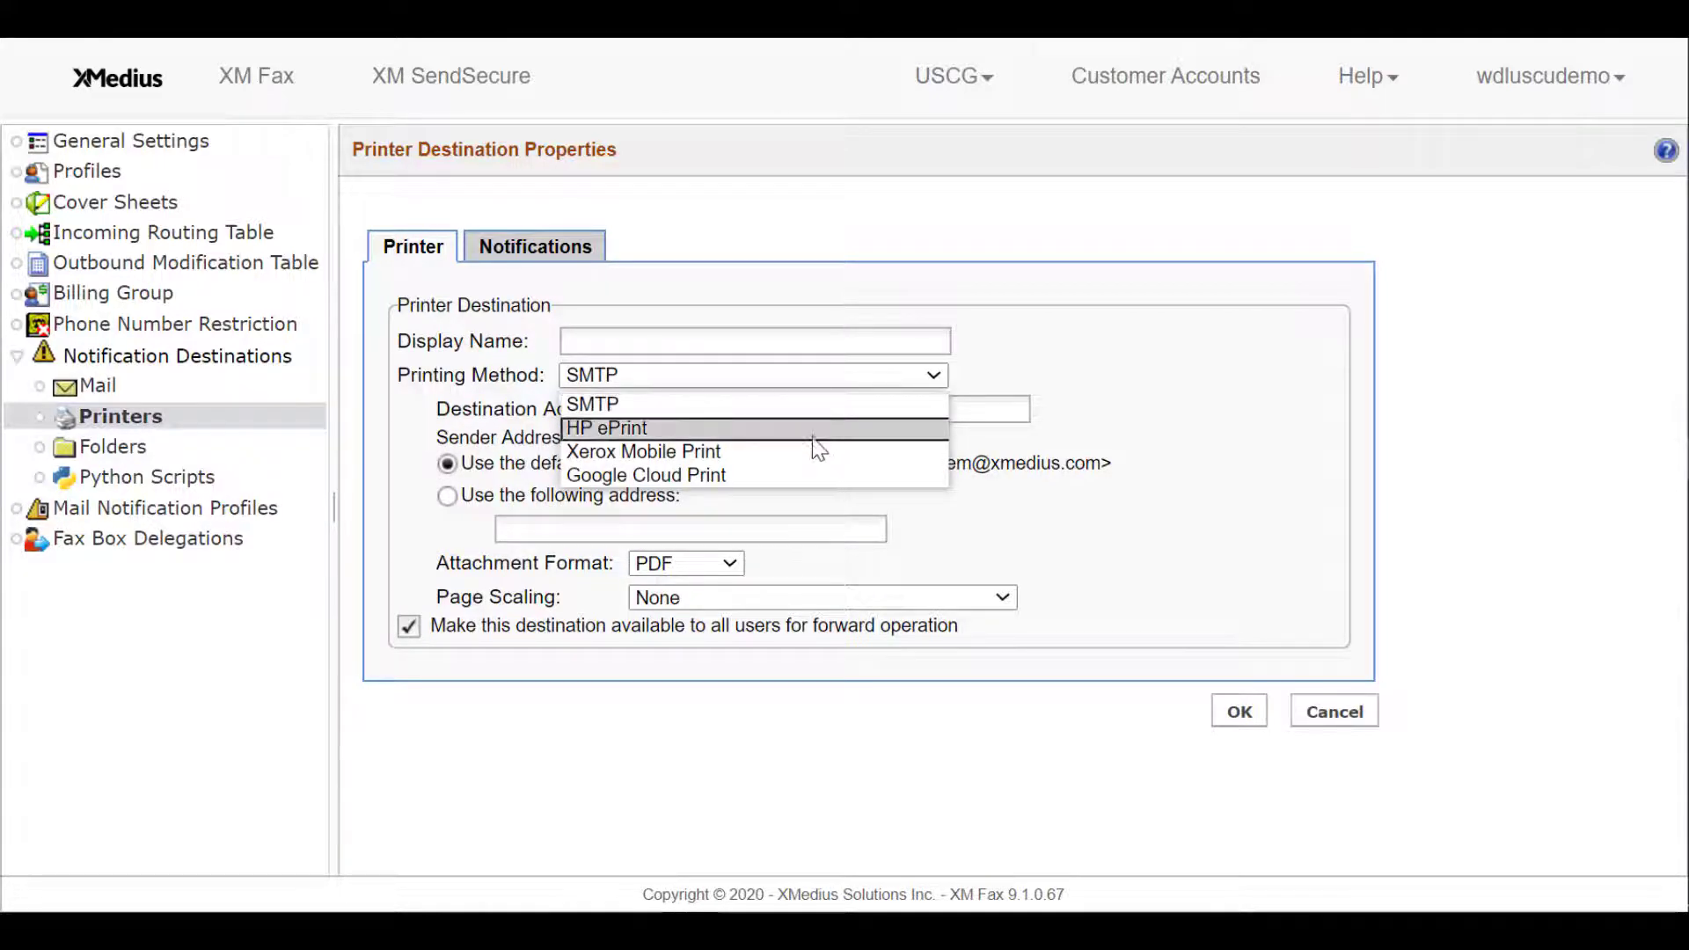
mouse_move(807, 475)
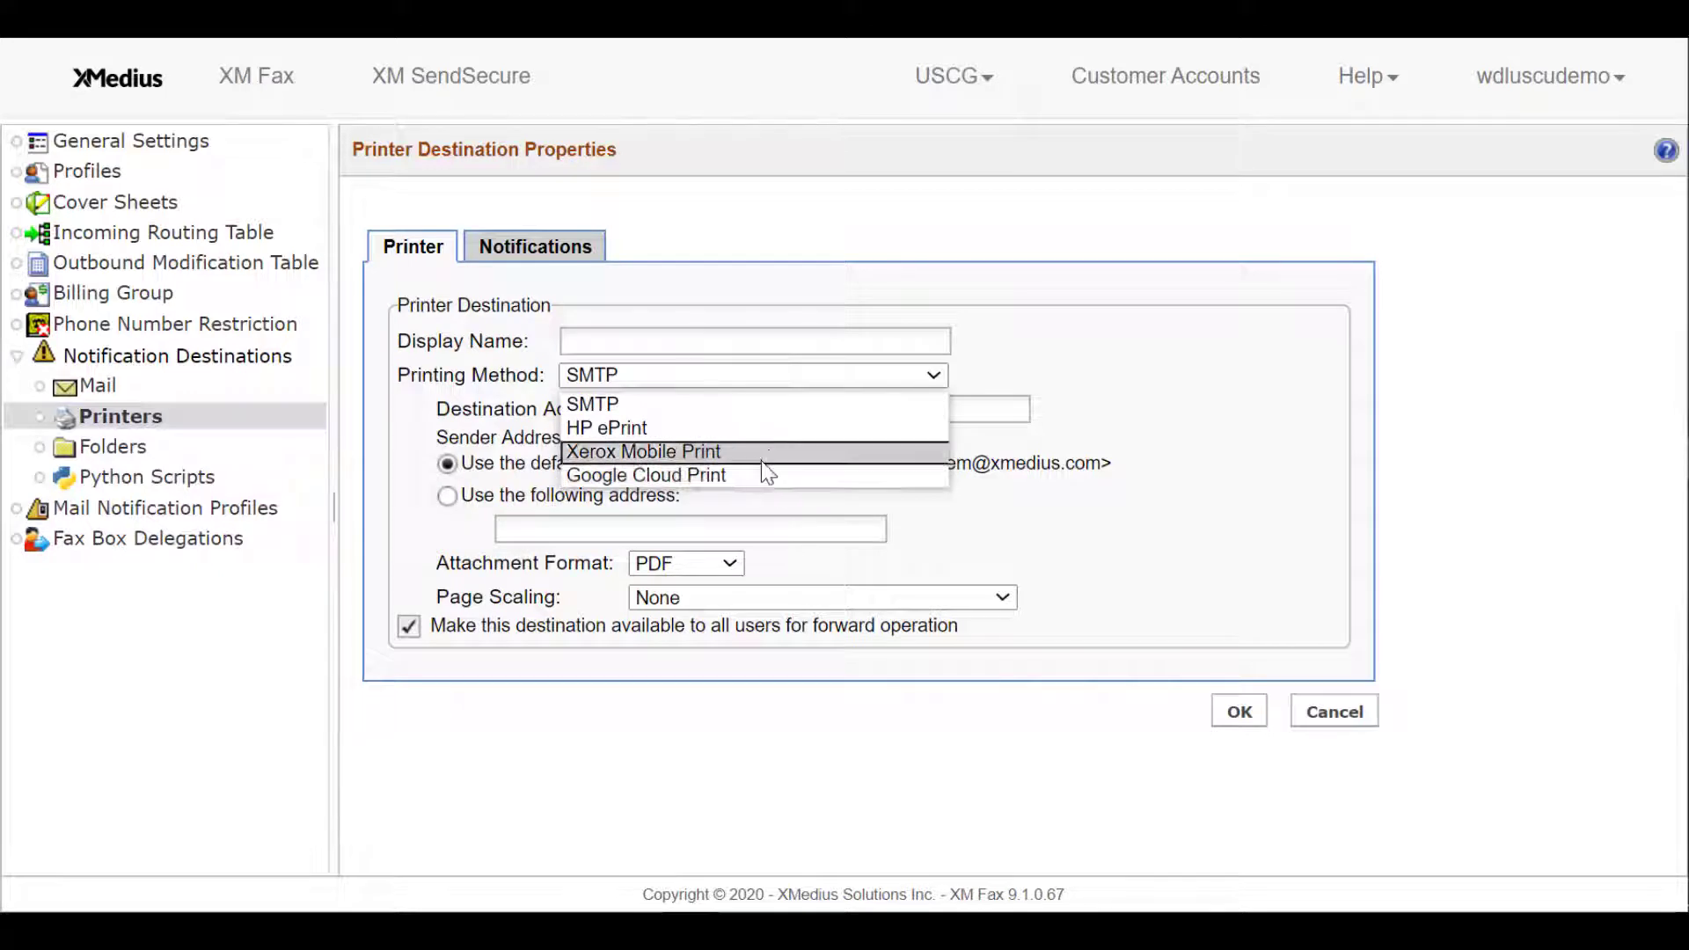
mouse_move(695, 415)
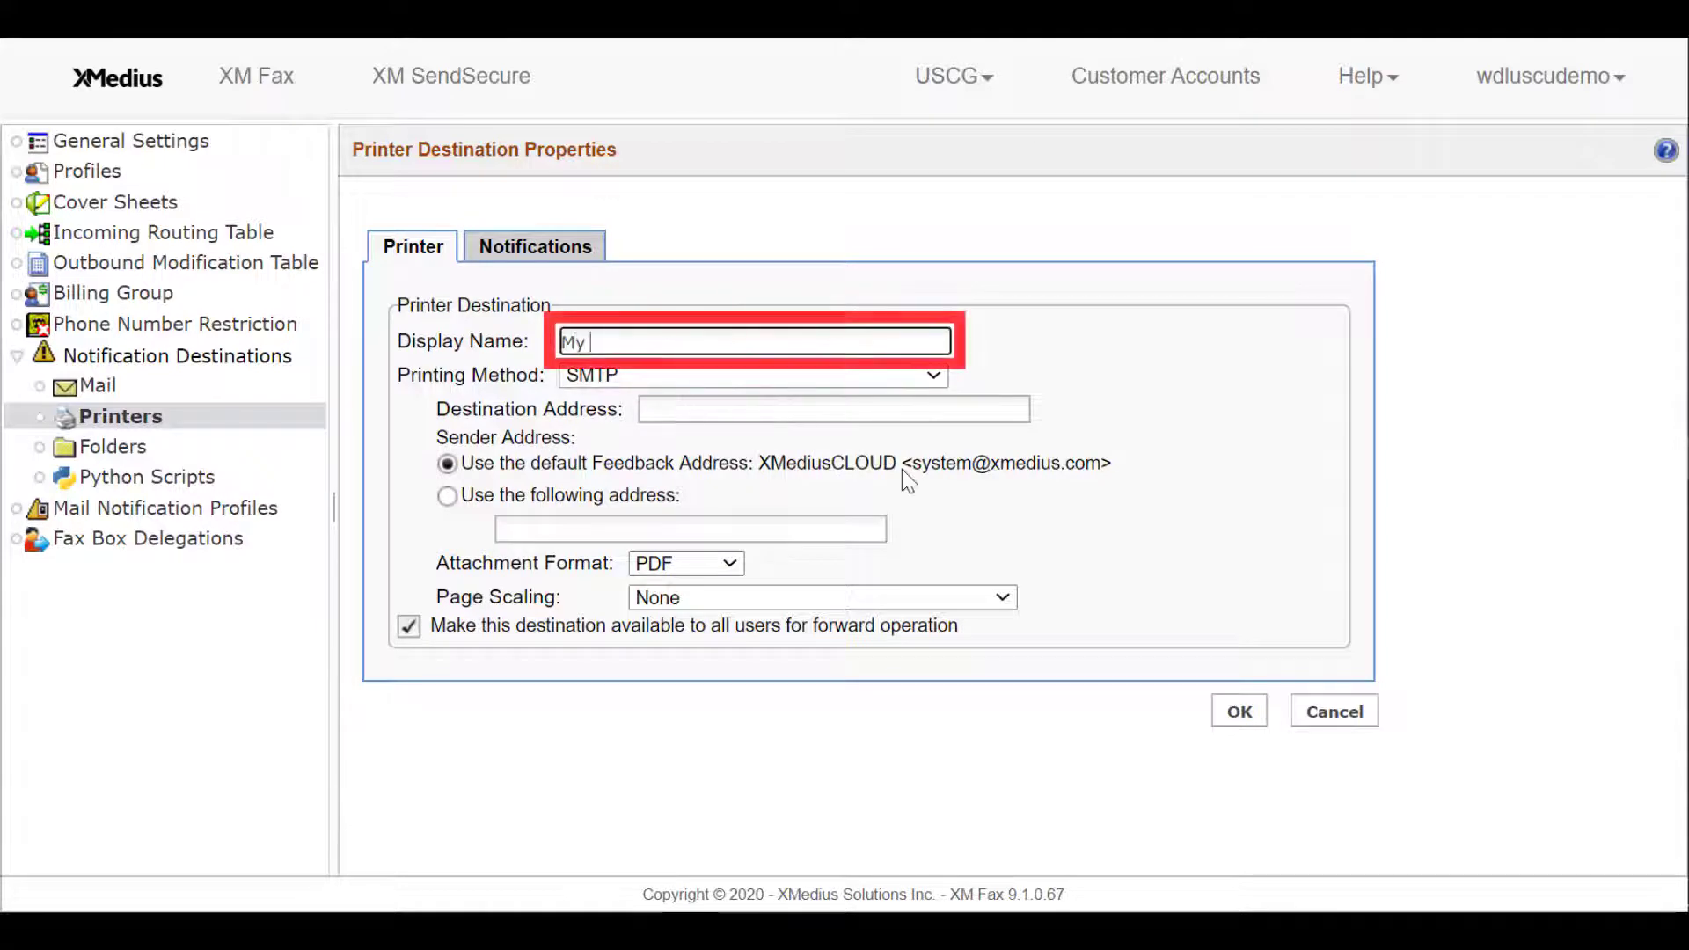
text(New Pr)
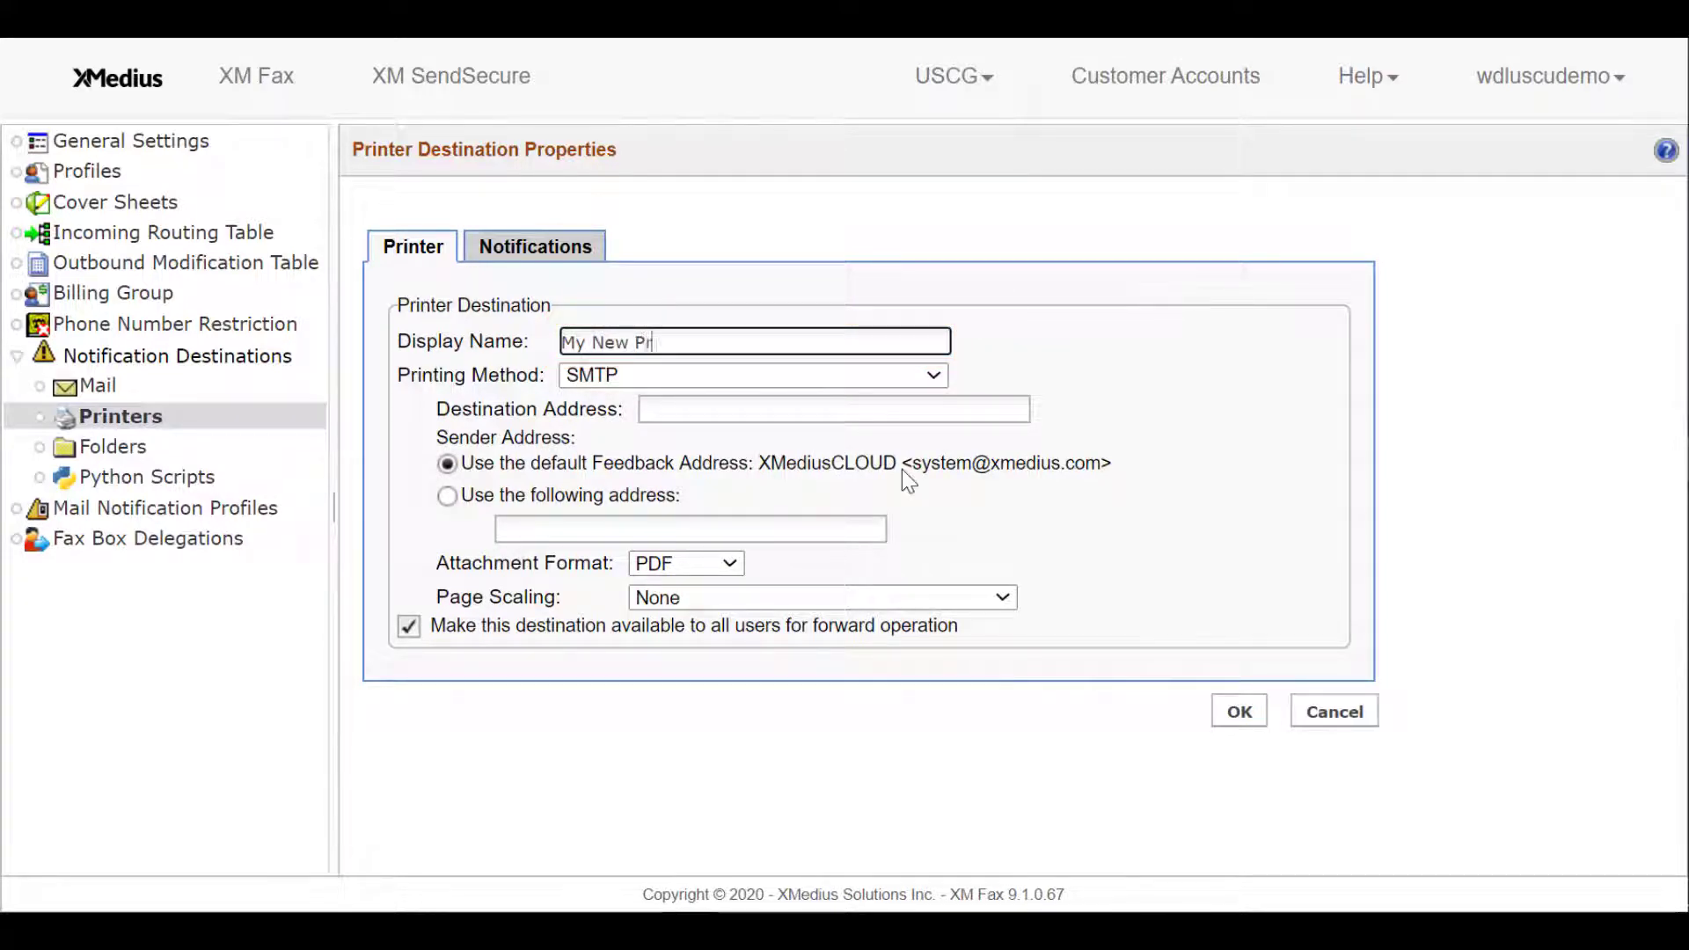
text(inter)
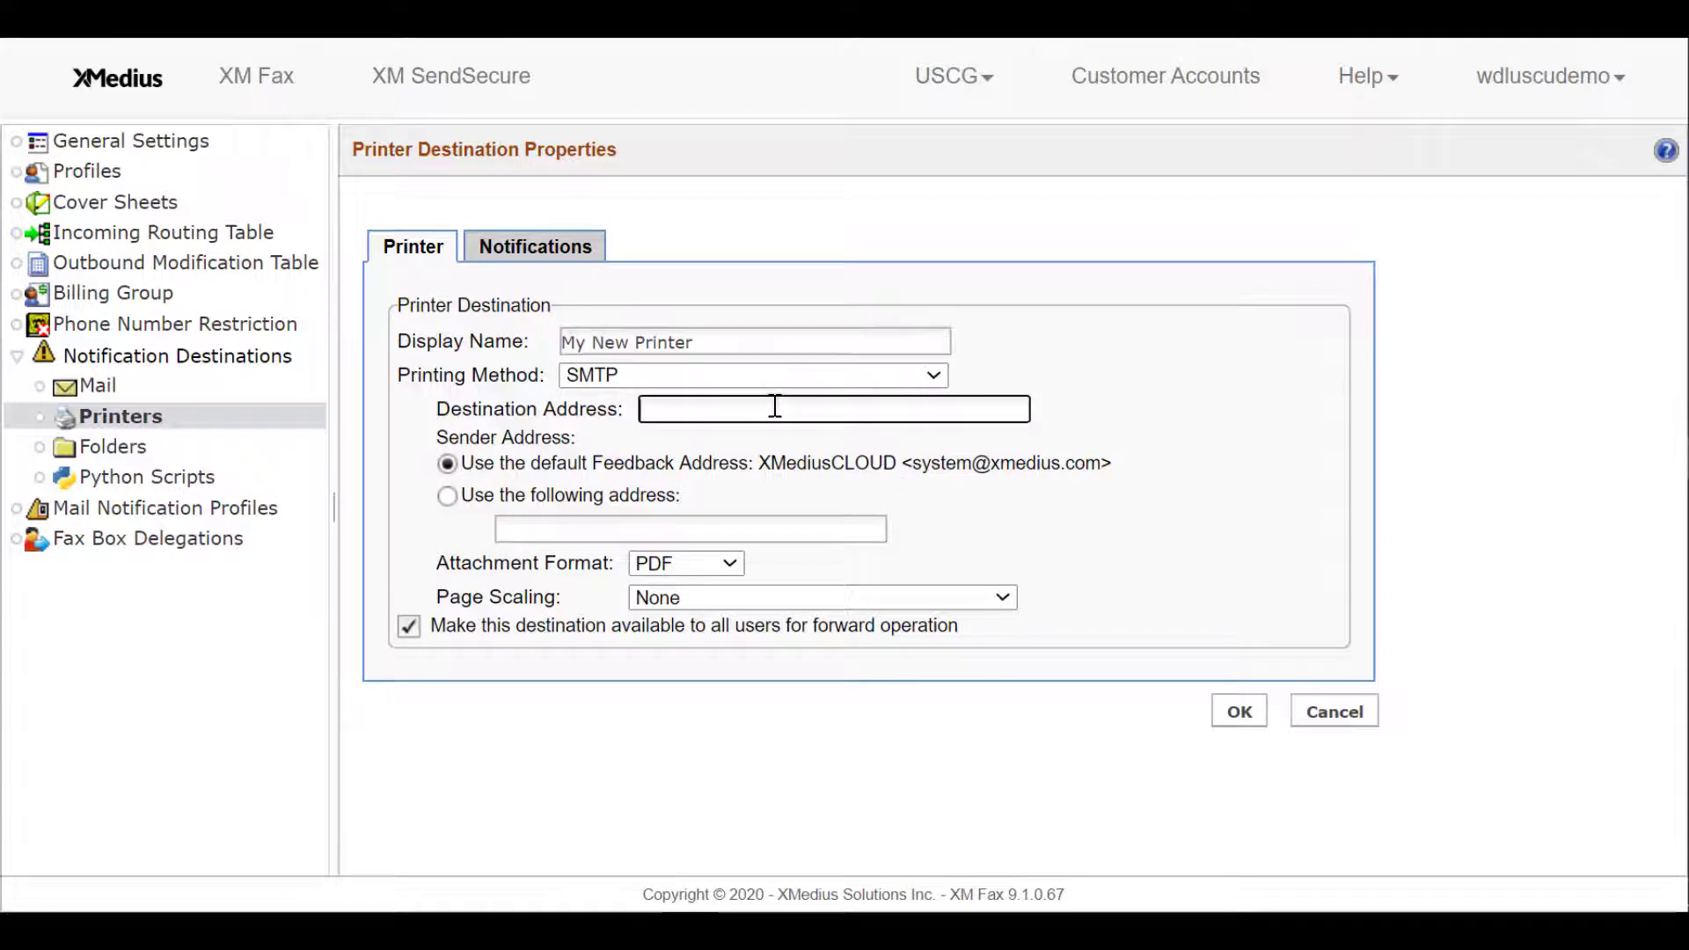
text(Printer)
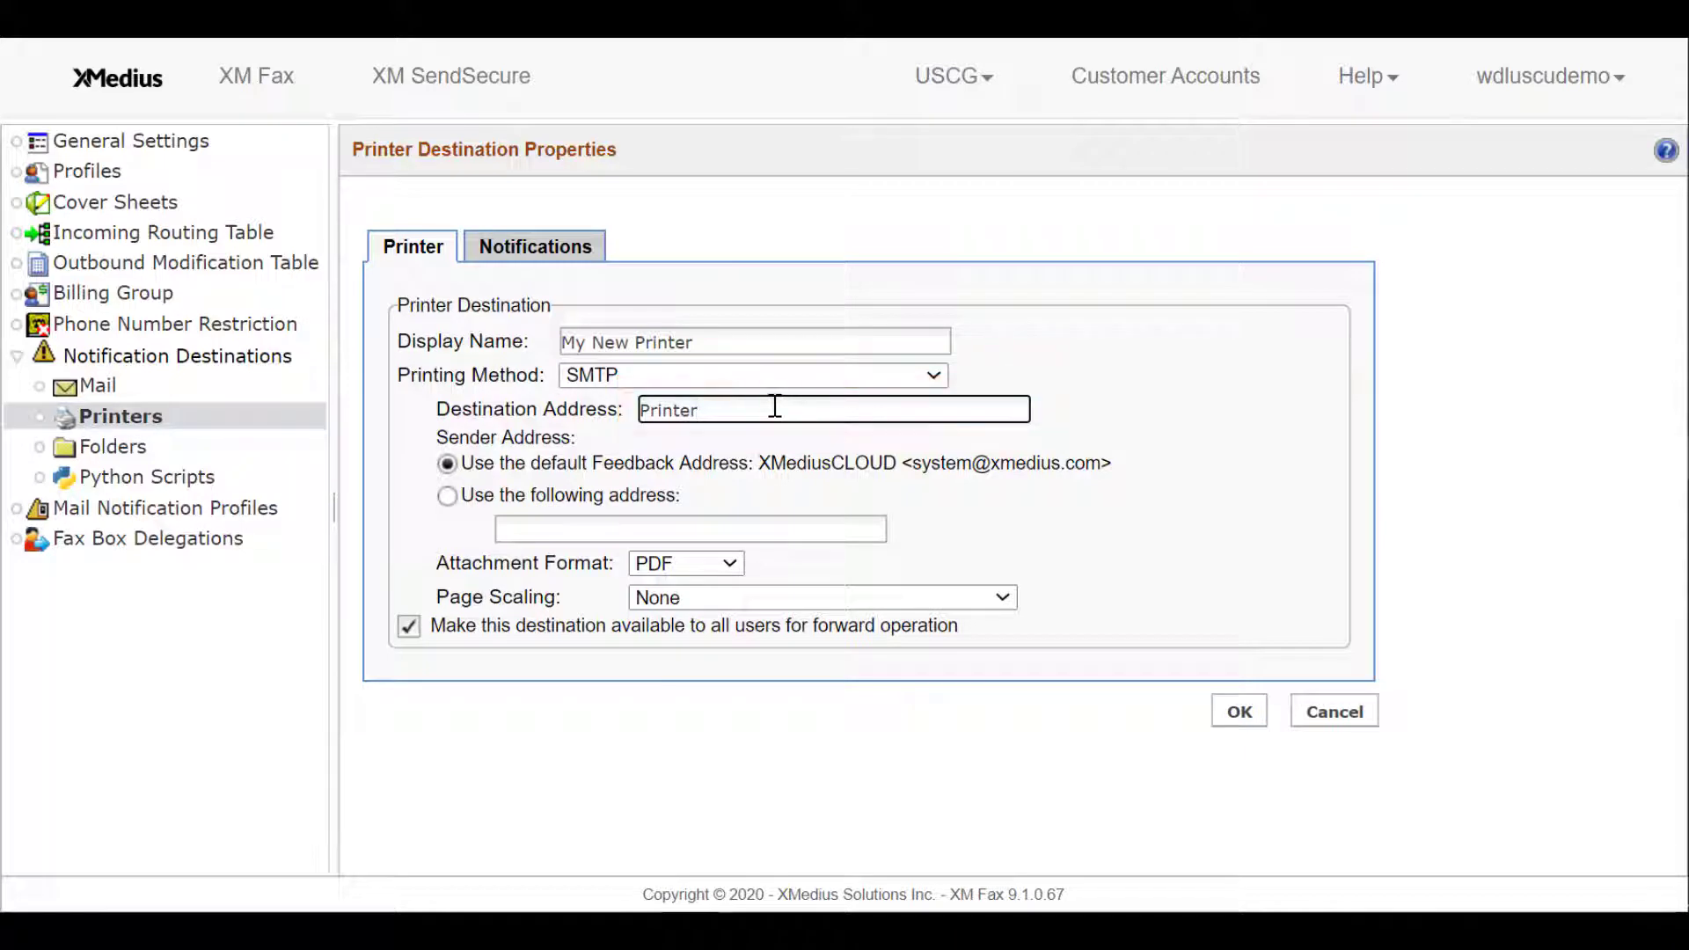
text(.Email)
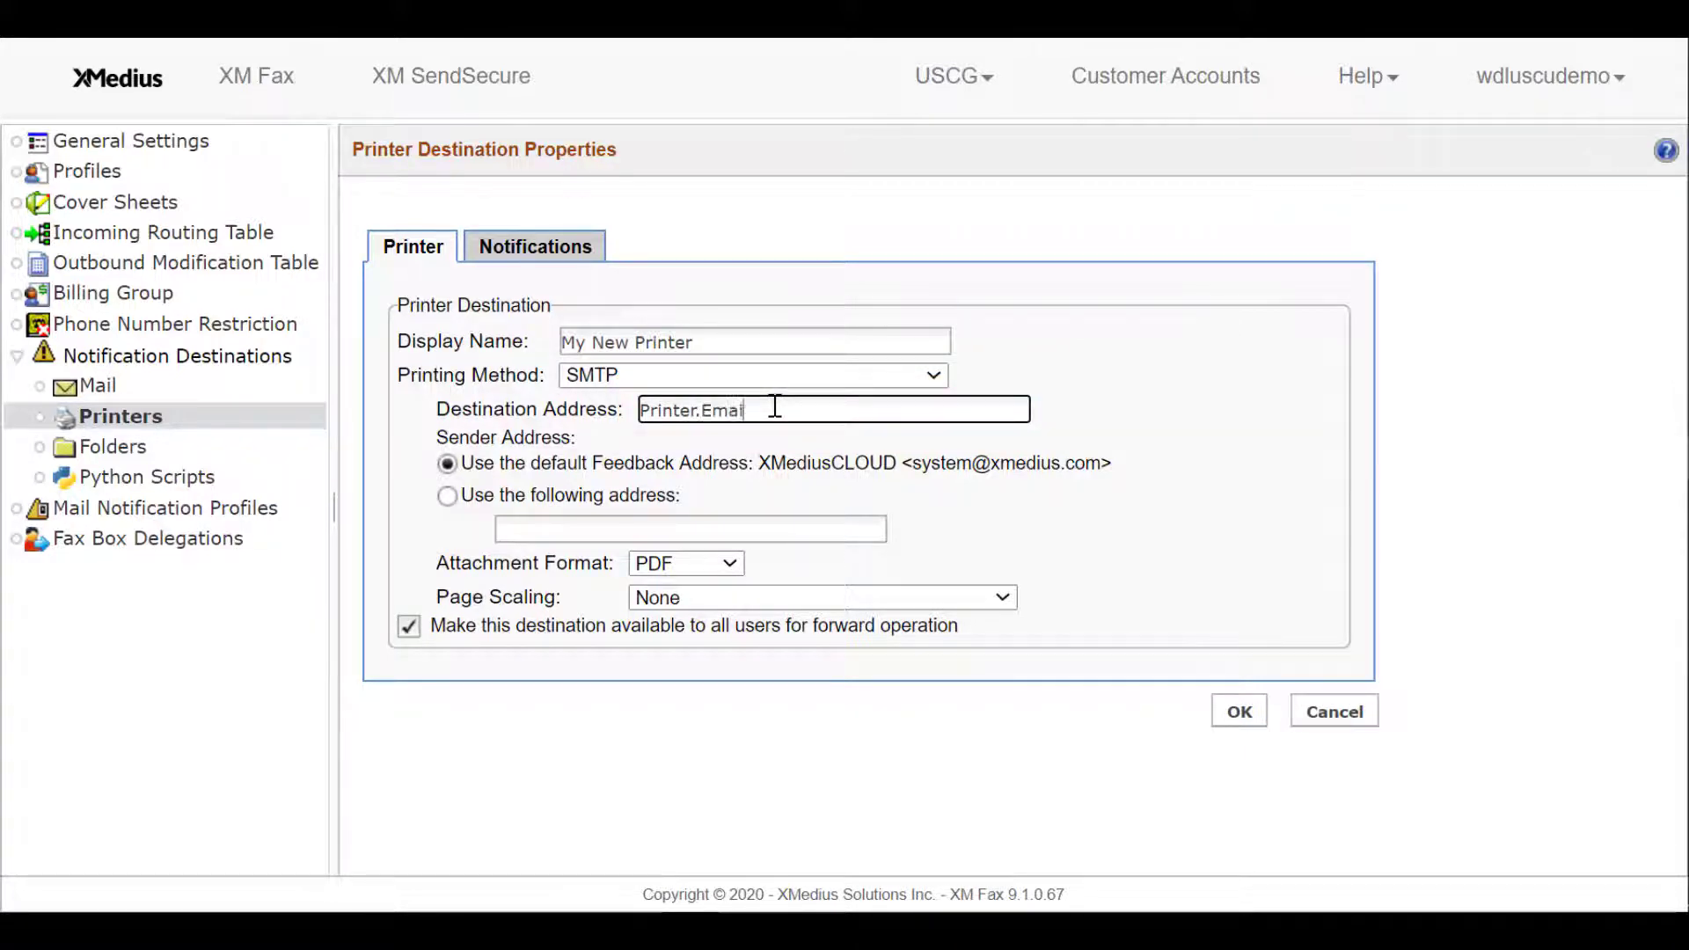
text(@)
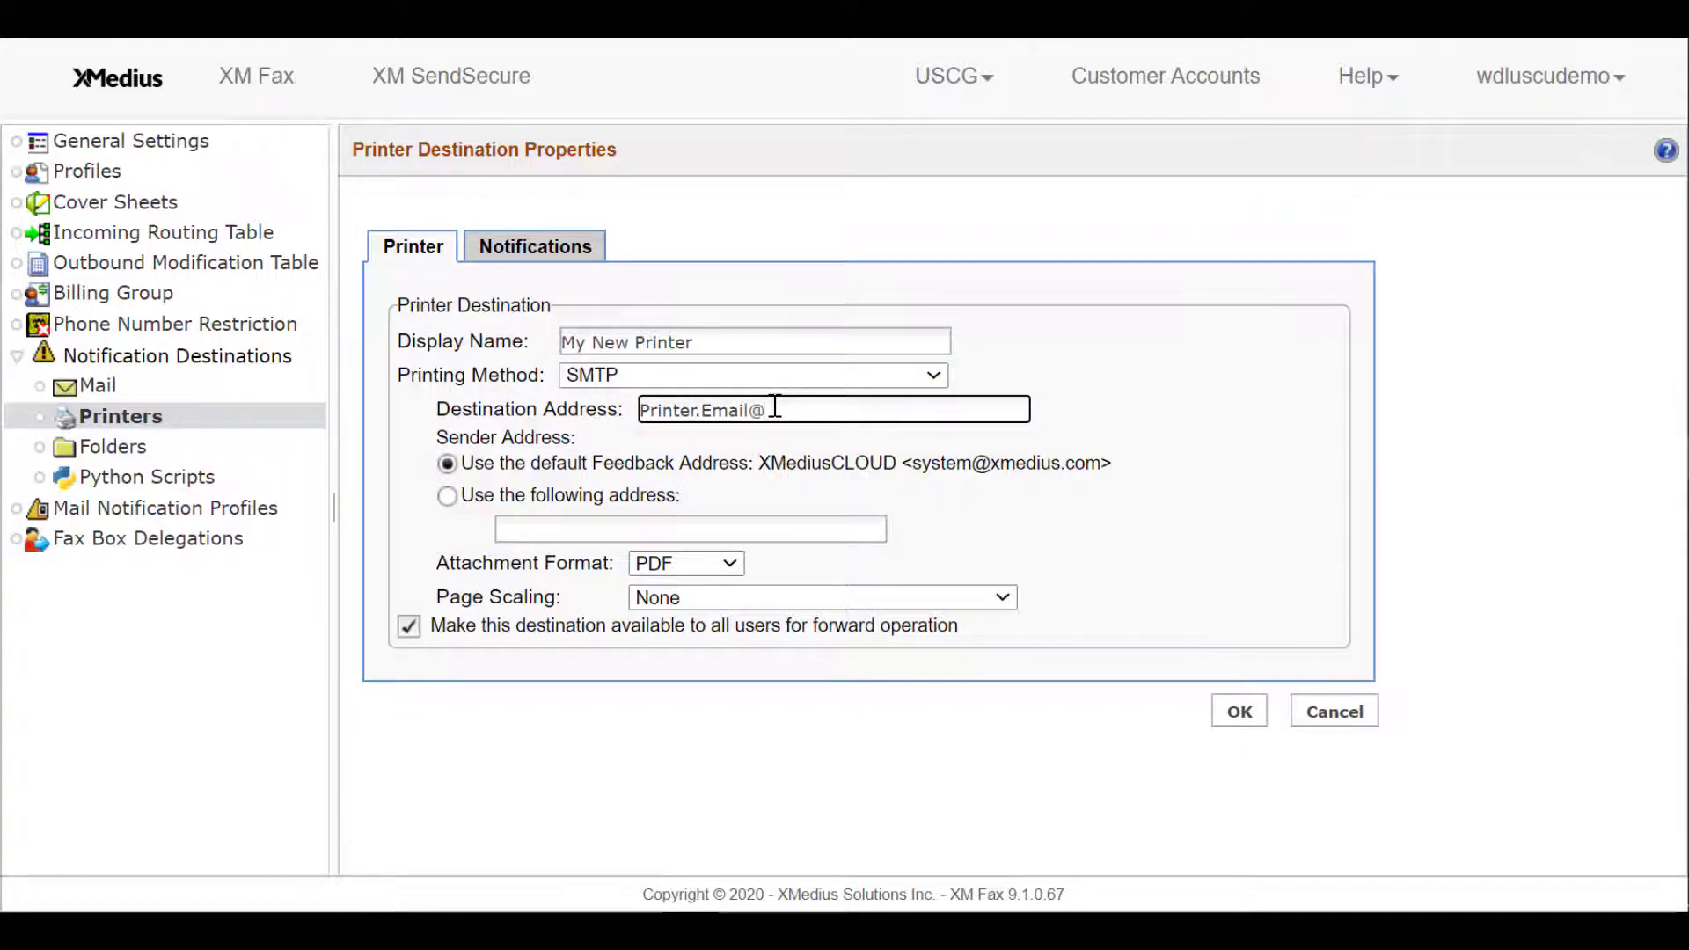
text(my)
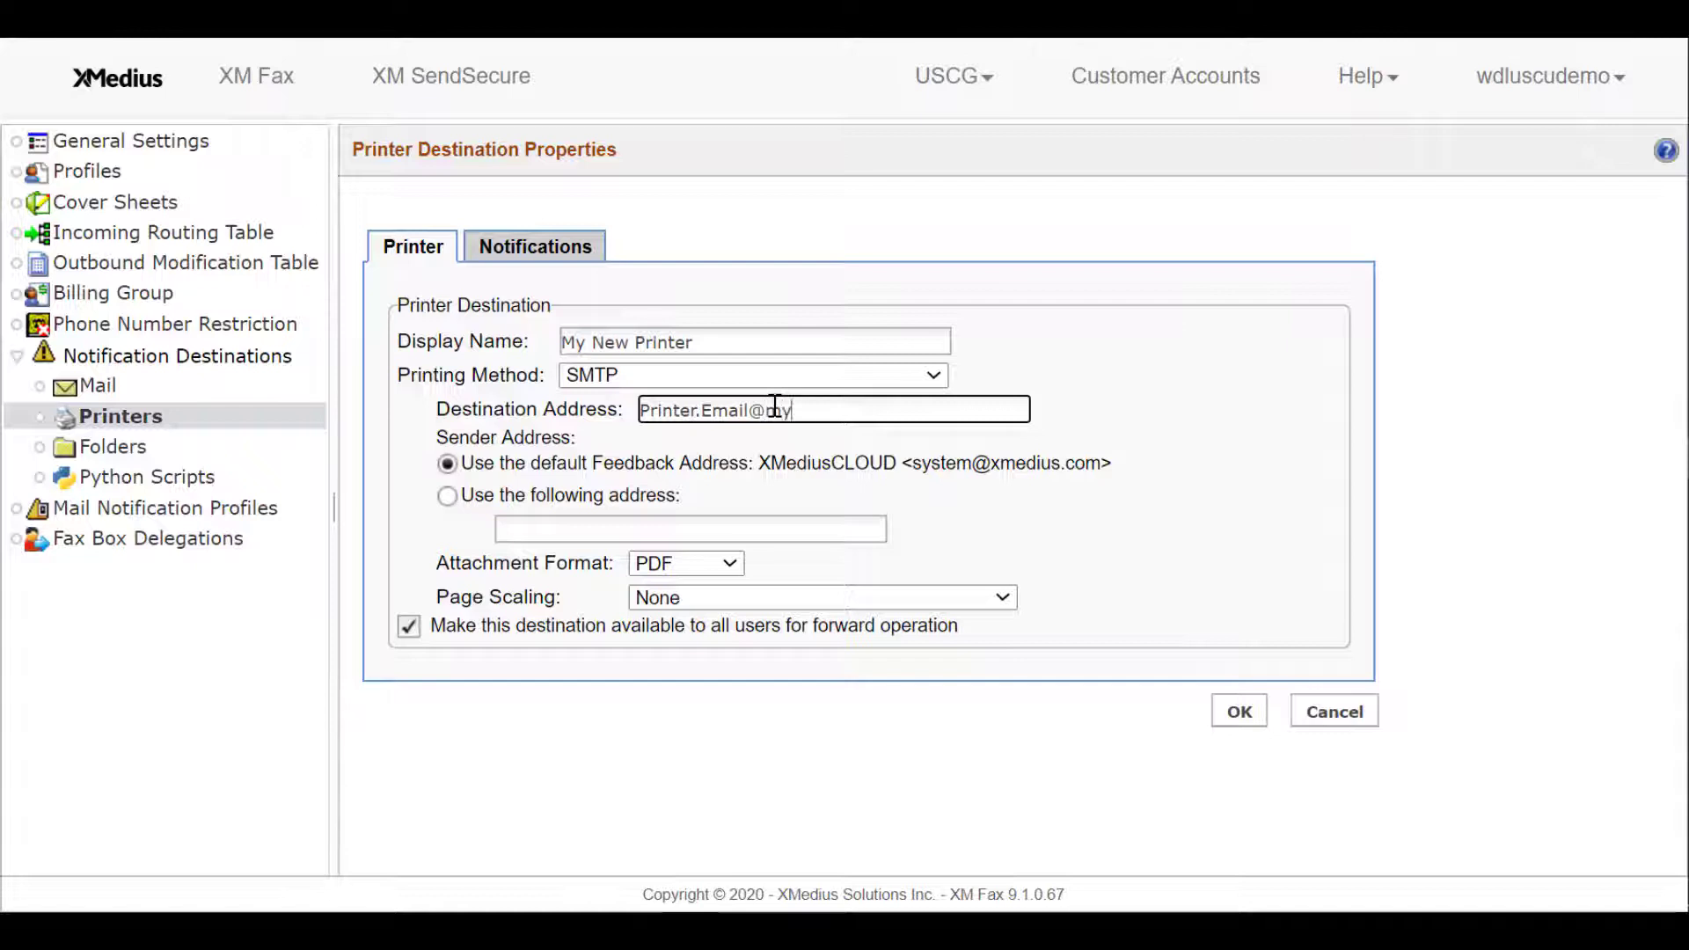
text(domain.)
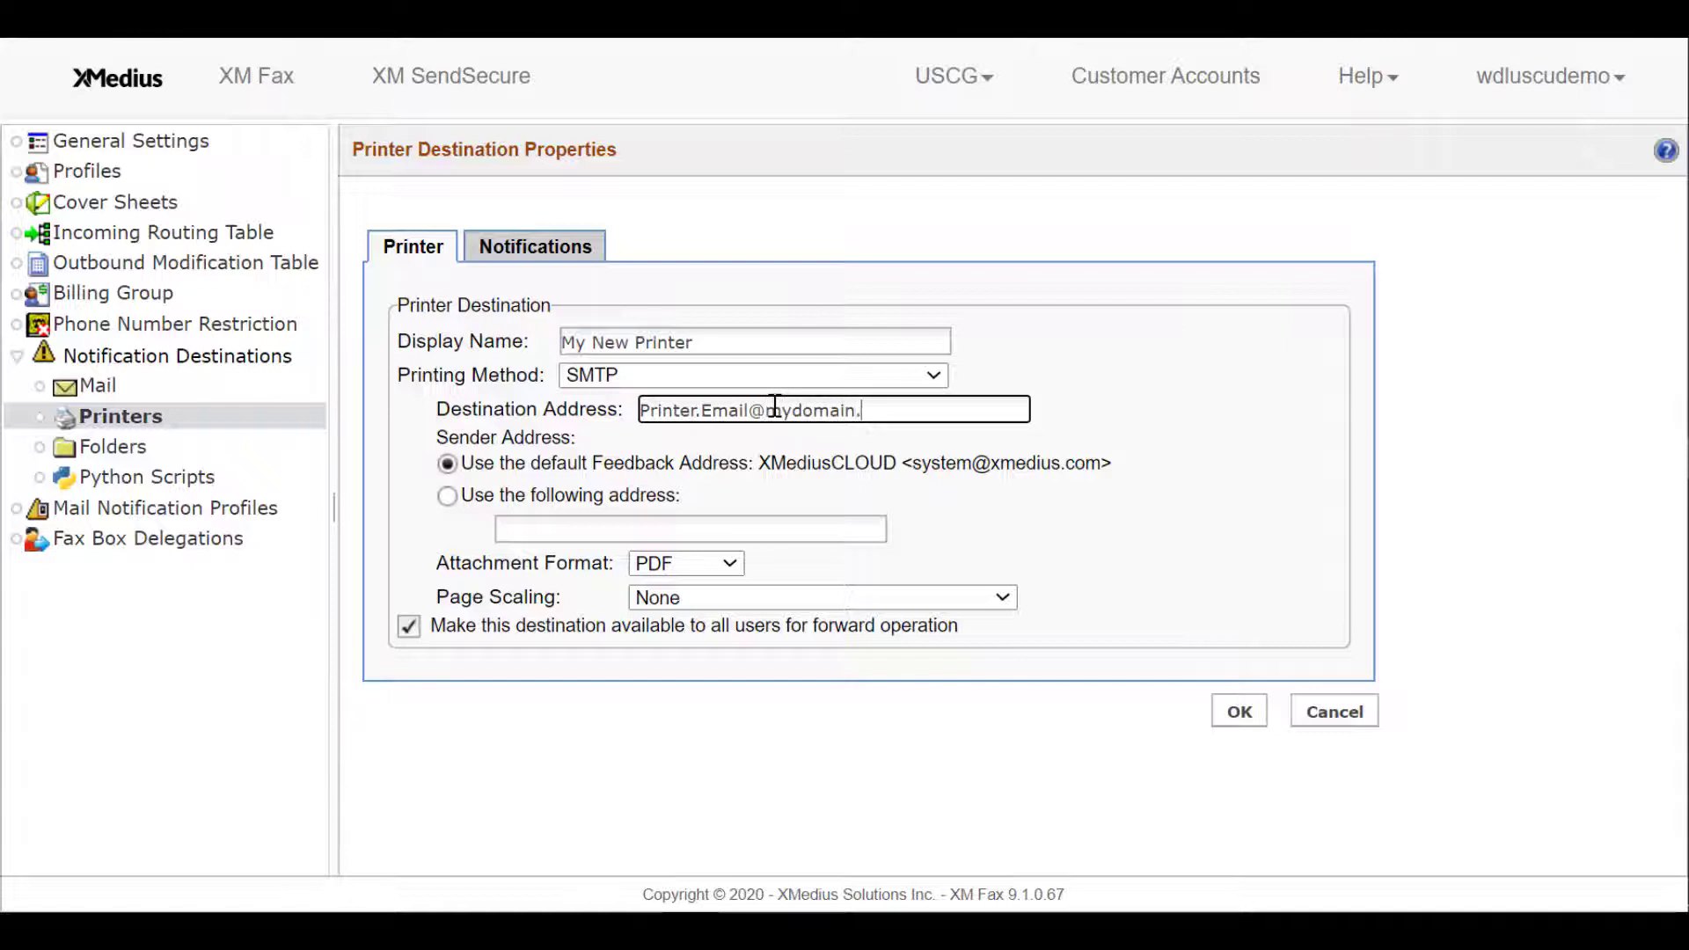
text(com)
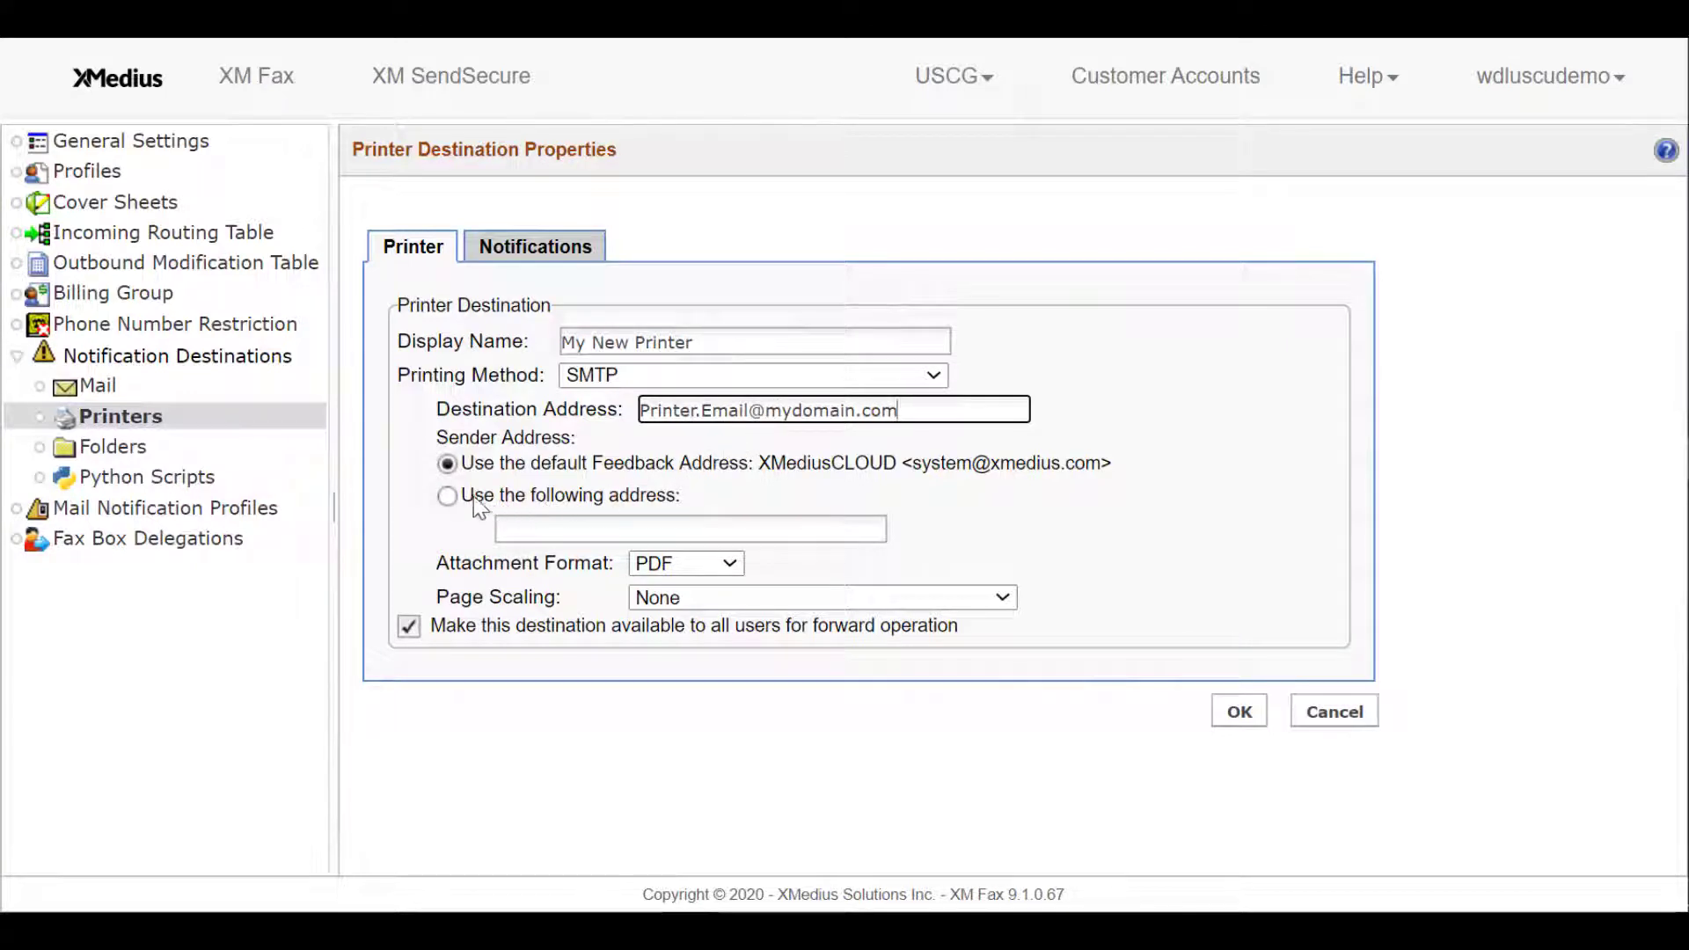
click(446, 494)
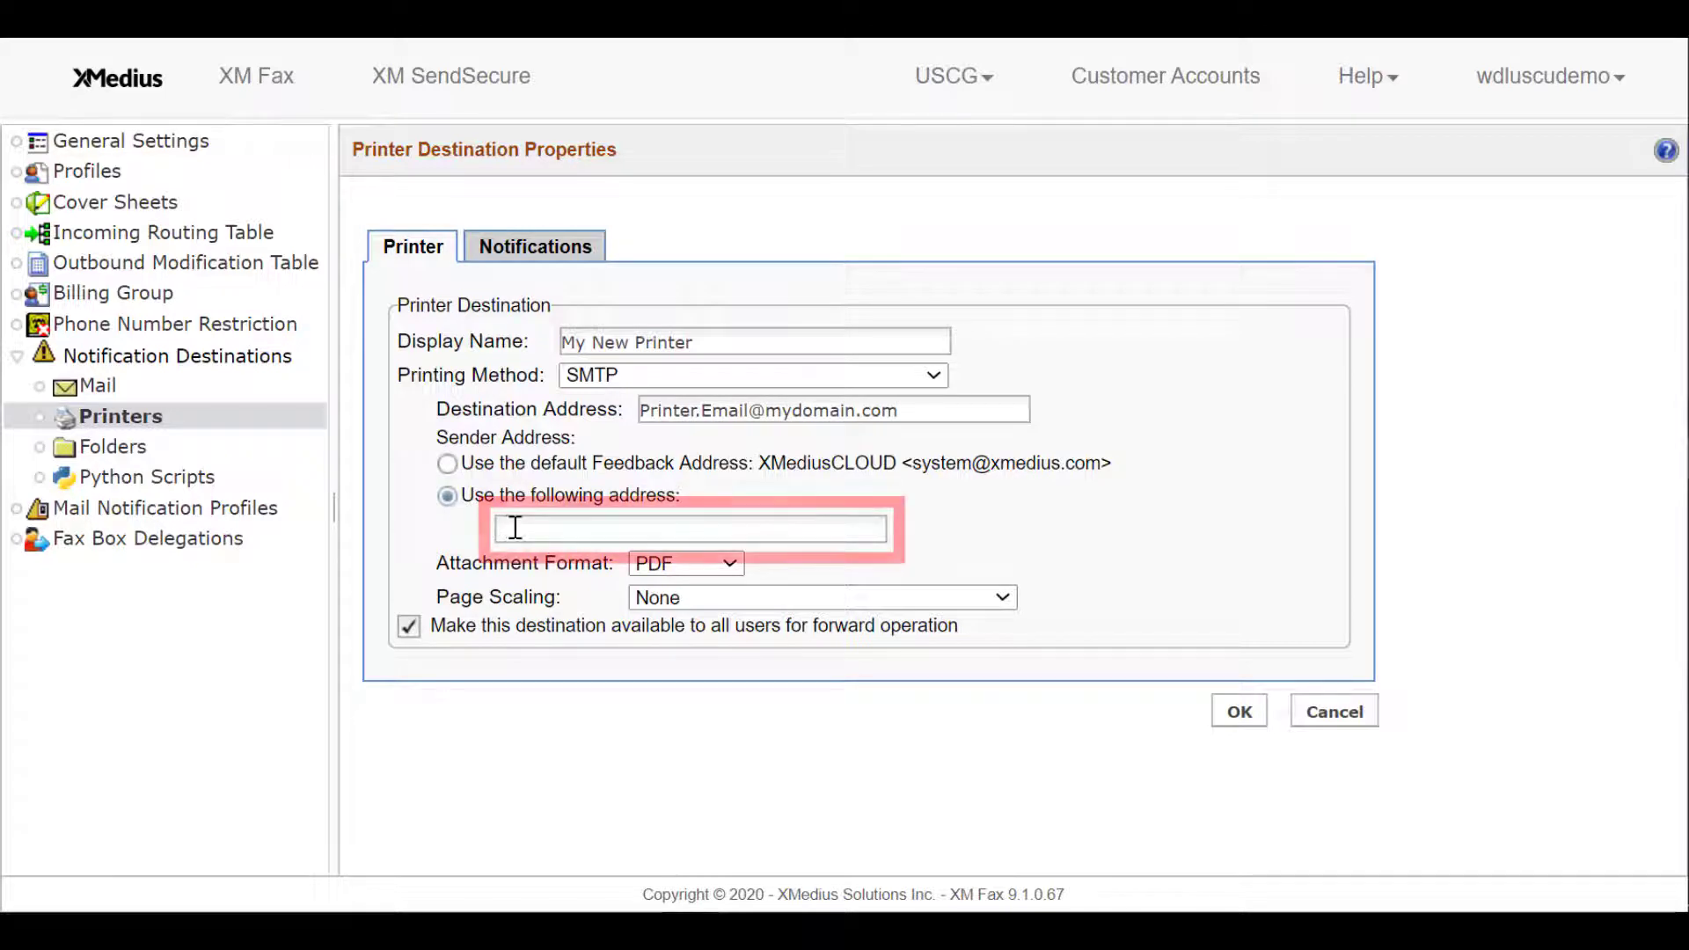
text(authen)
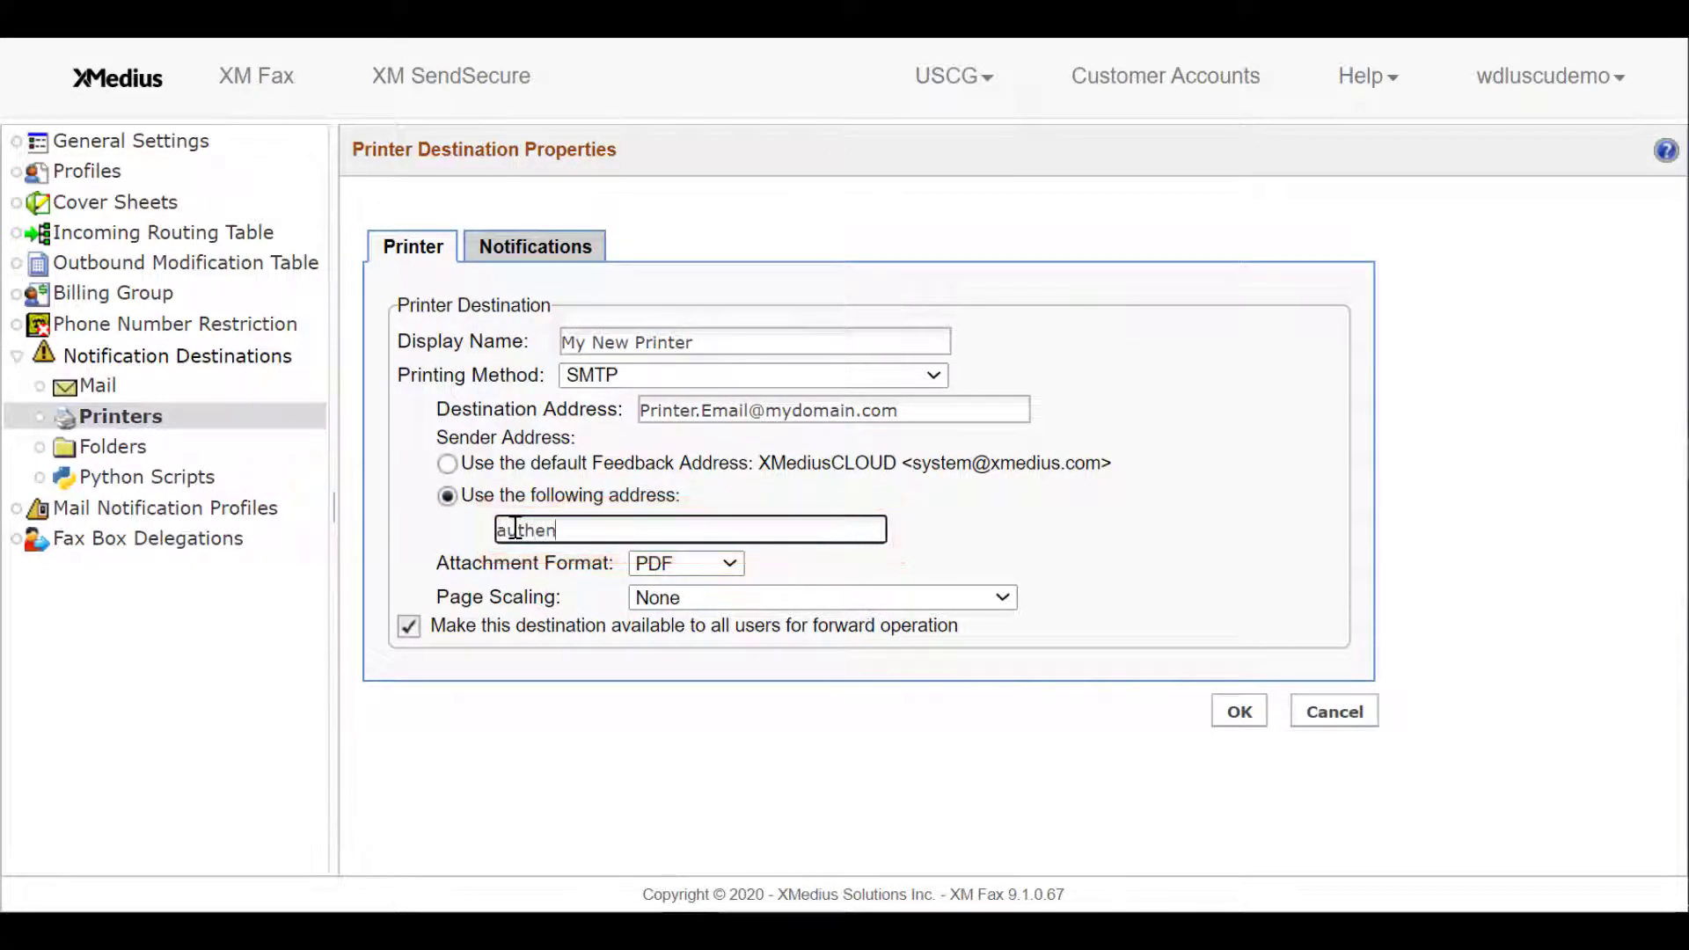
text(ticated.)
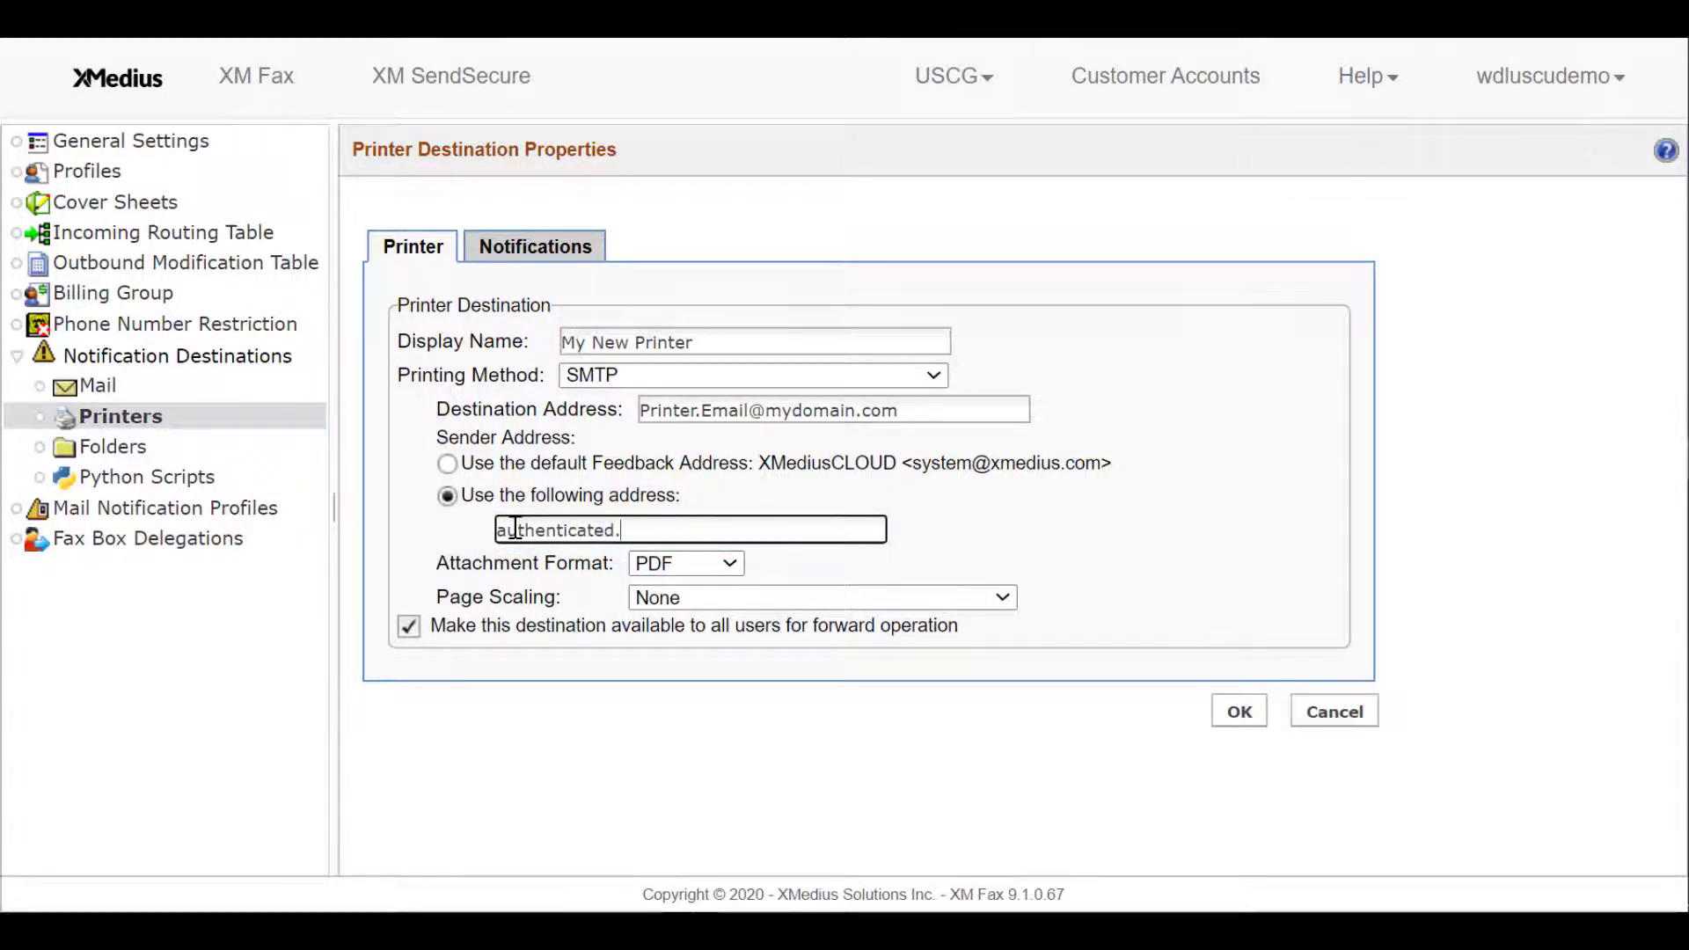
text(user@)
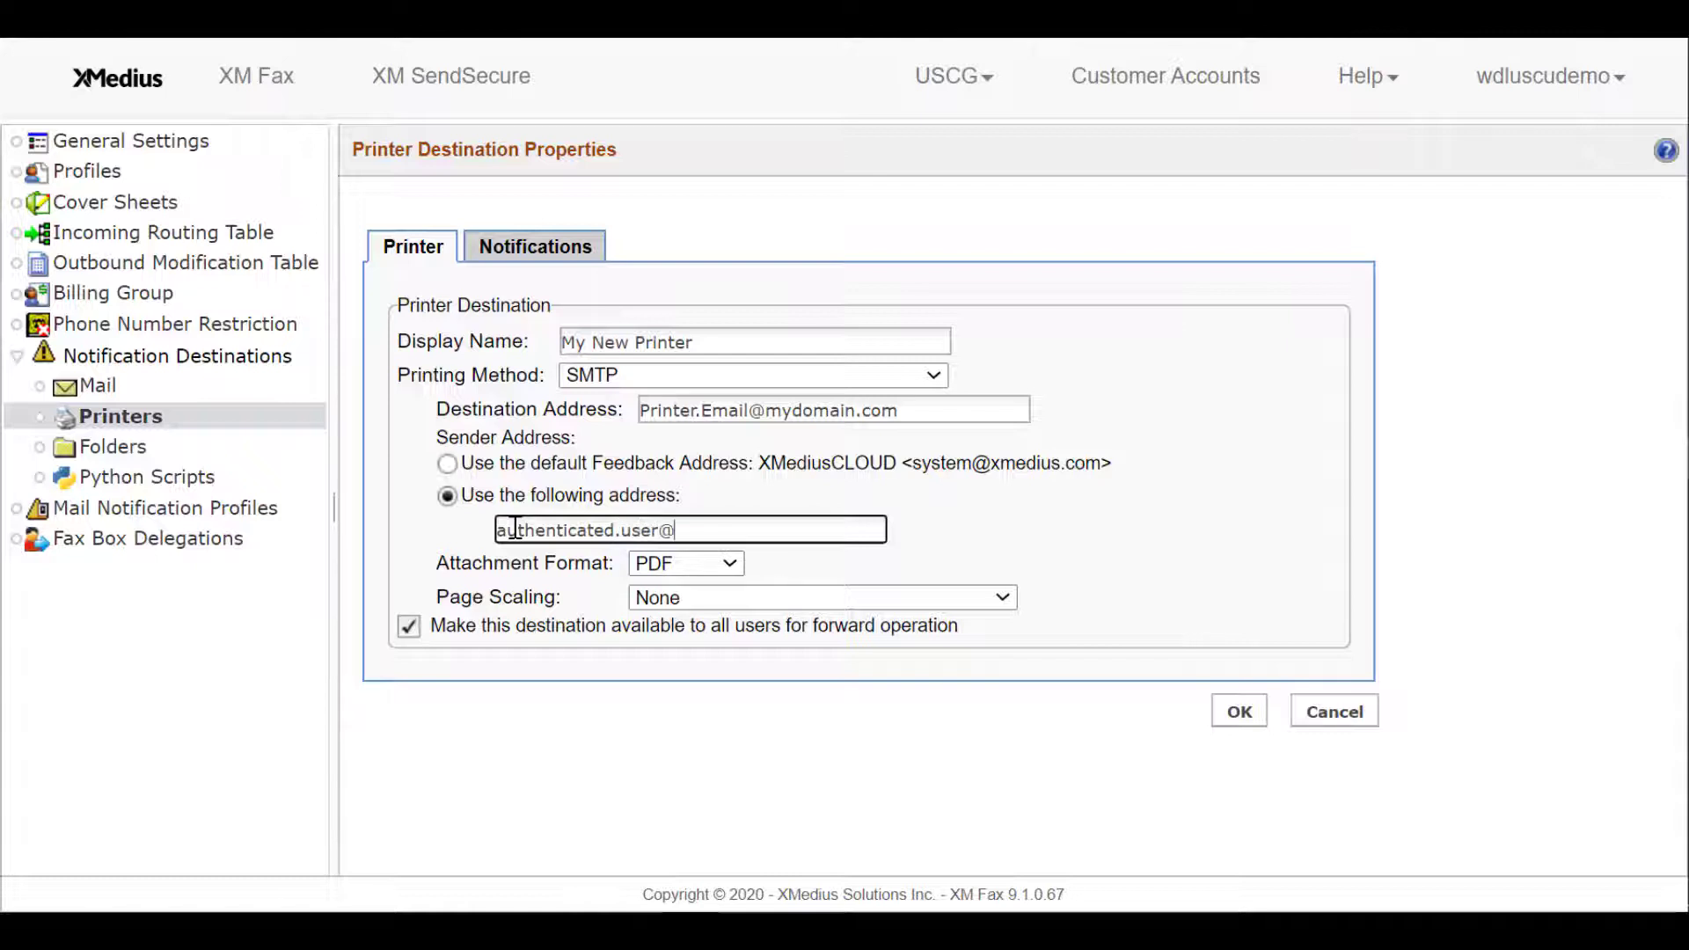
text(mydomain.com)
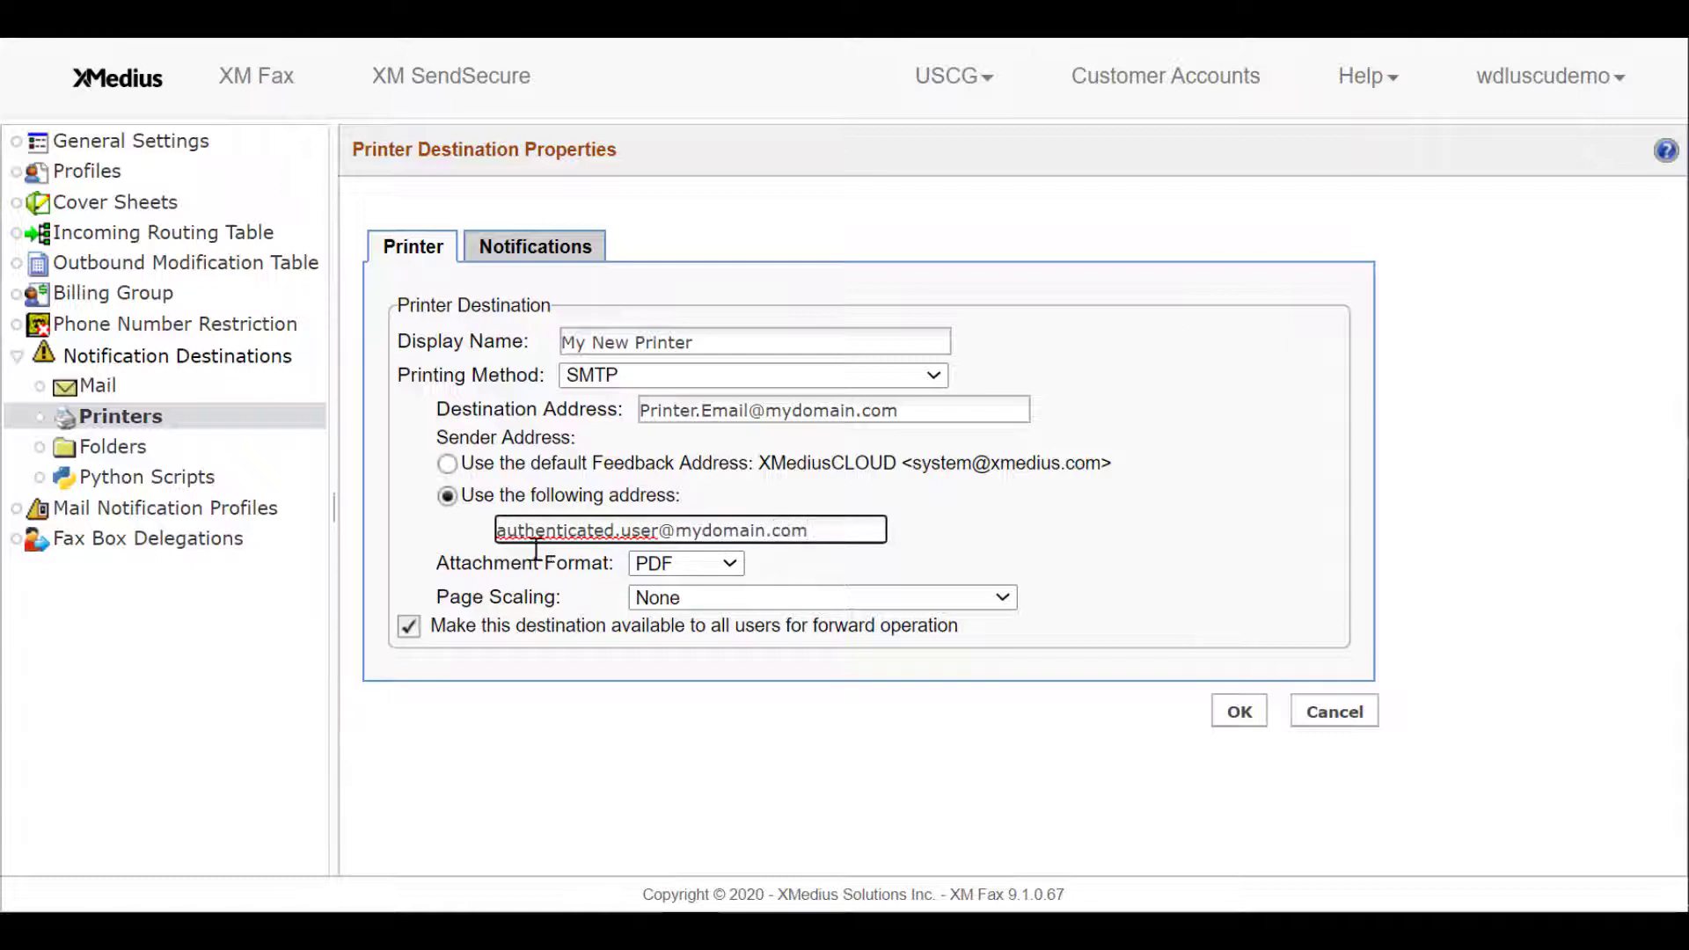
mouse_move(786, 568)
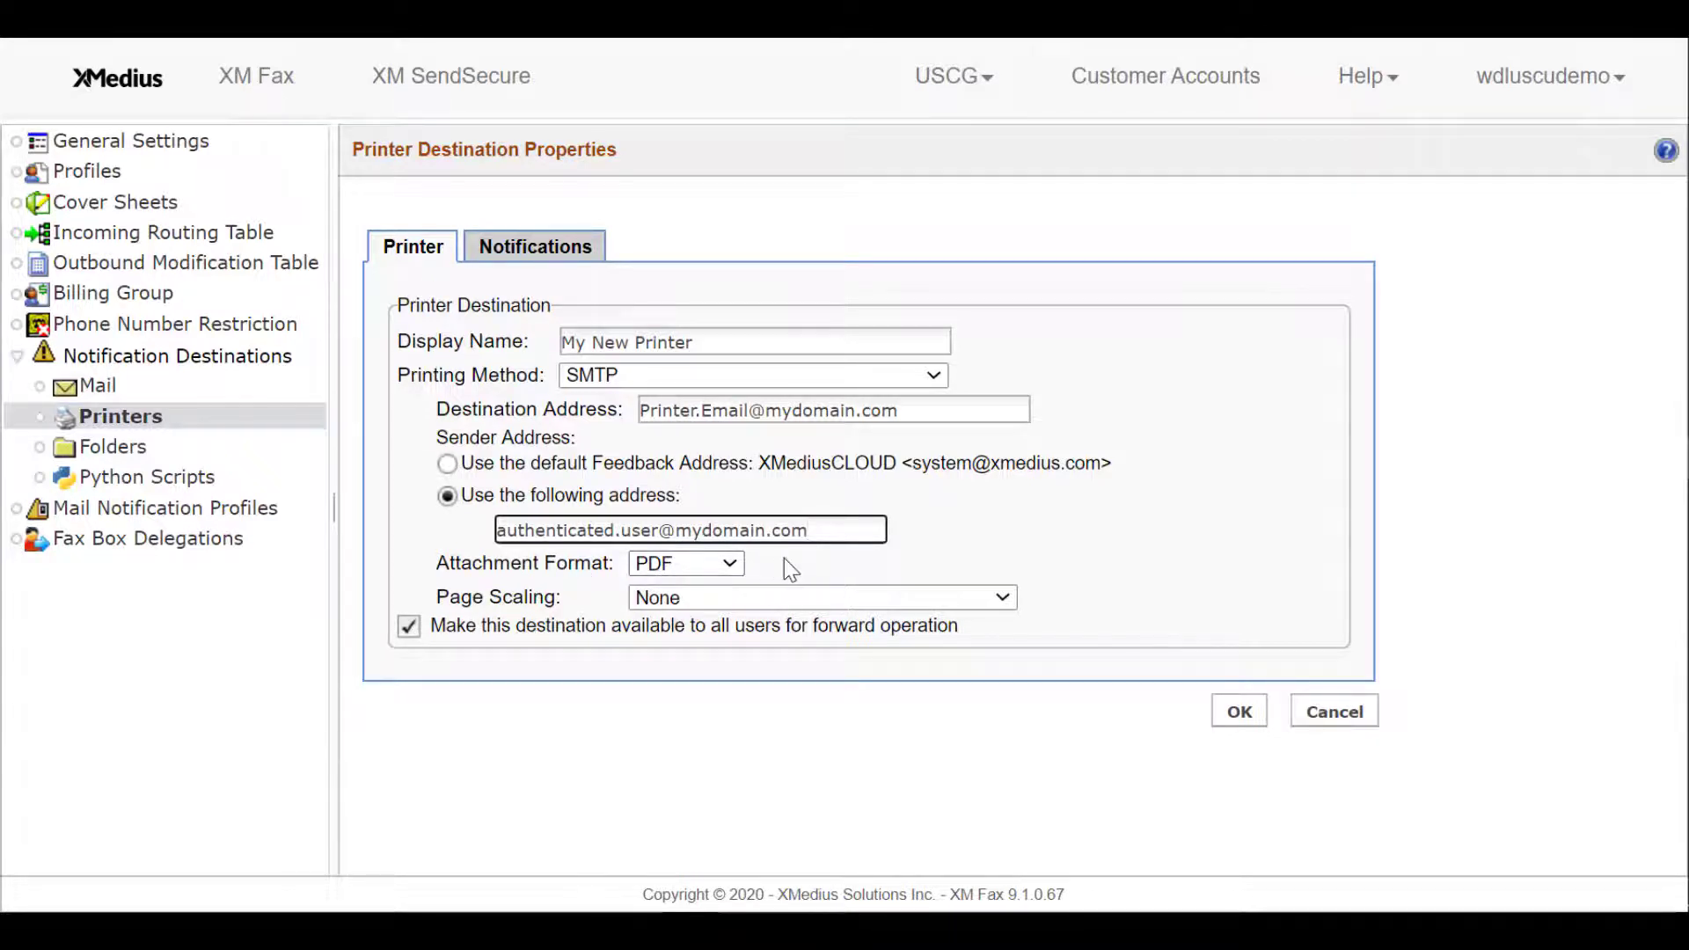
mouse_move(751, 565)
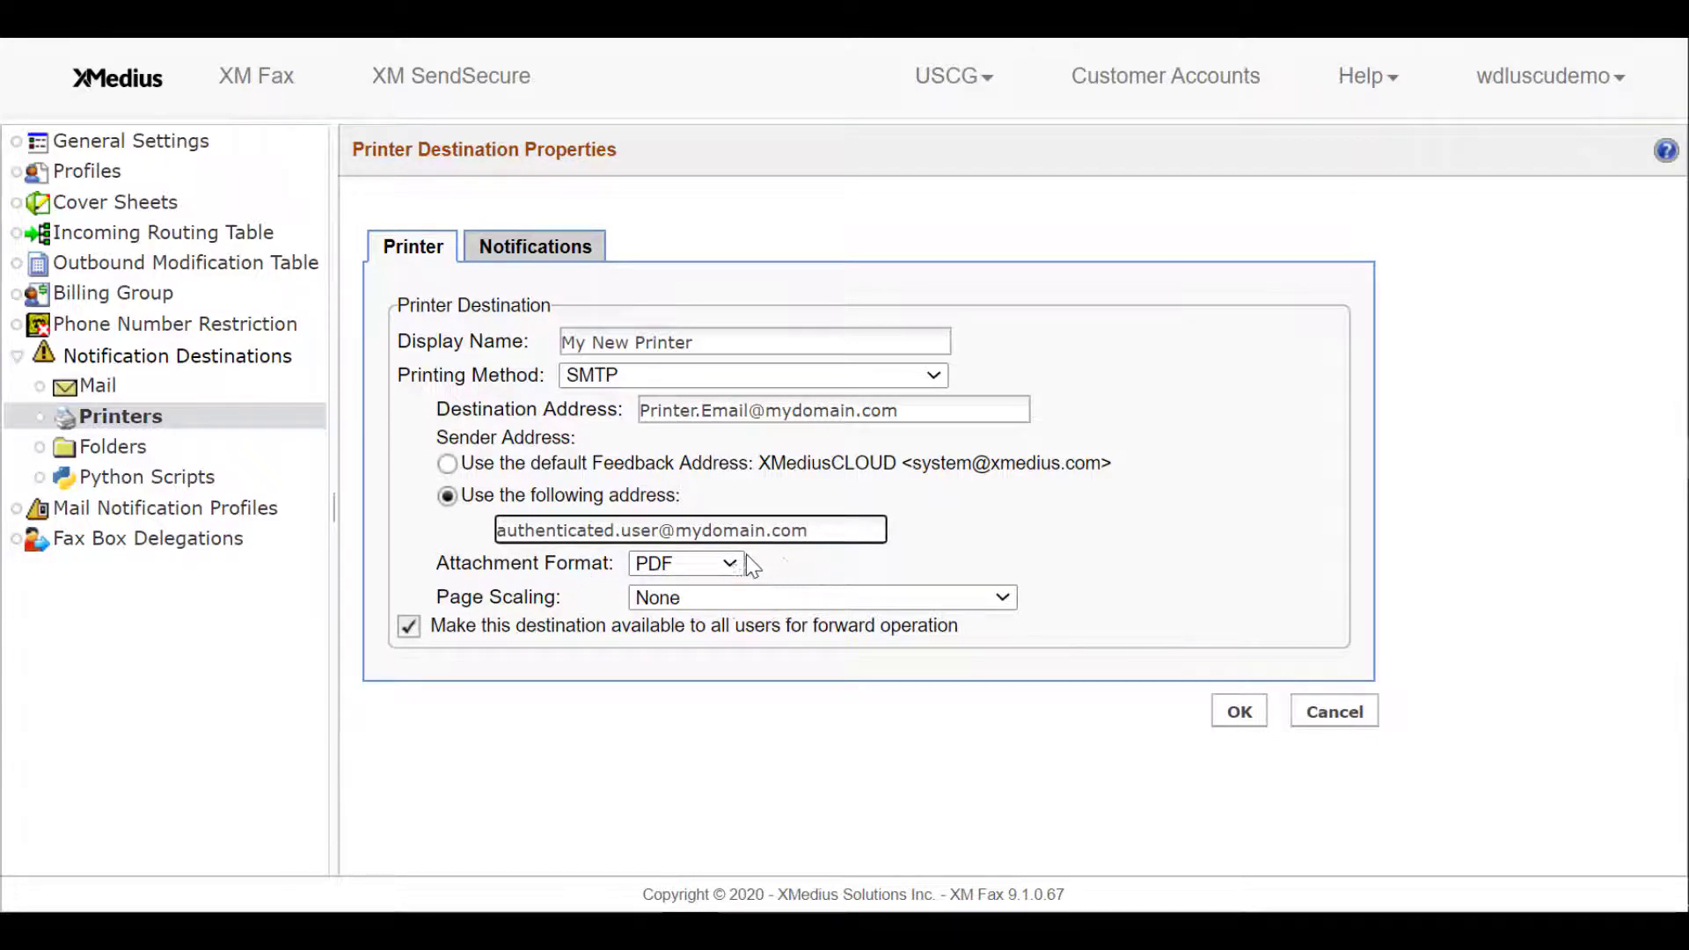
Keep PDF attachments, set page scaling to Letter or Legal best fit, and save the printer.
click(684, 563)
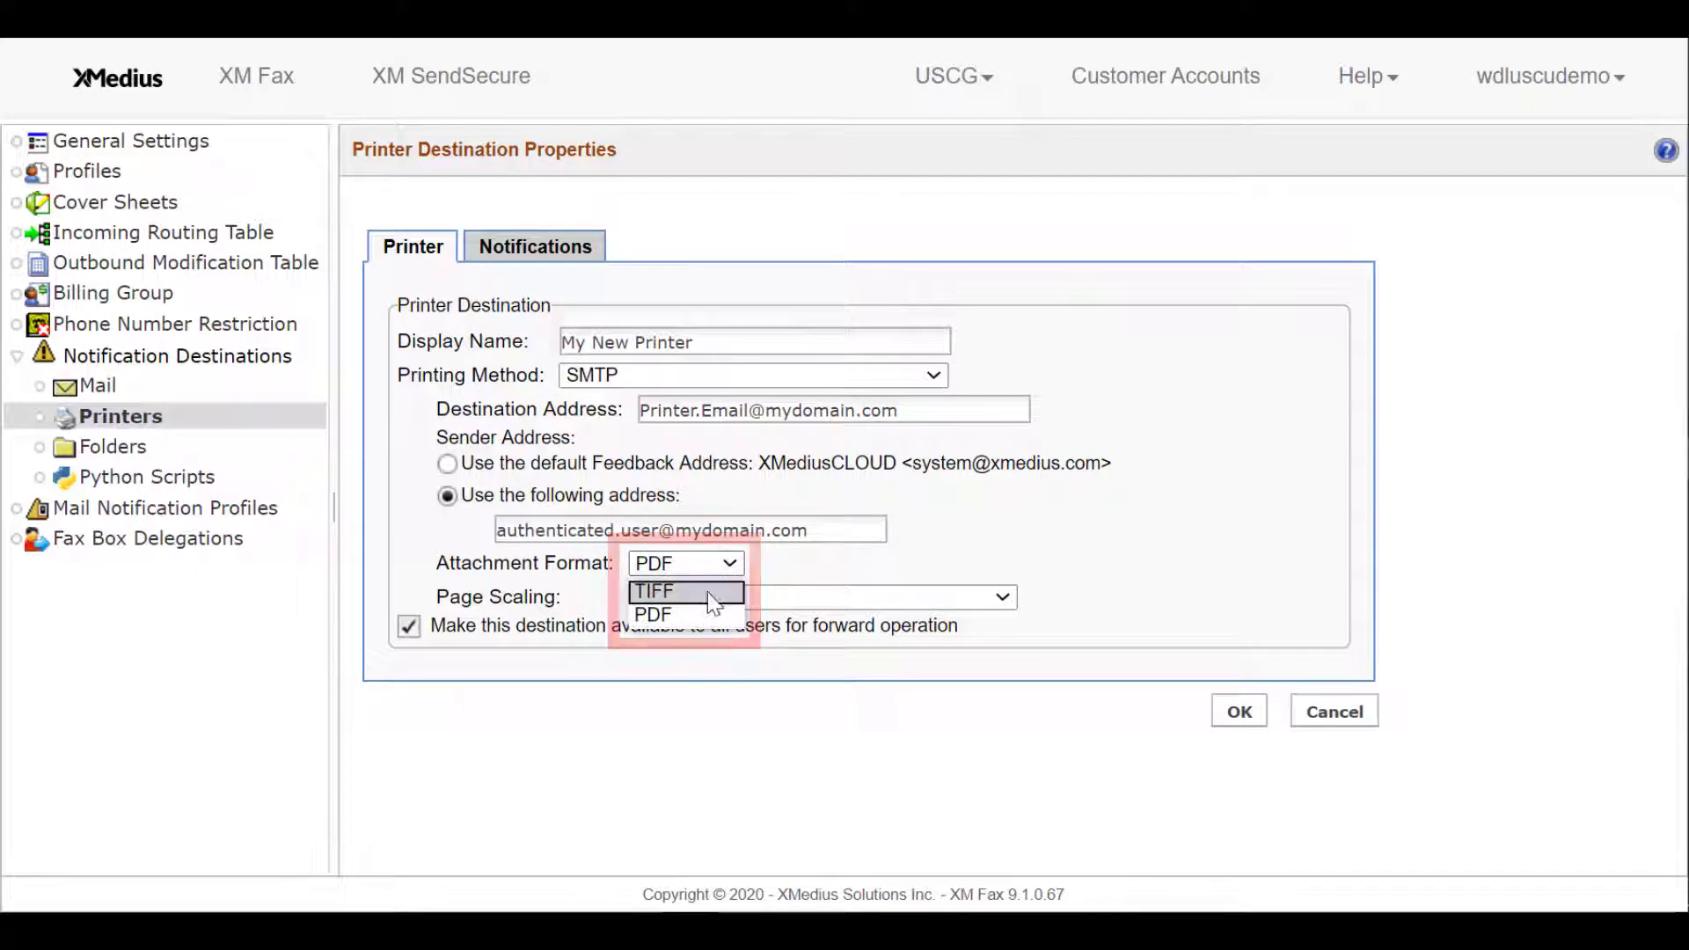
click(653, 614)
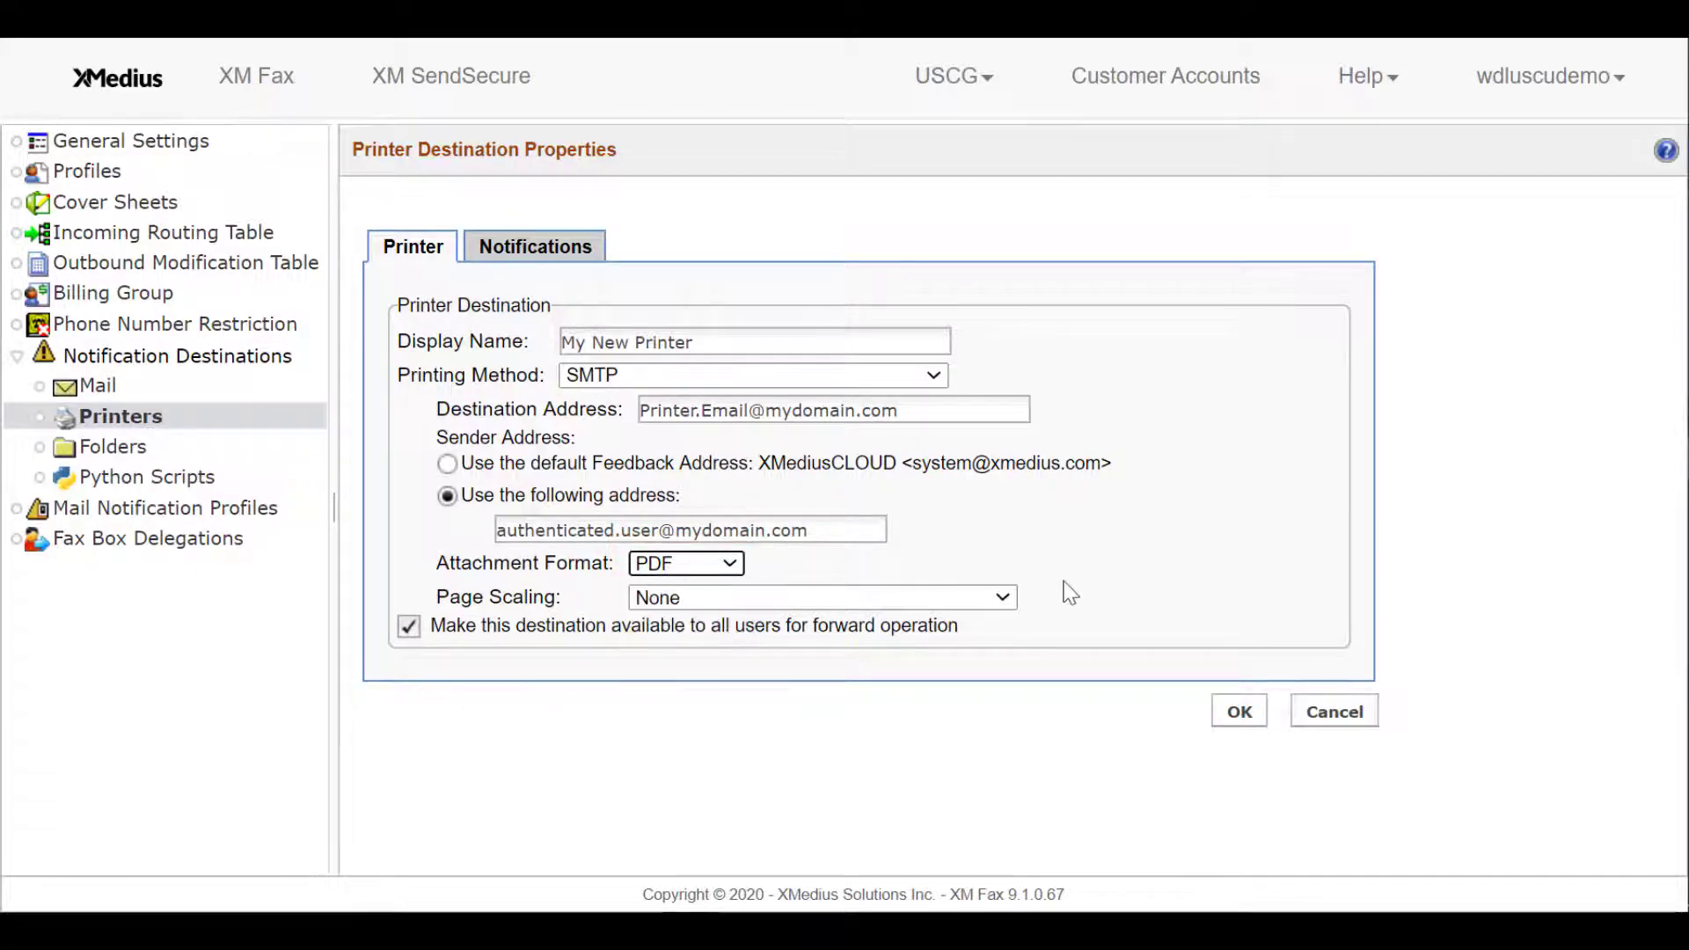
click(821, 596)
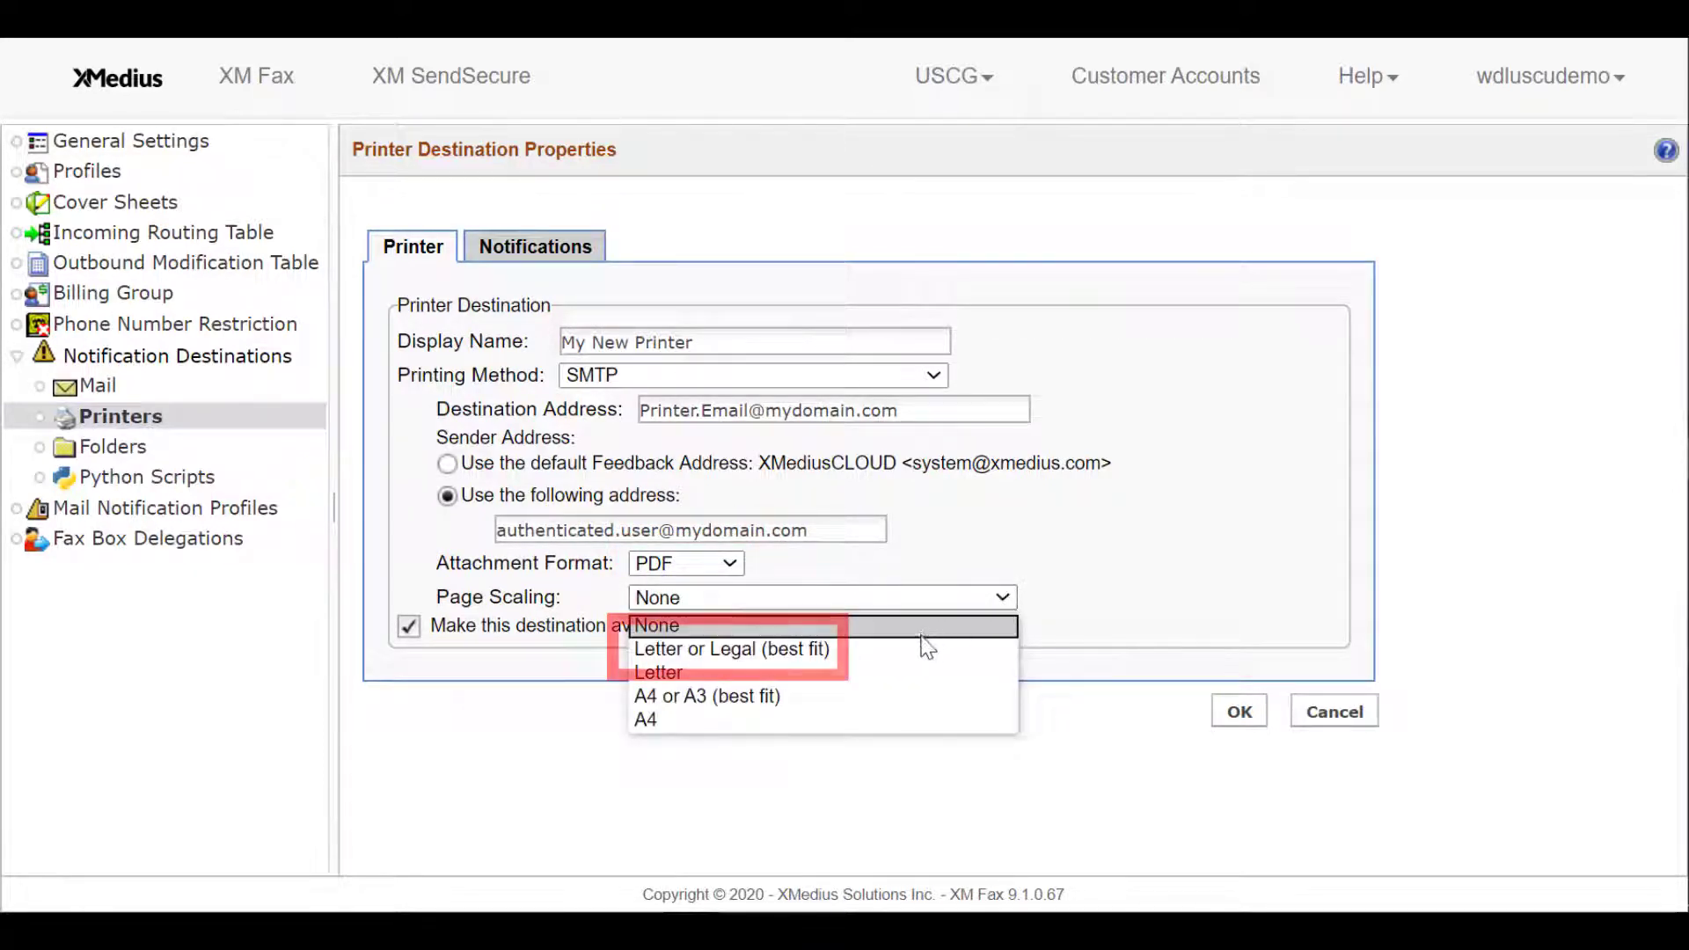
click(732, 649)
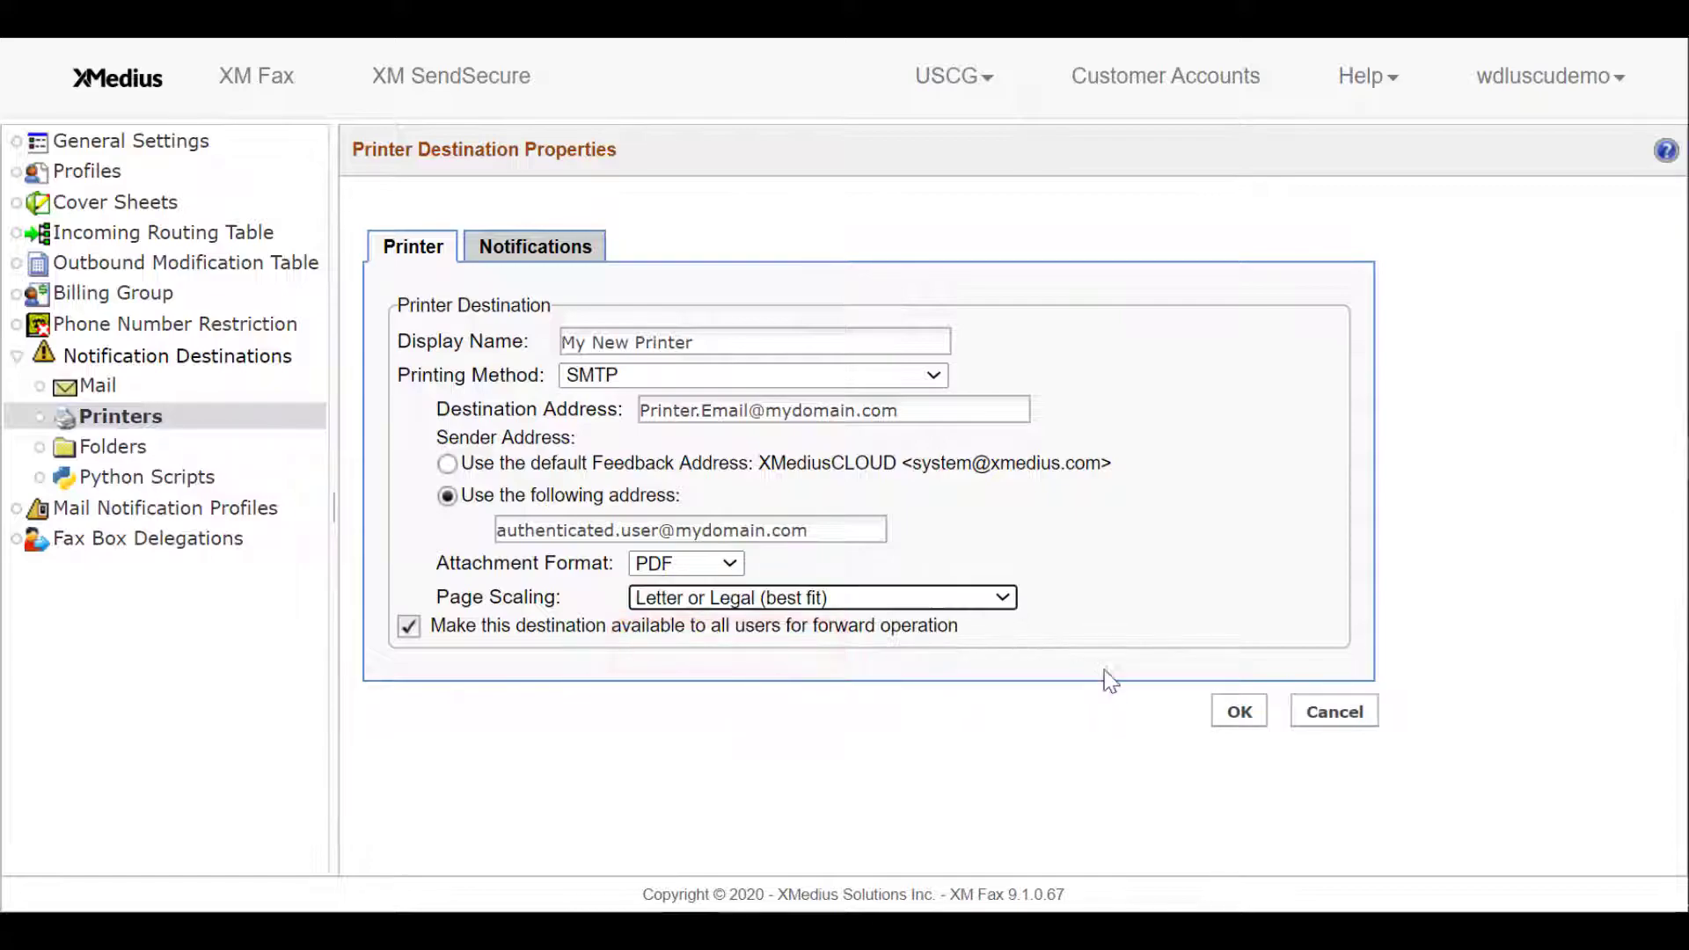
click(1236, 710)
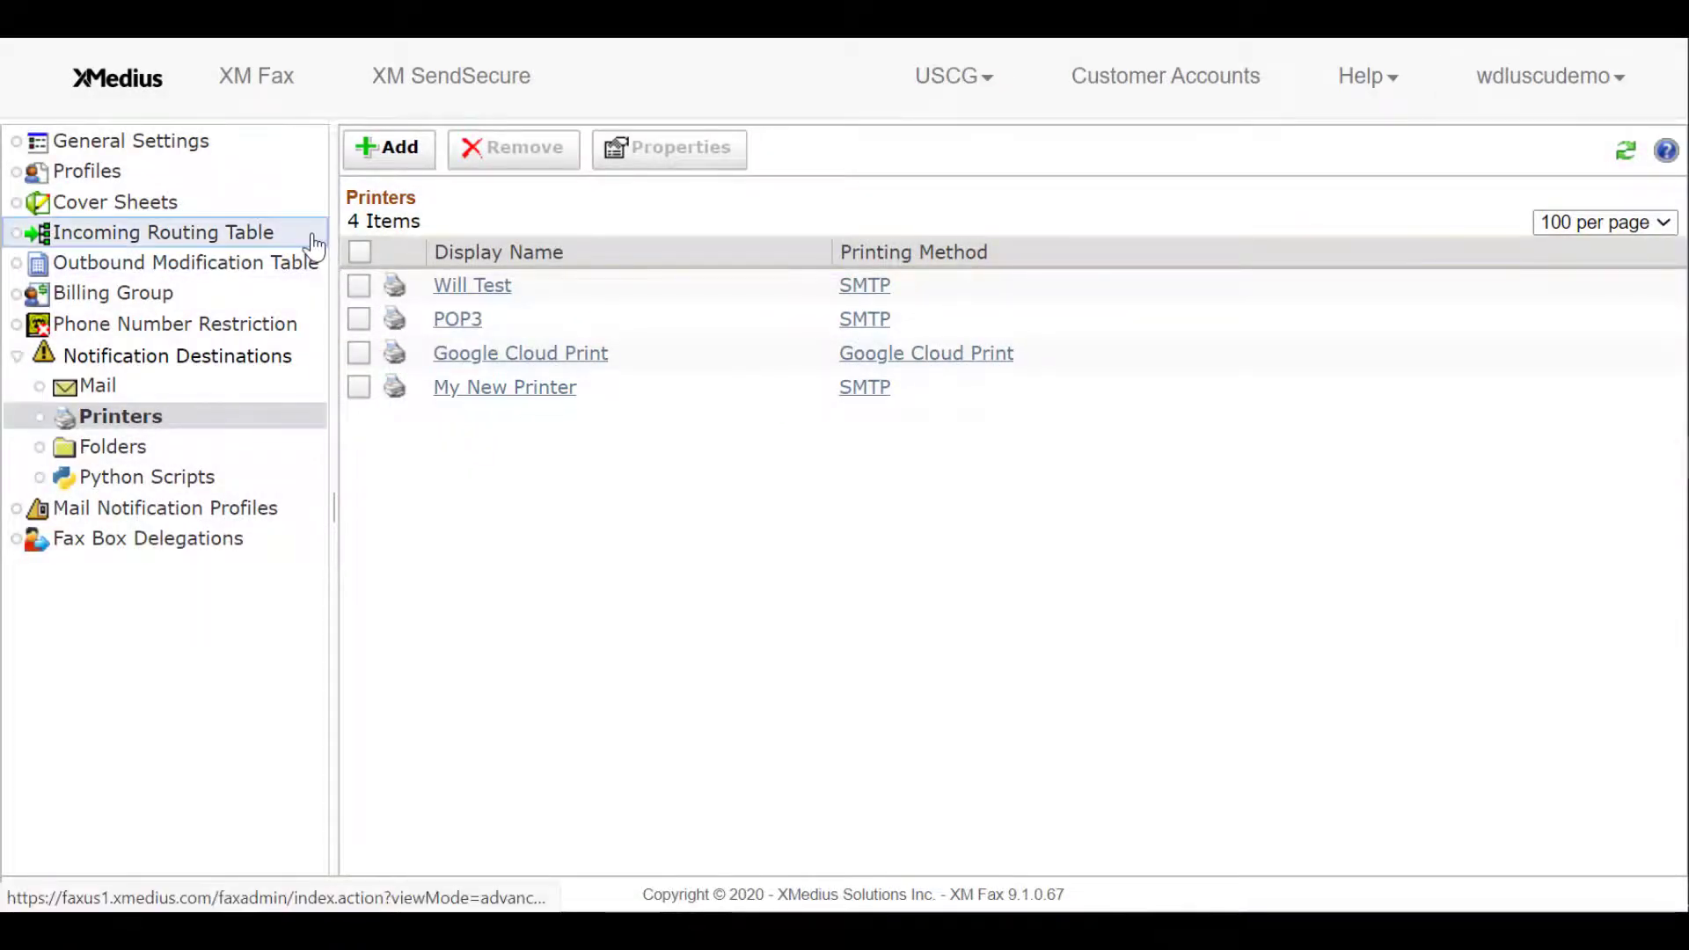
Create a new direct routing rule matching DNIS/DID pattern +1myfaxnumber.
click(162, 232)
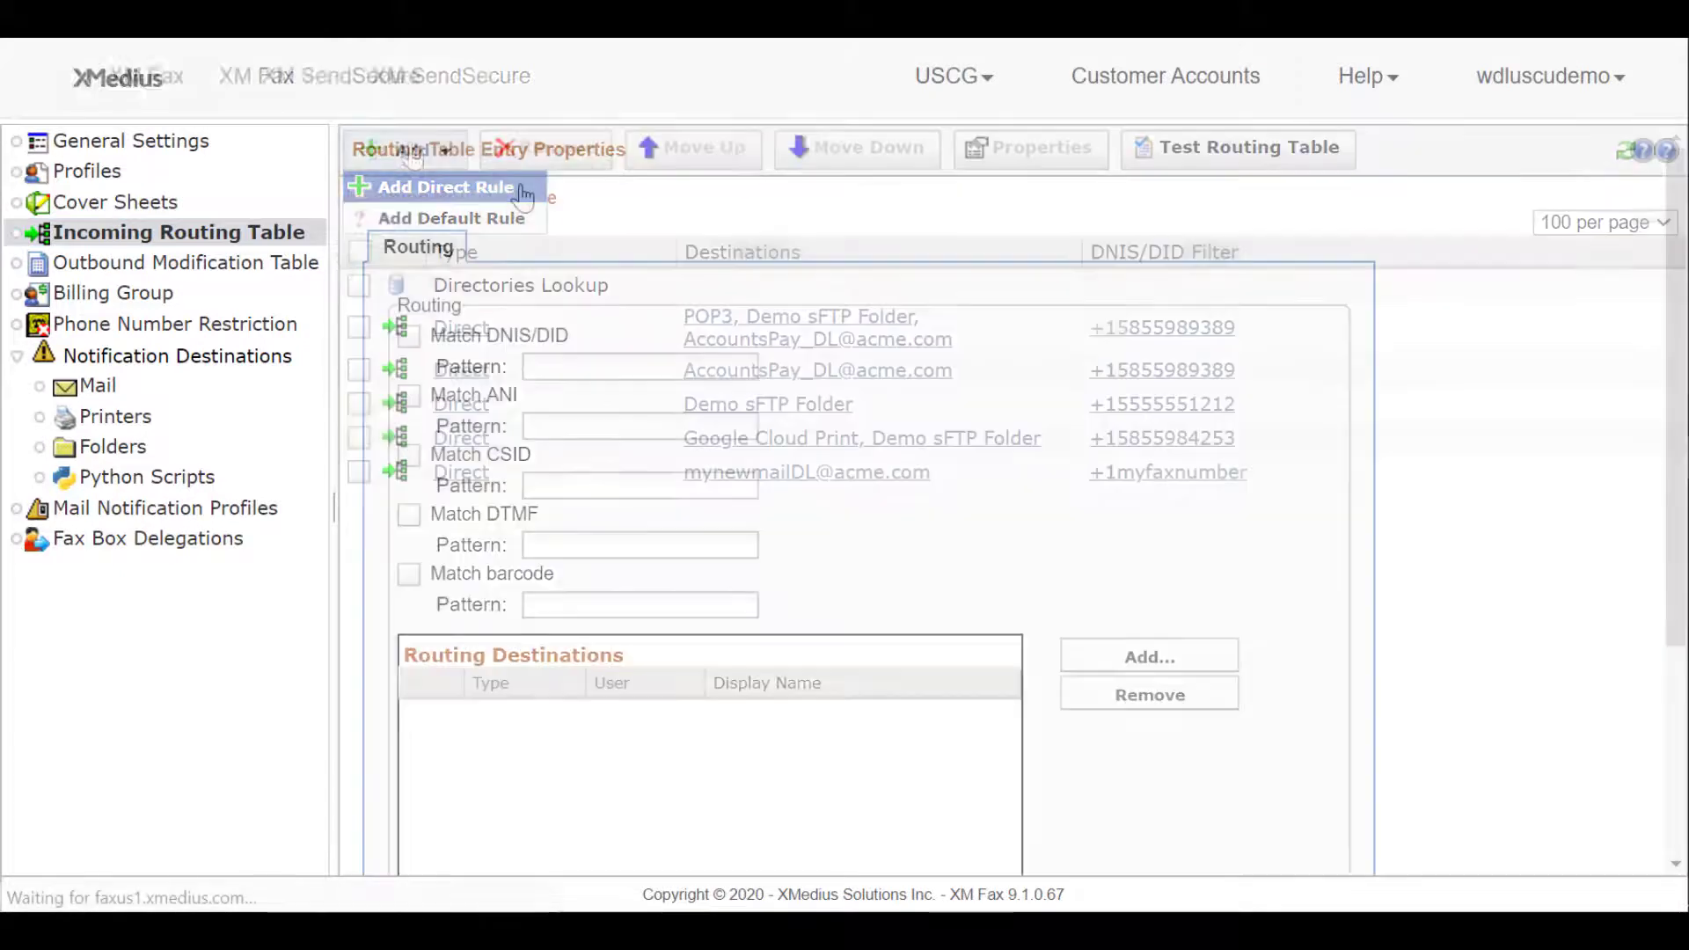
click(442, 186)
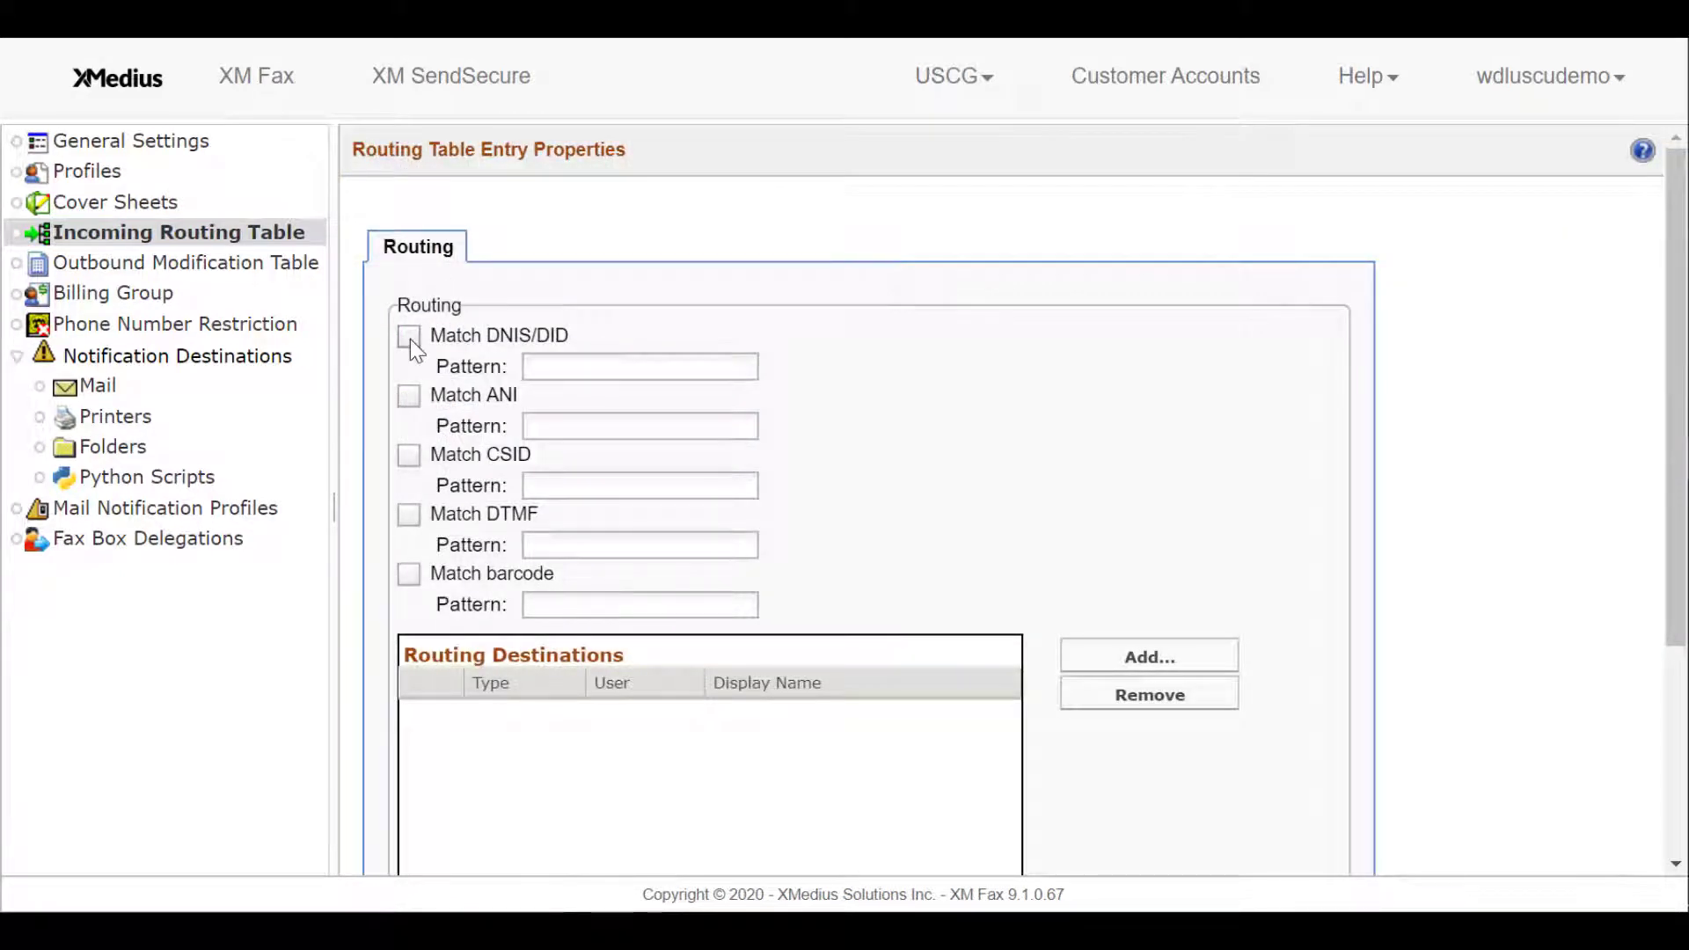
click(408, 334)
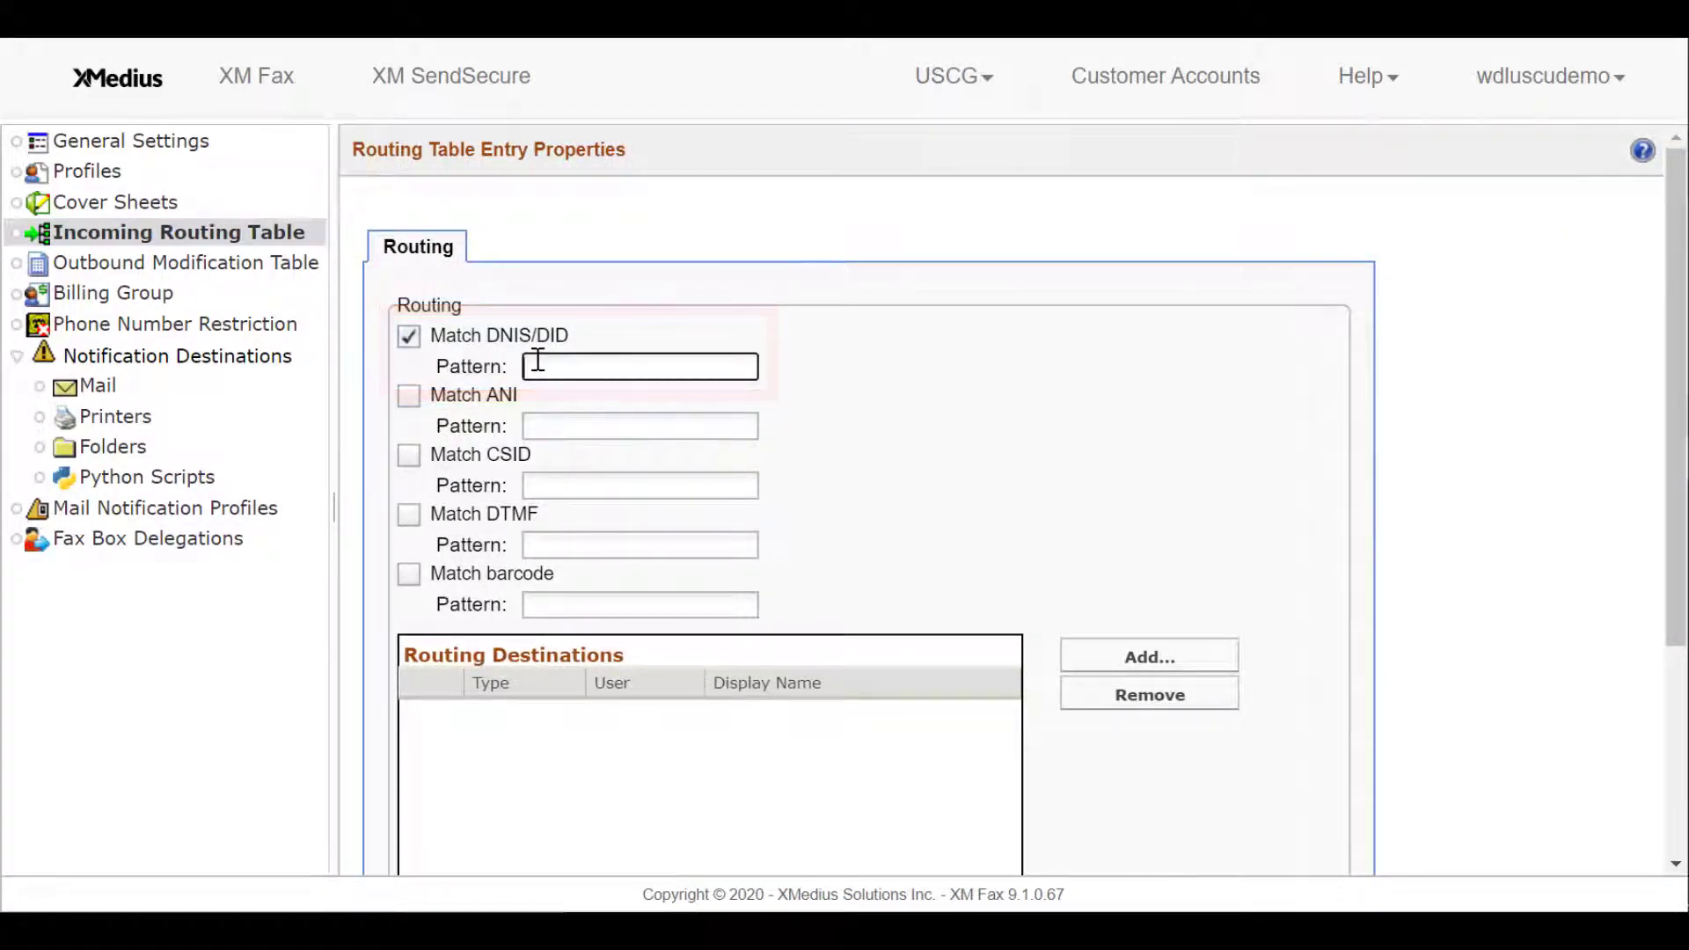
text(+1m)
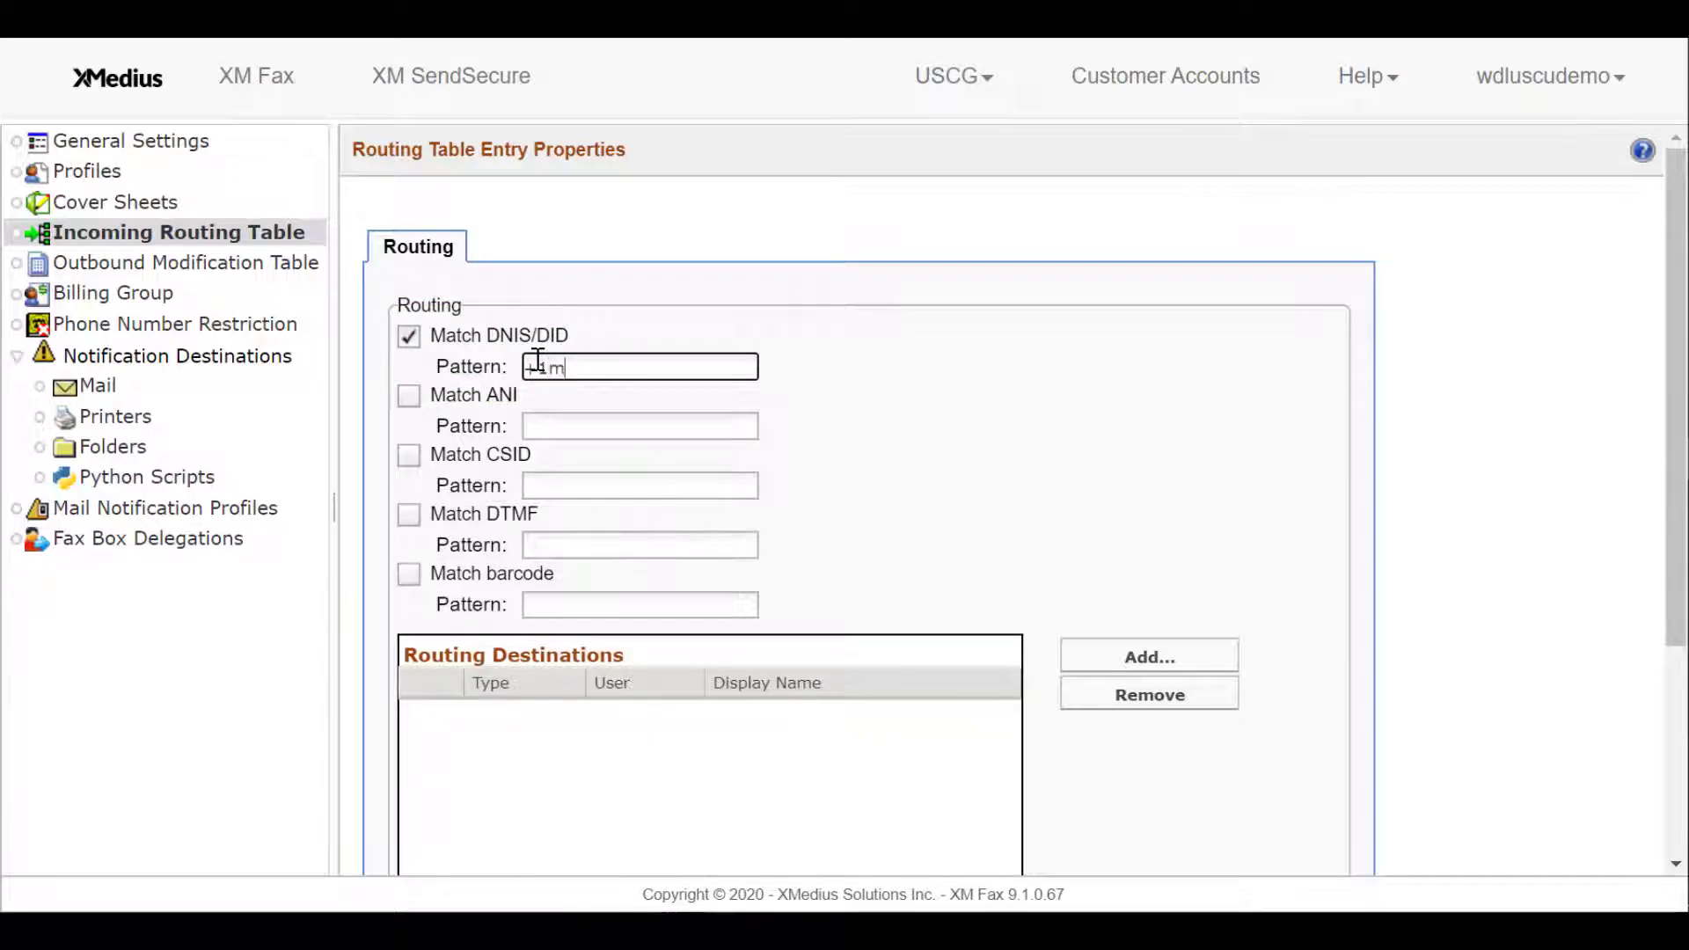
text(myfaxnumber)
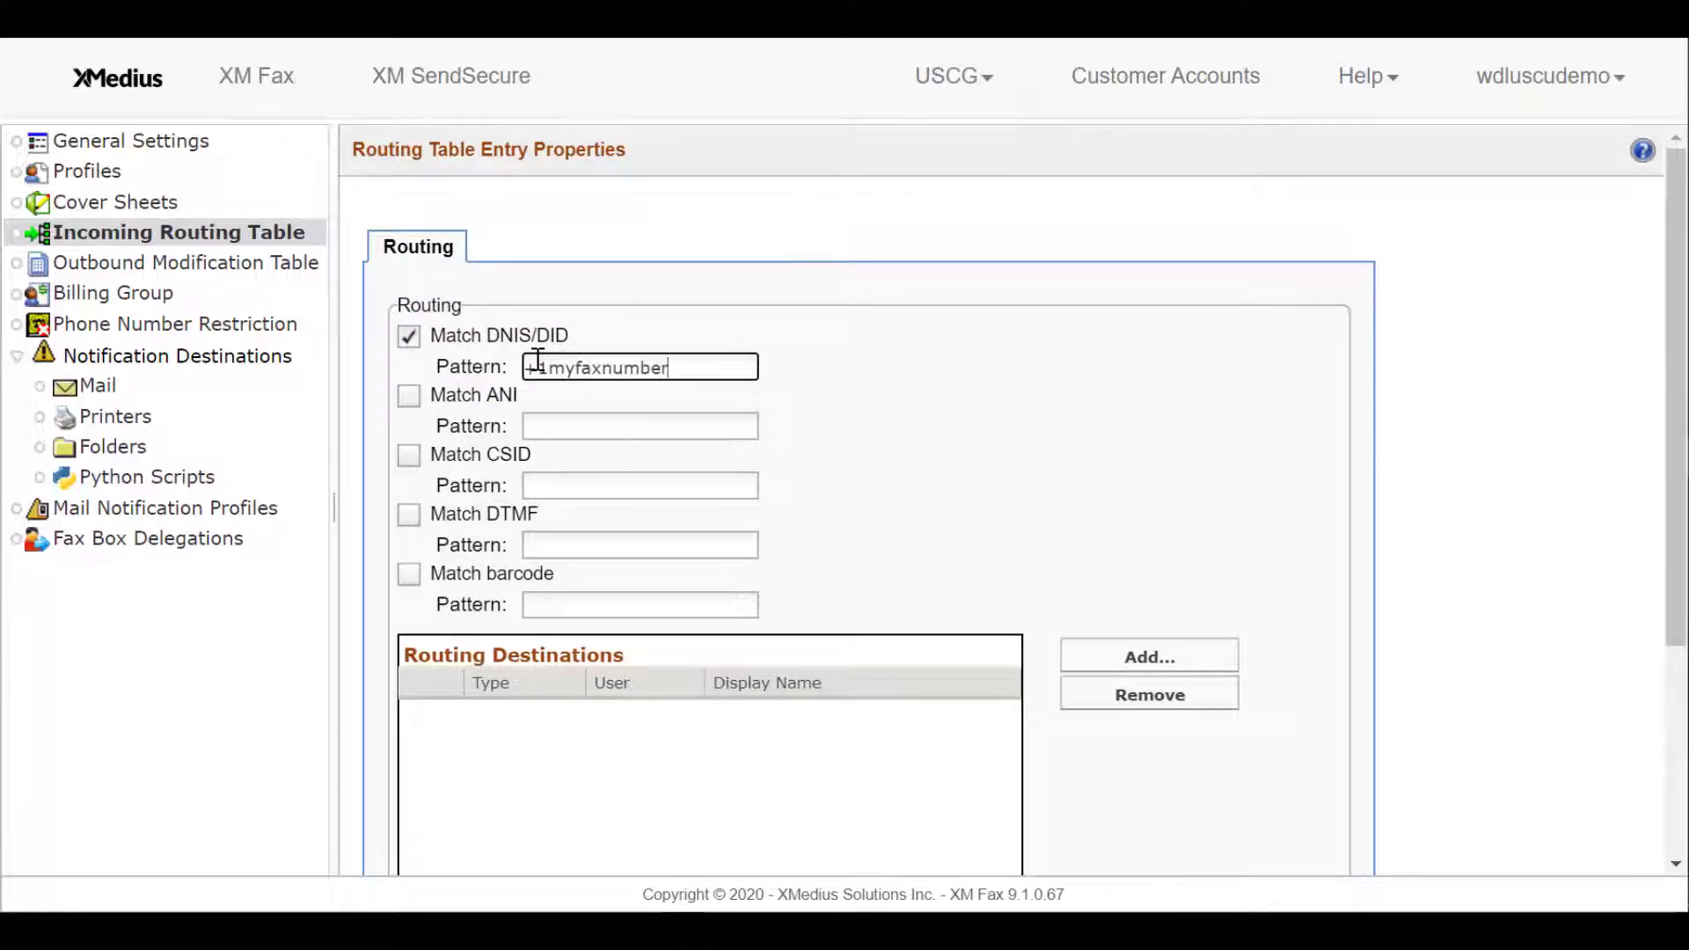
mouse_move(600, 411)
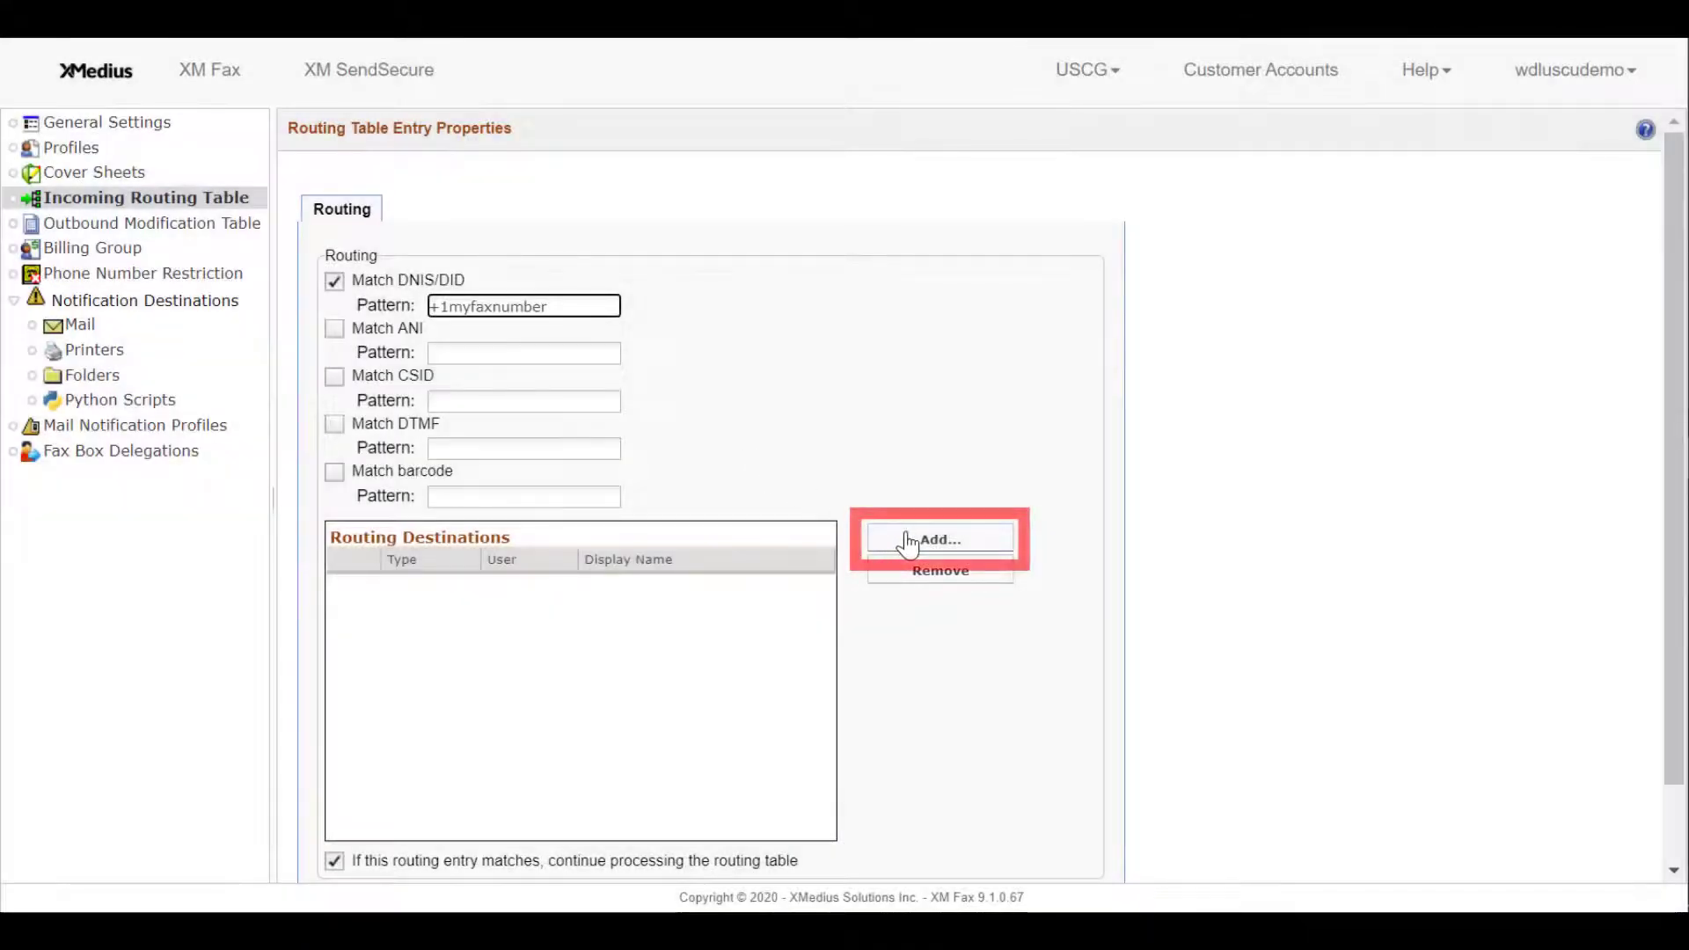
Search printer destinations and add My New Printer to the rule's destination list.
click(937, 538)
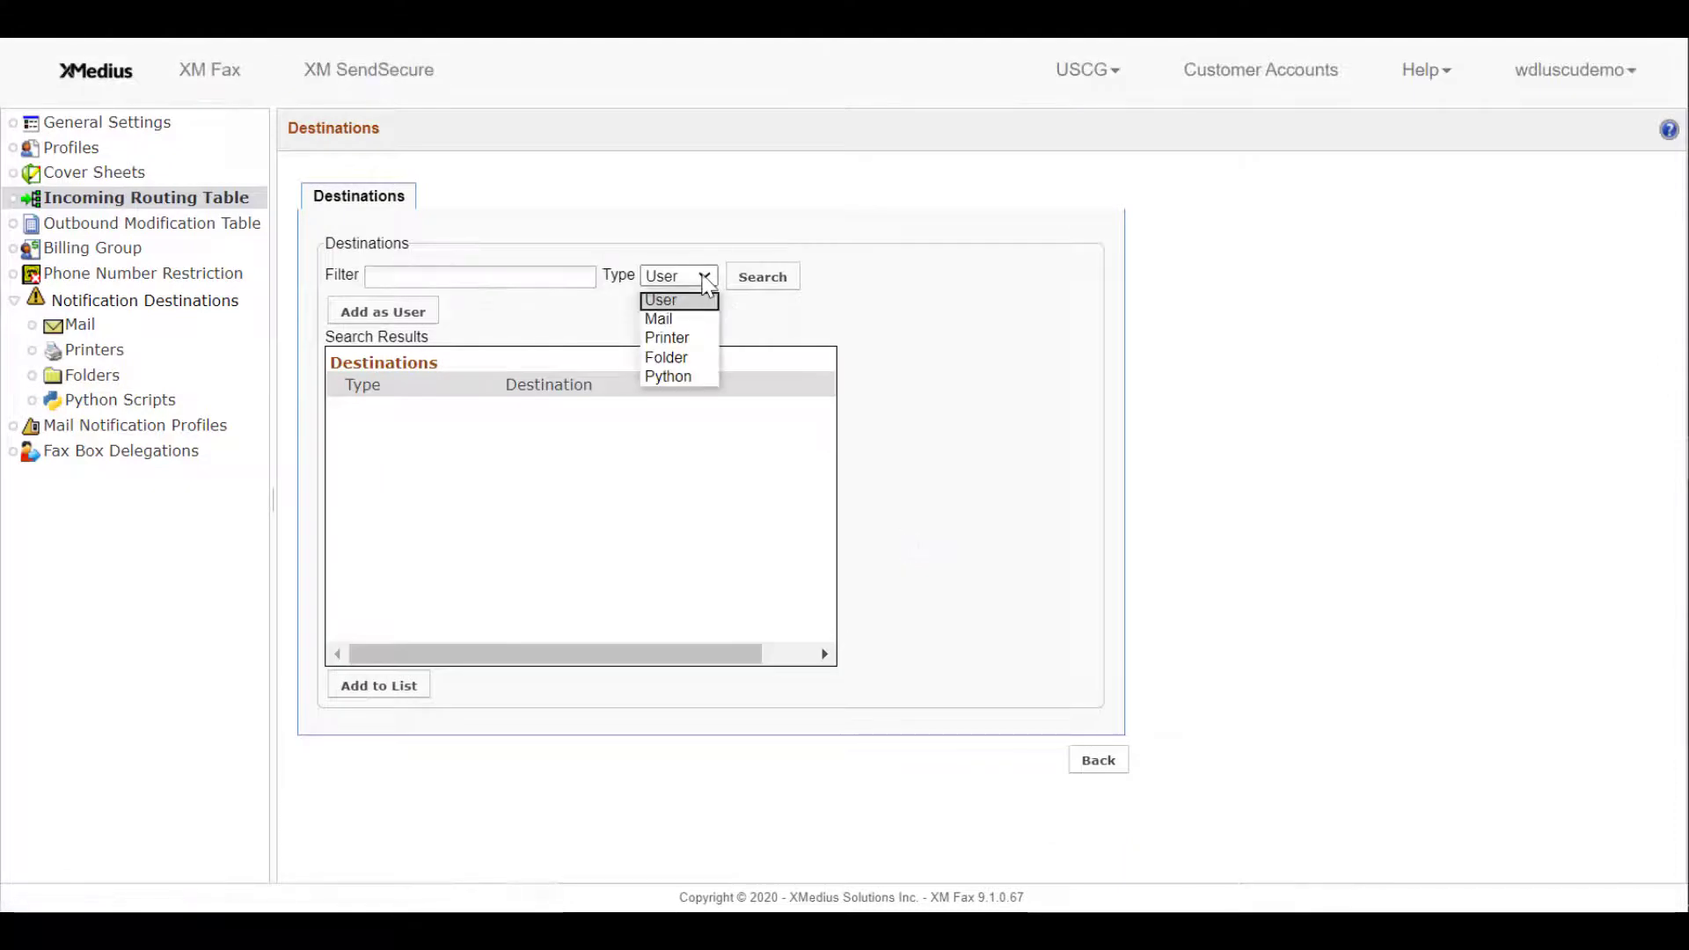
mouse_move(665, 338)
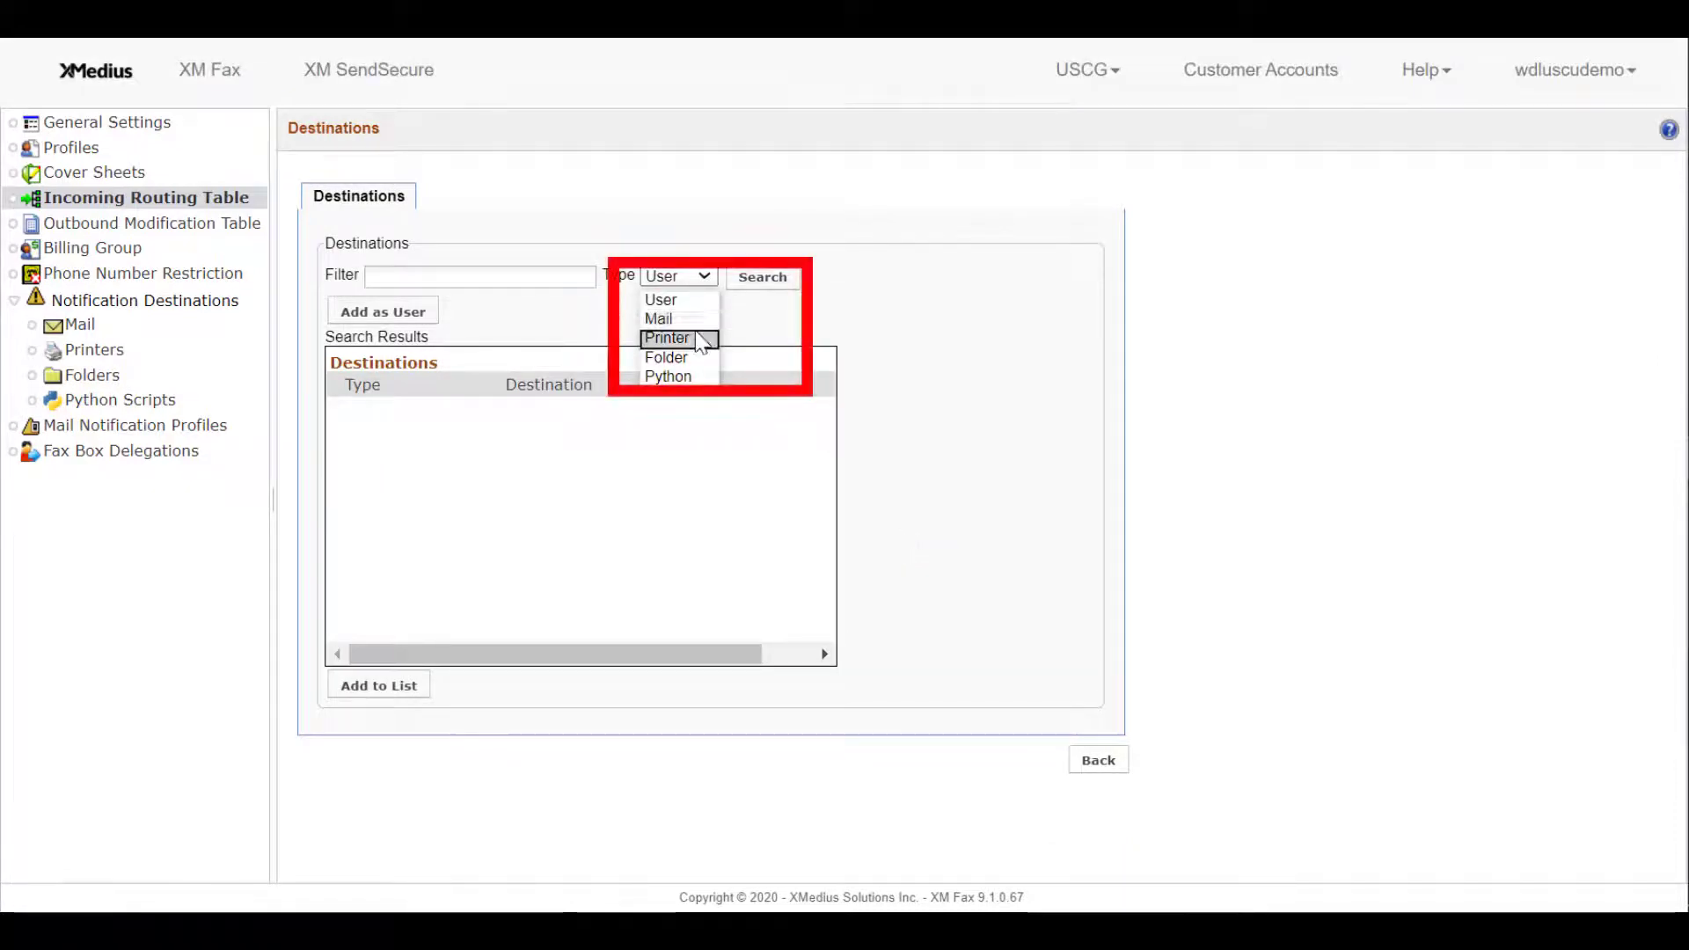
click(665, 338)
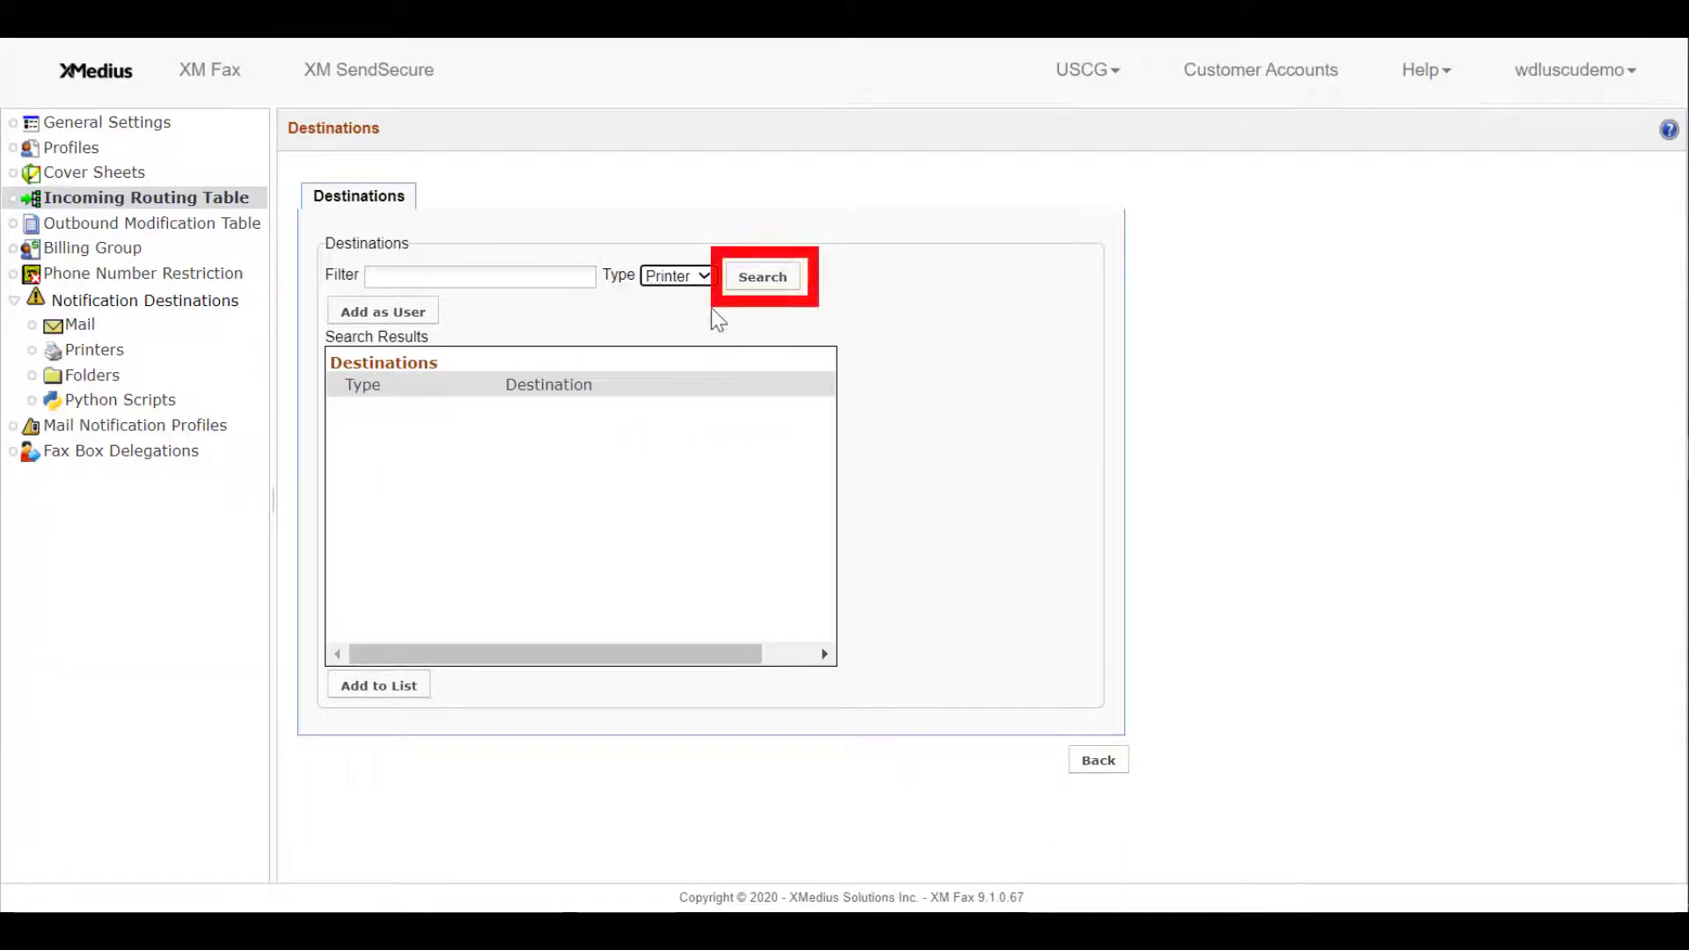
click(762, 276)
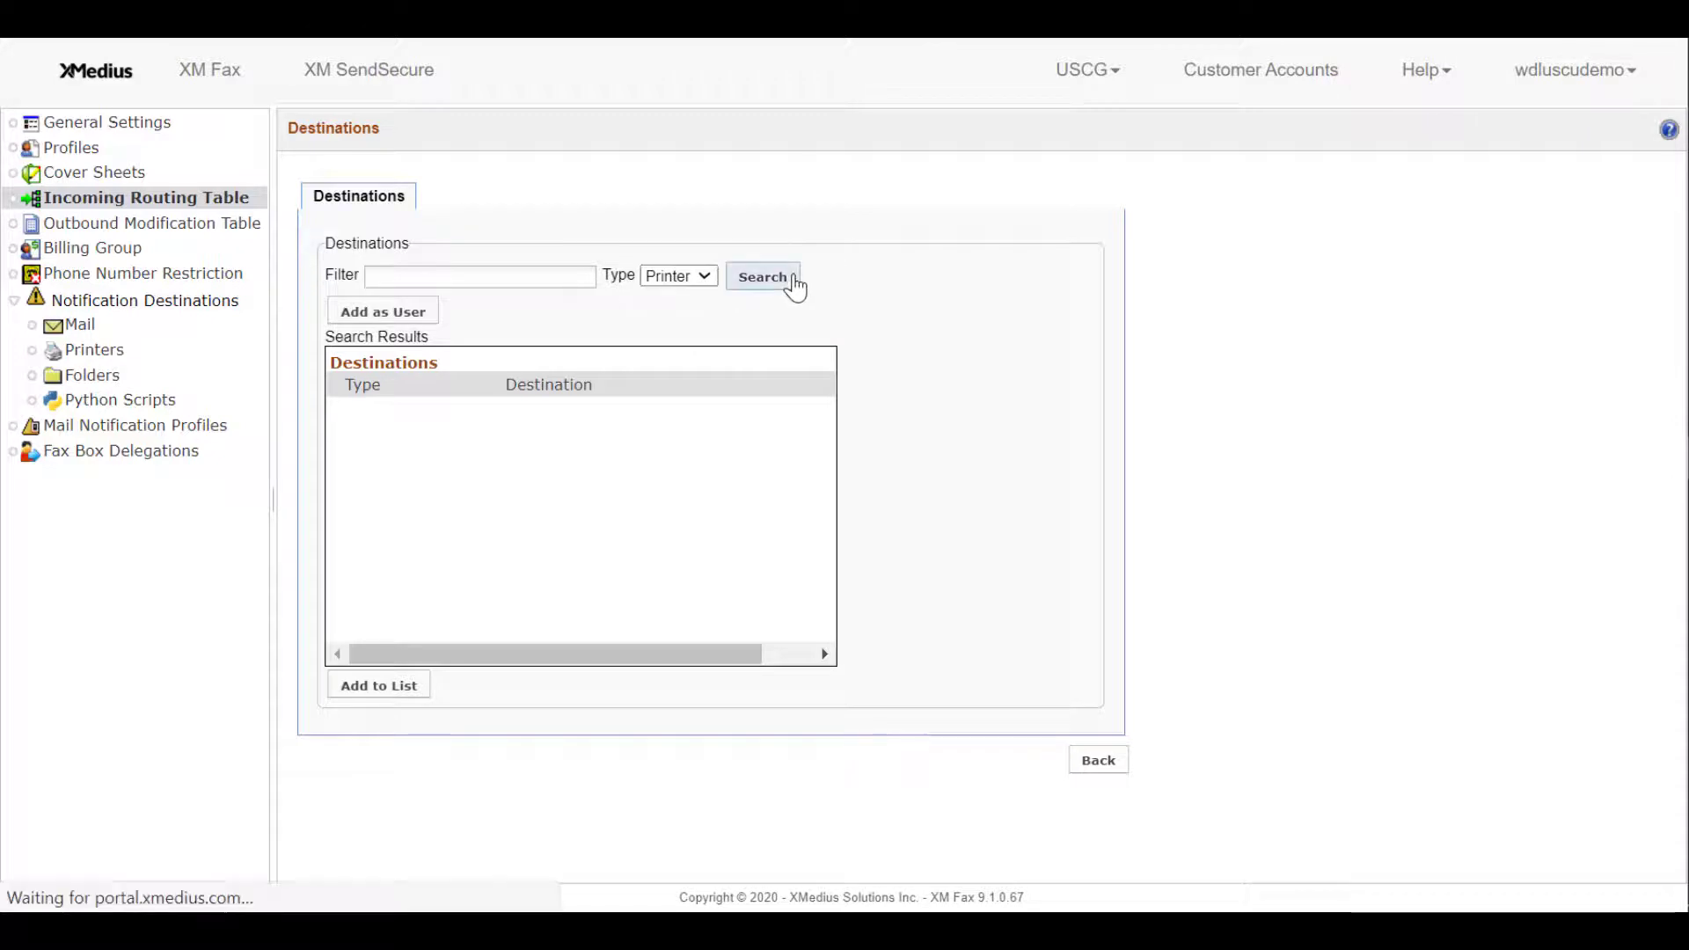
click(762, 276)
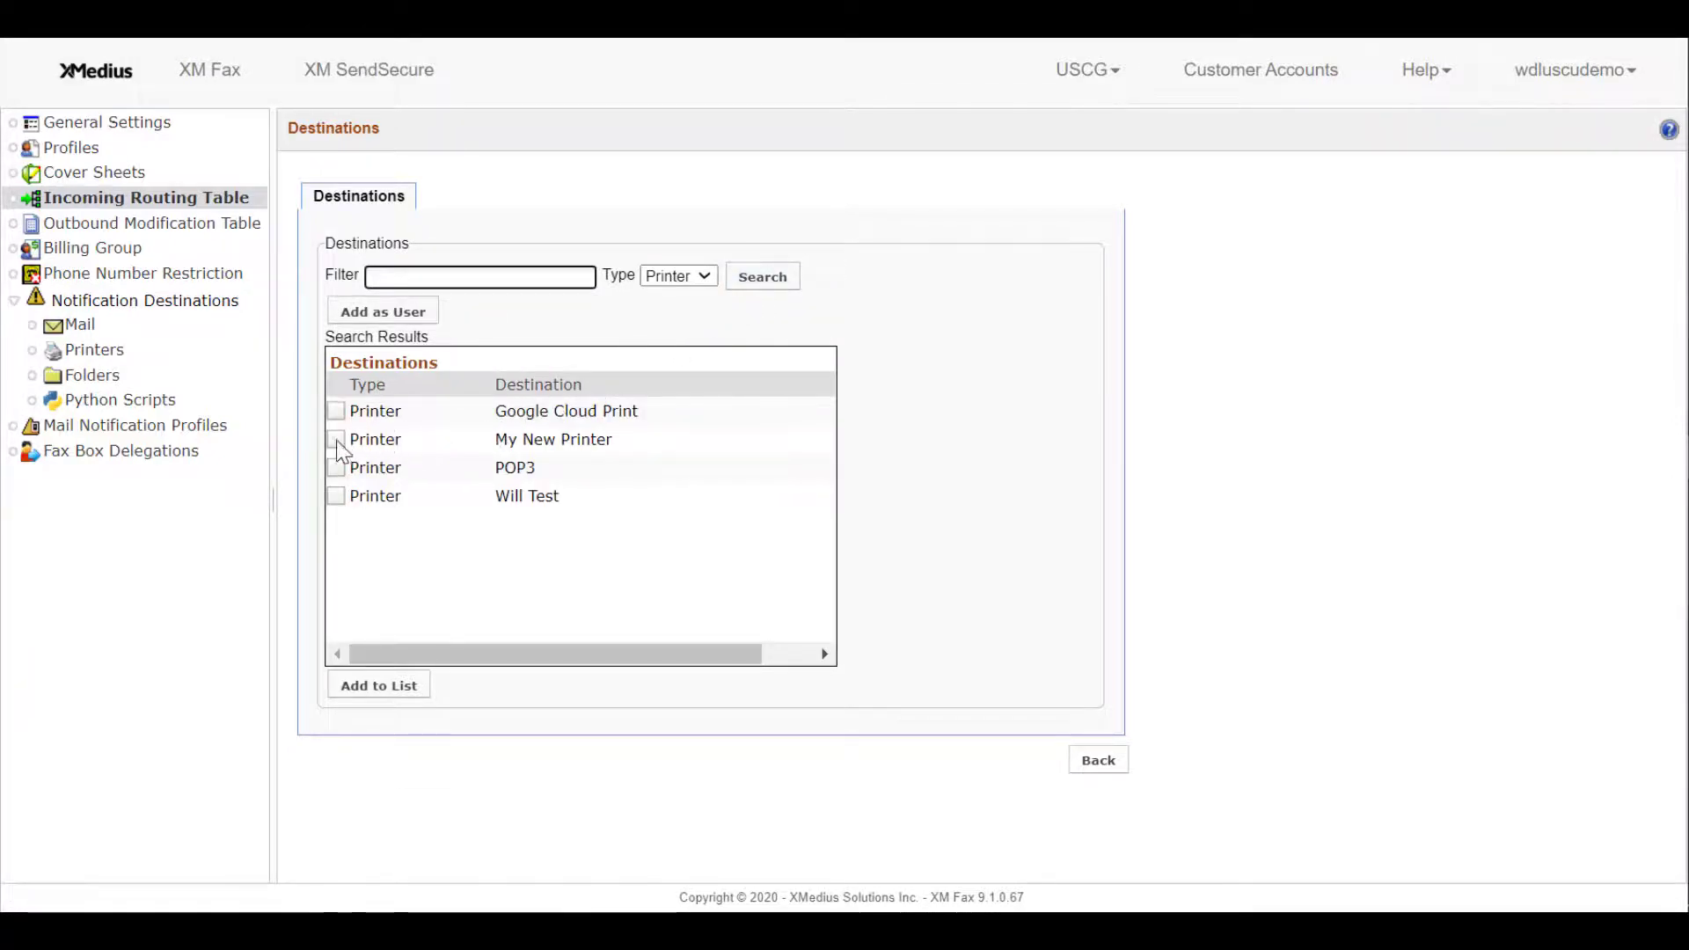
click(334, 438)
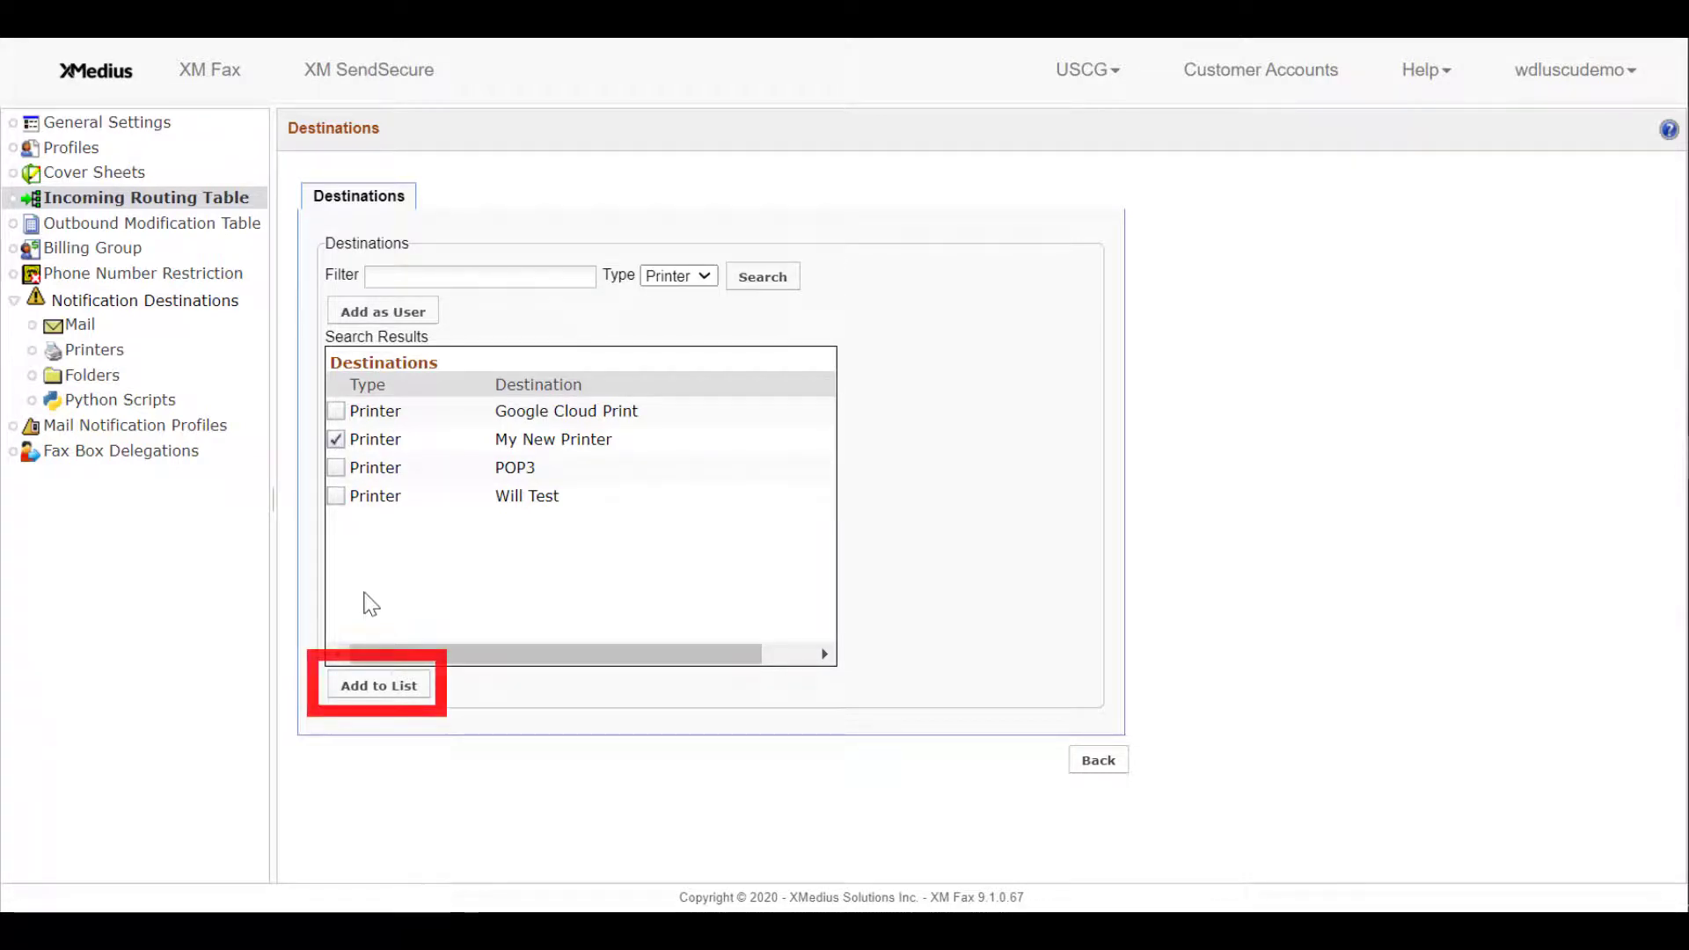
click(378, 684)
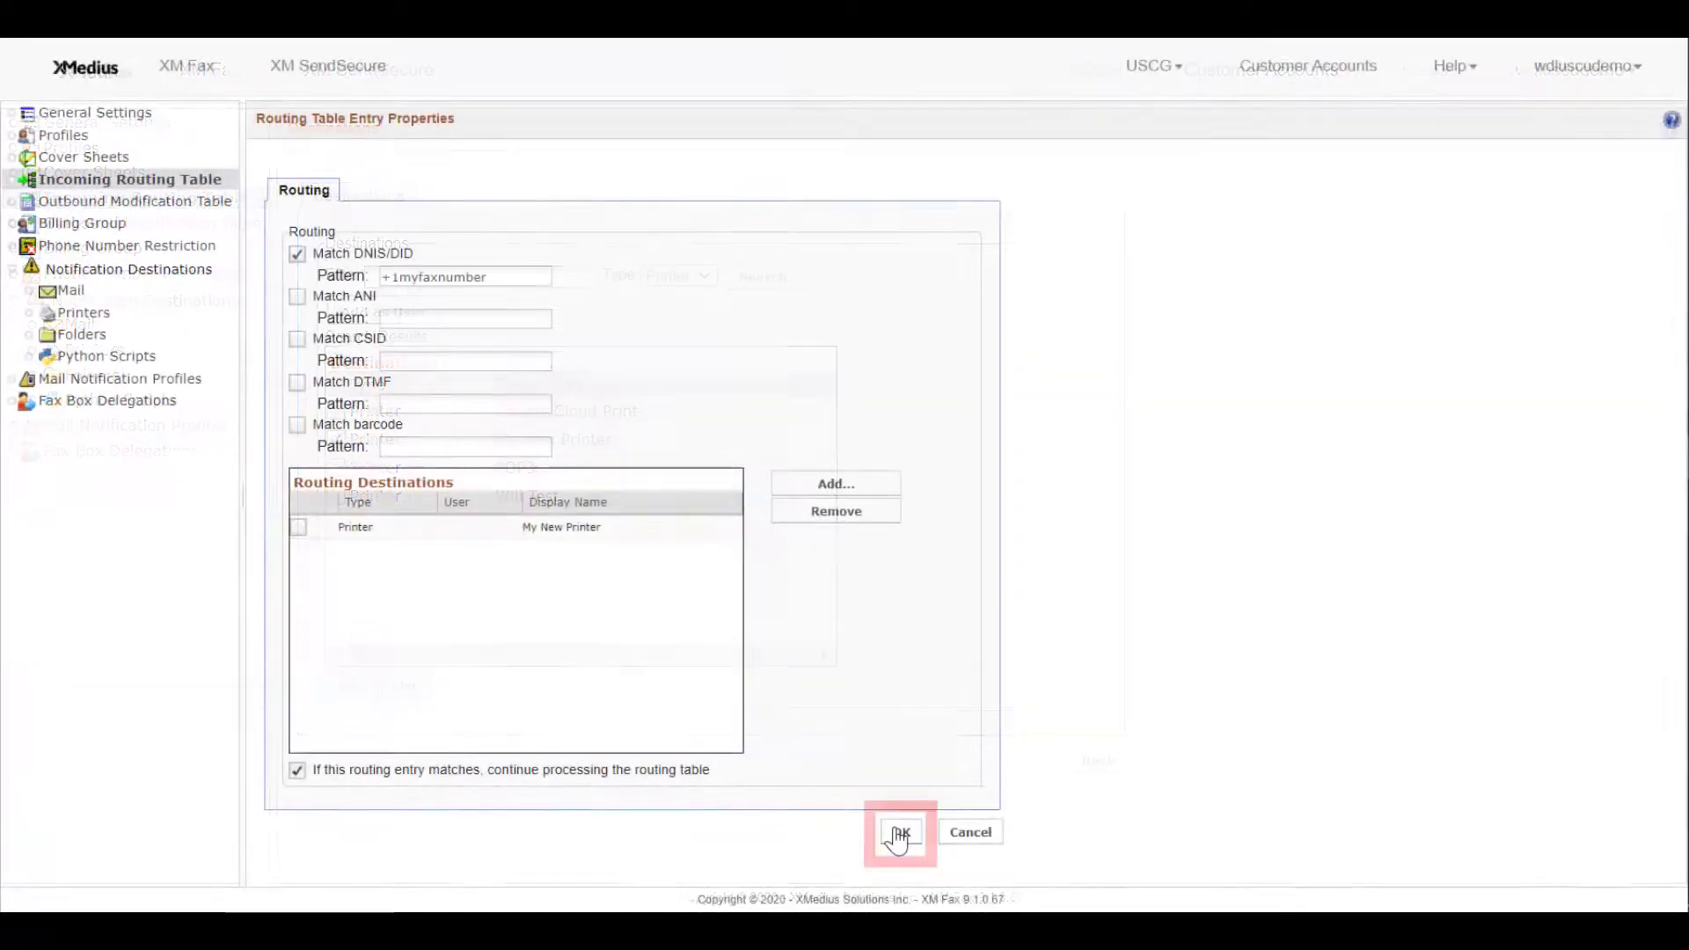
Save the routing entry for +1myfaxnumber.
click(901, 832)
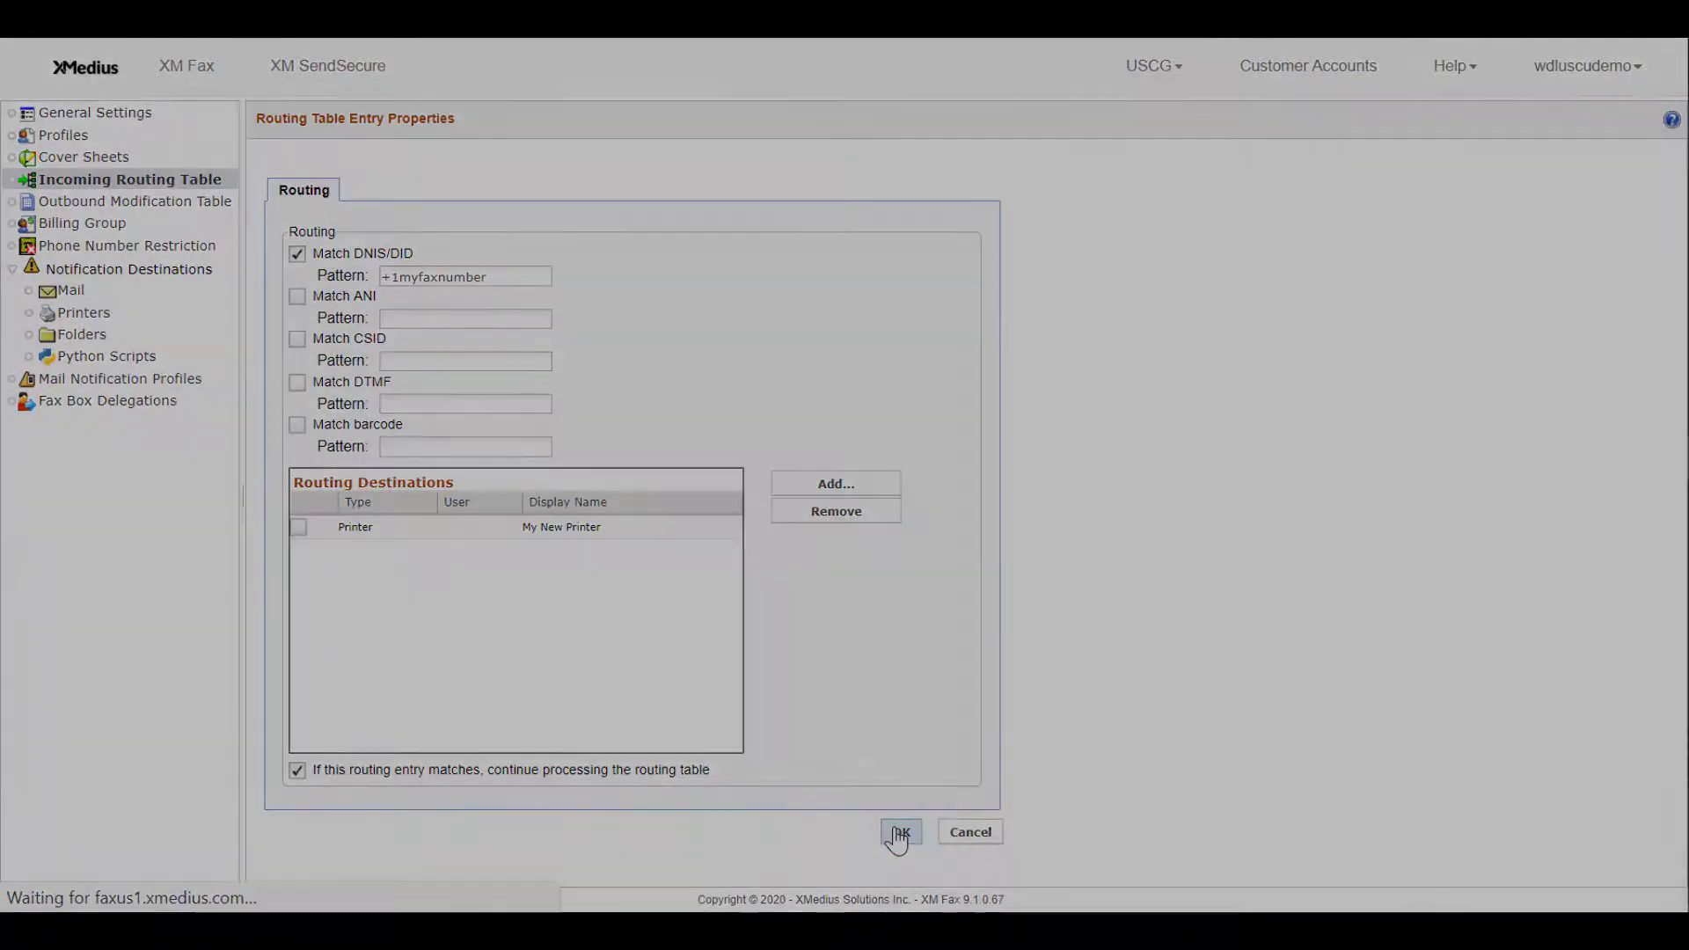
click(900, 832)
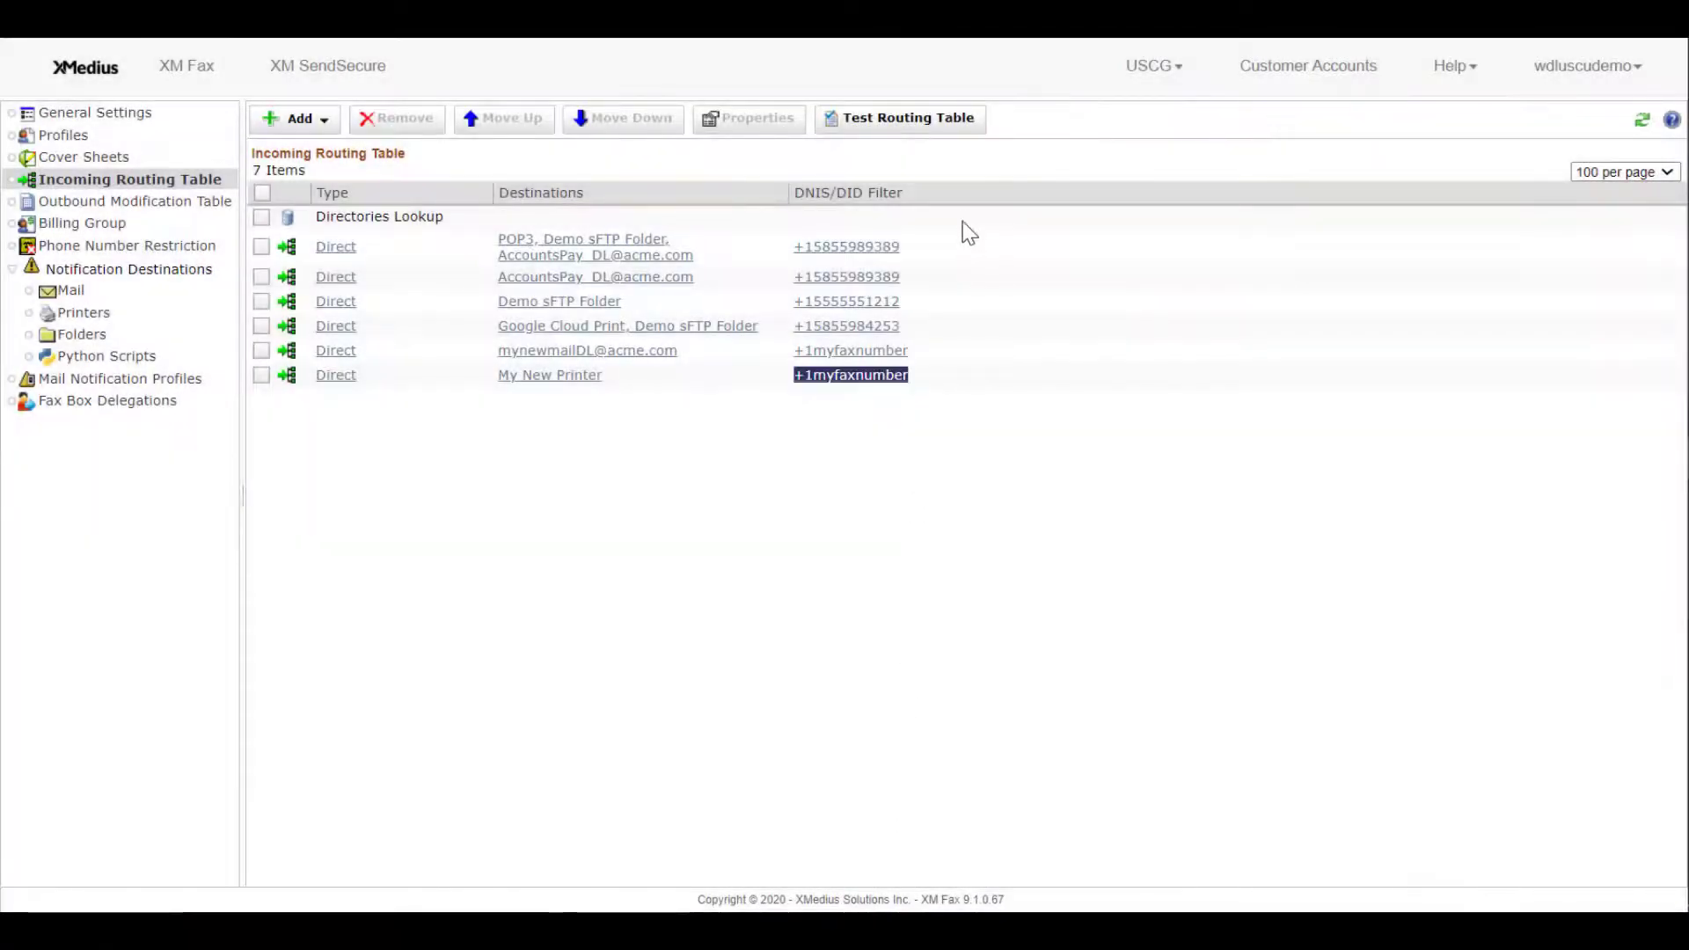
click(908, 117)
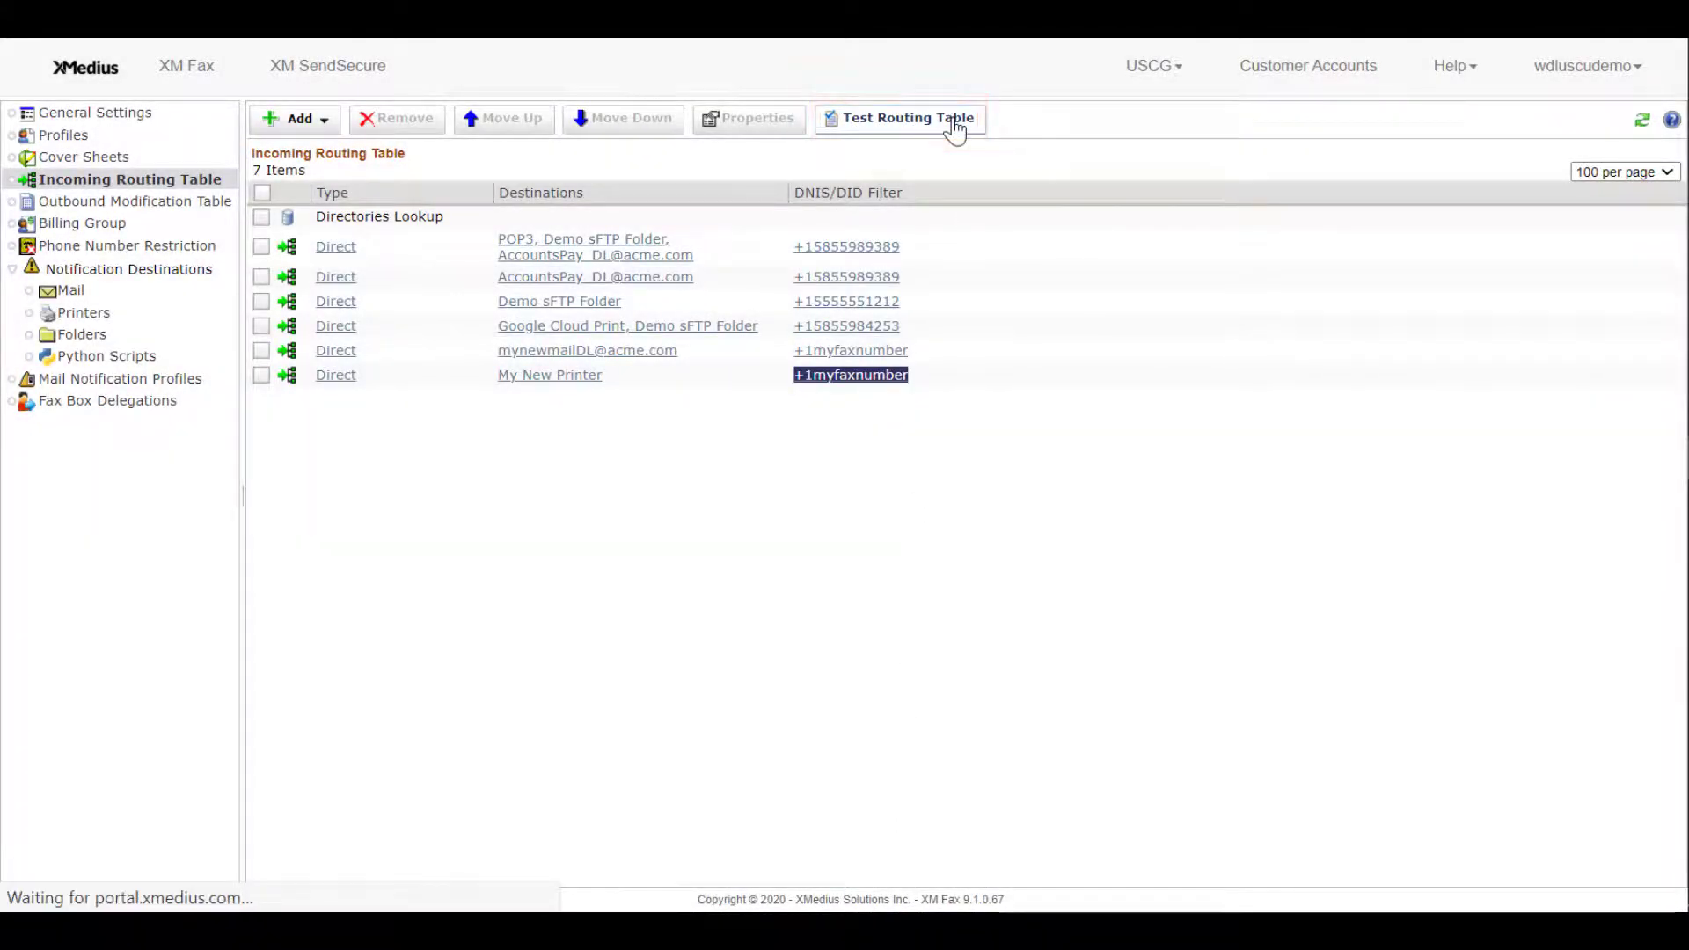
click(908, 117)
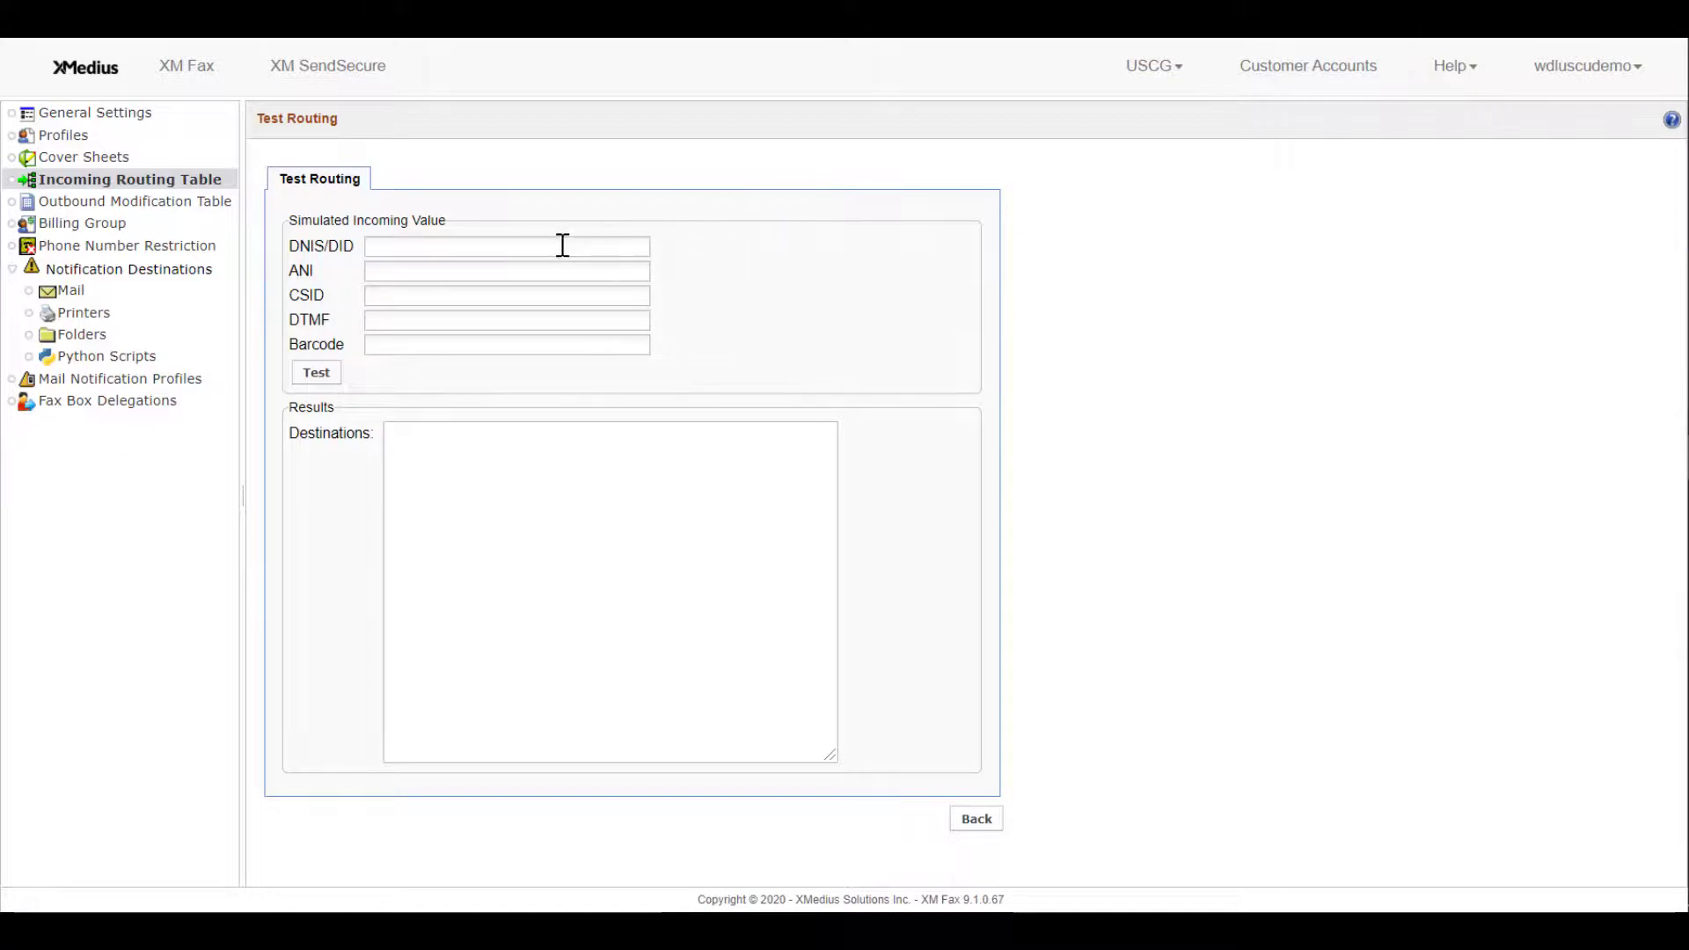
text(+1myfaxnumber)
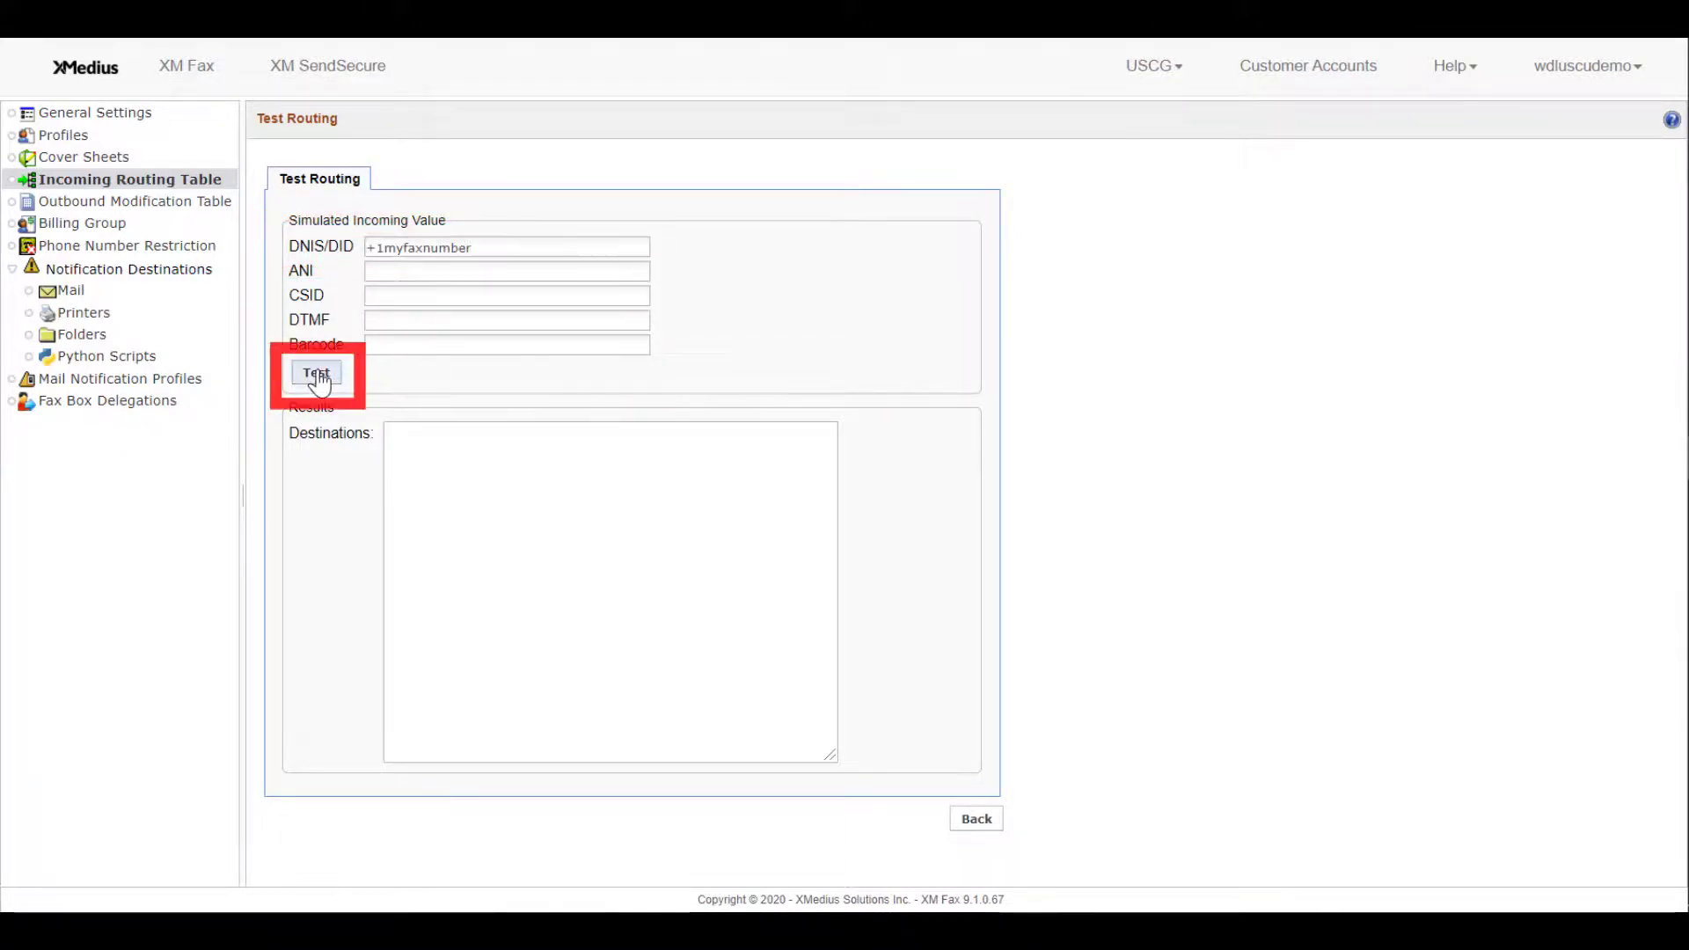
click(314, 371)
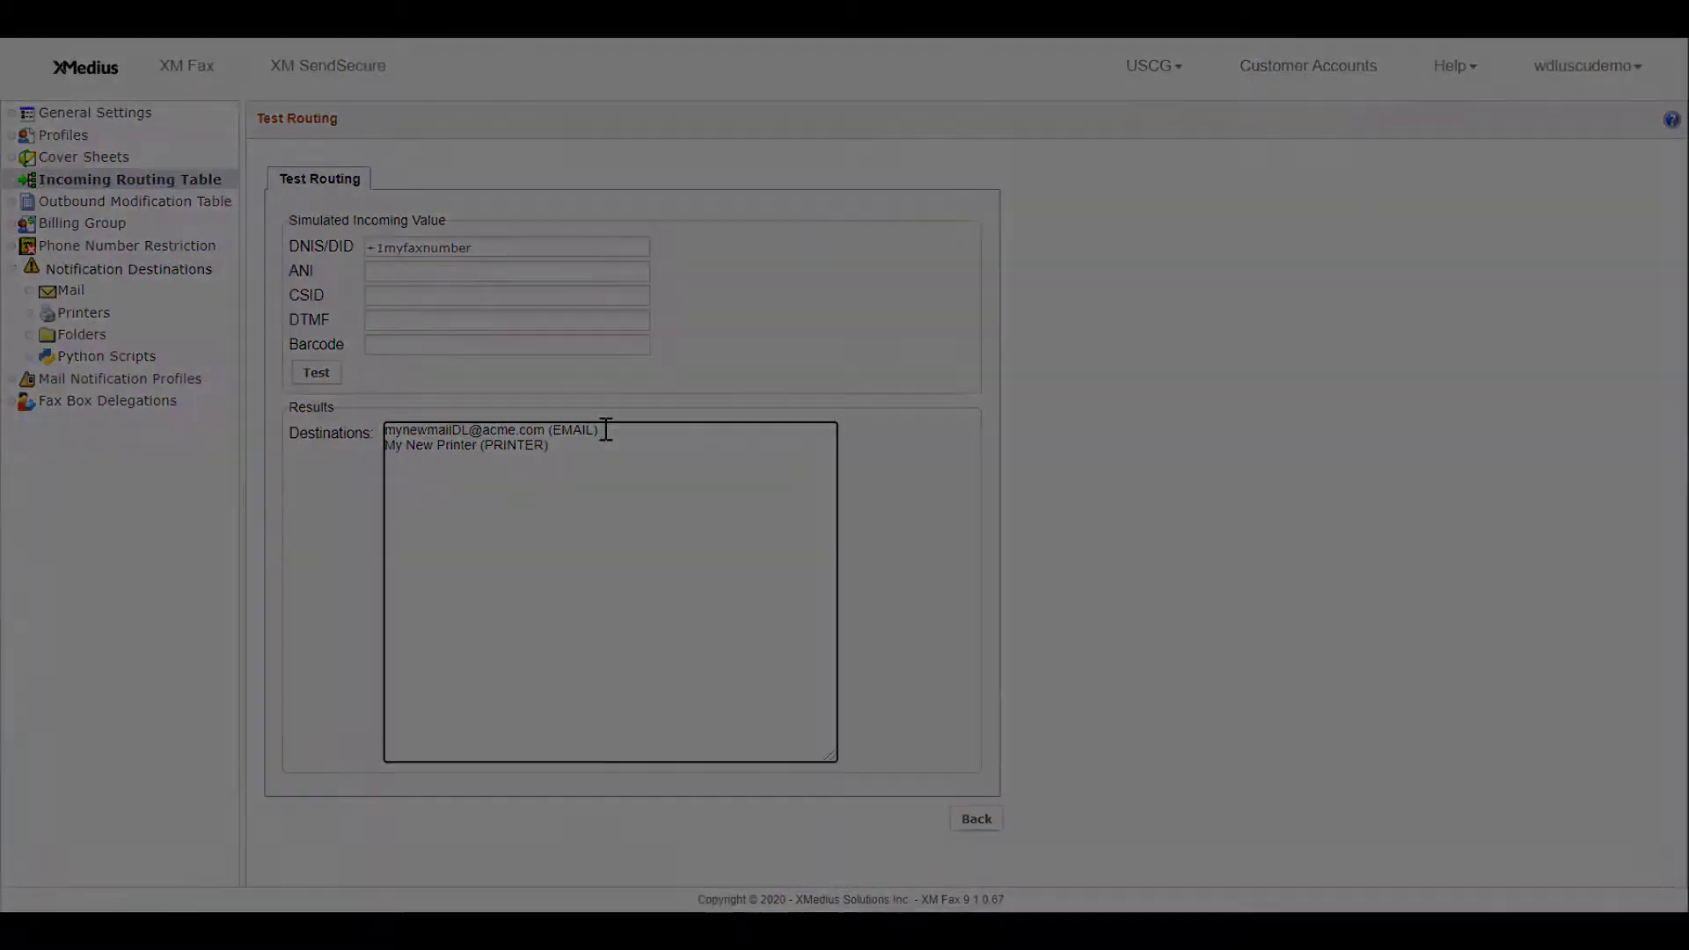
click(1389, 74)
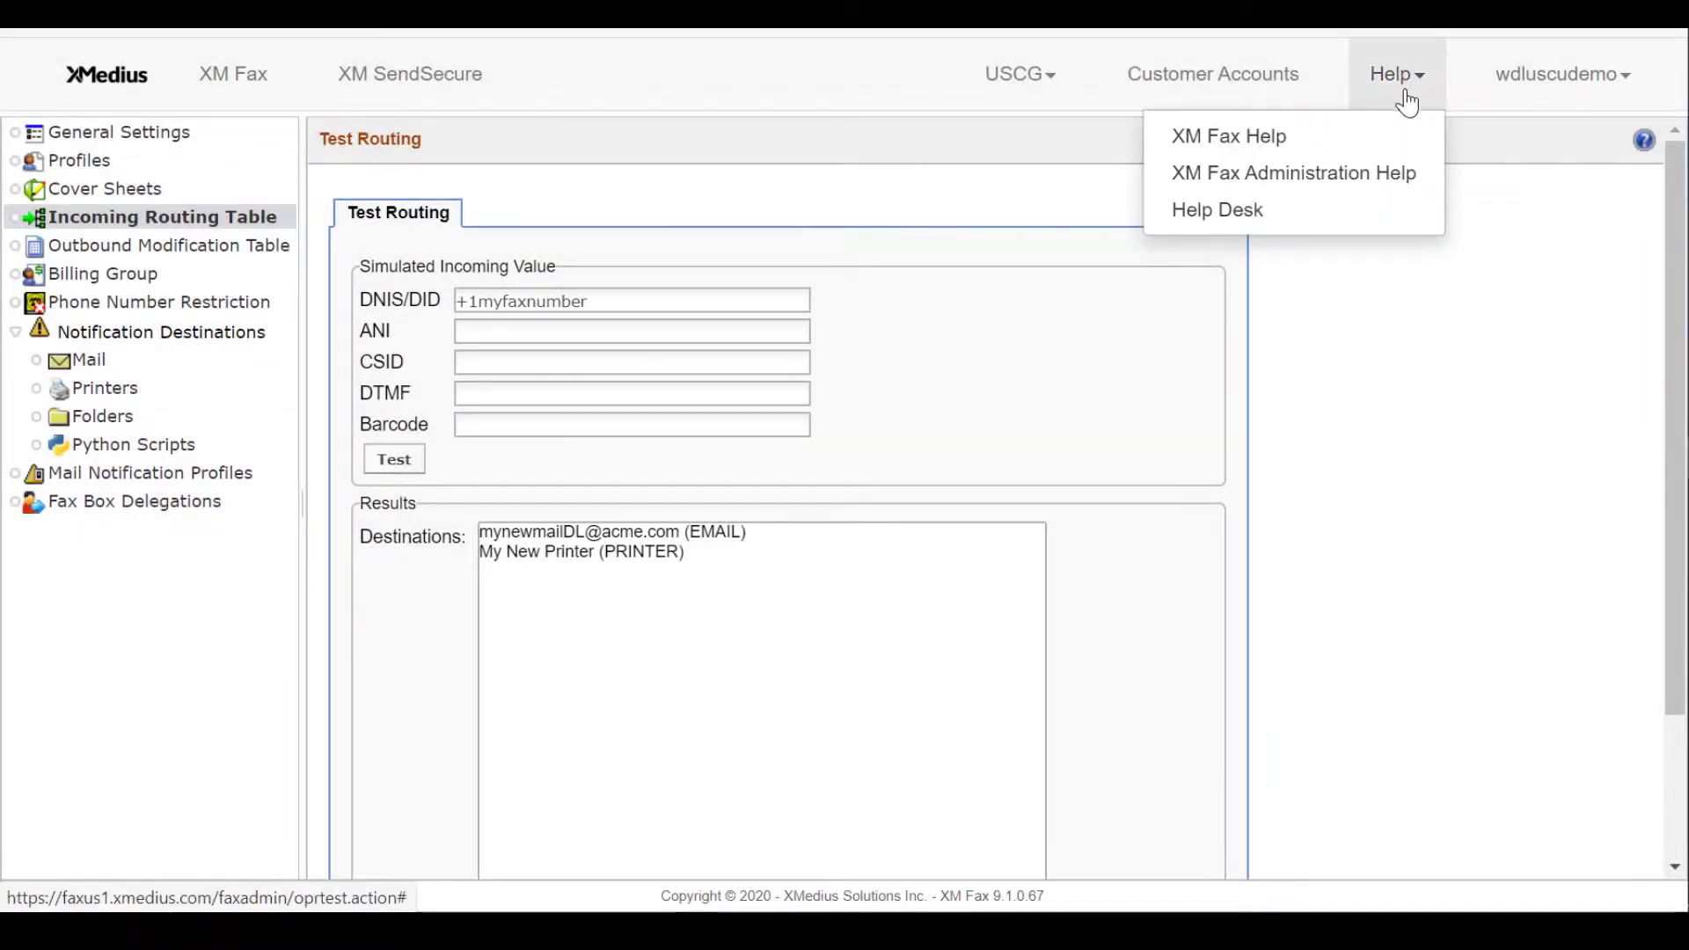
Search the XM Fax Administration Help for 'cloud print' and view Configuring a Printer Destination.
click(1293, 172)
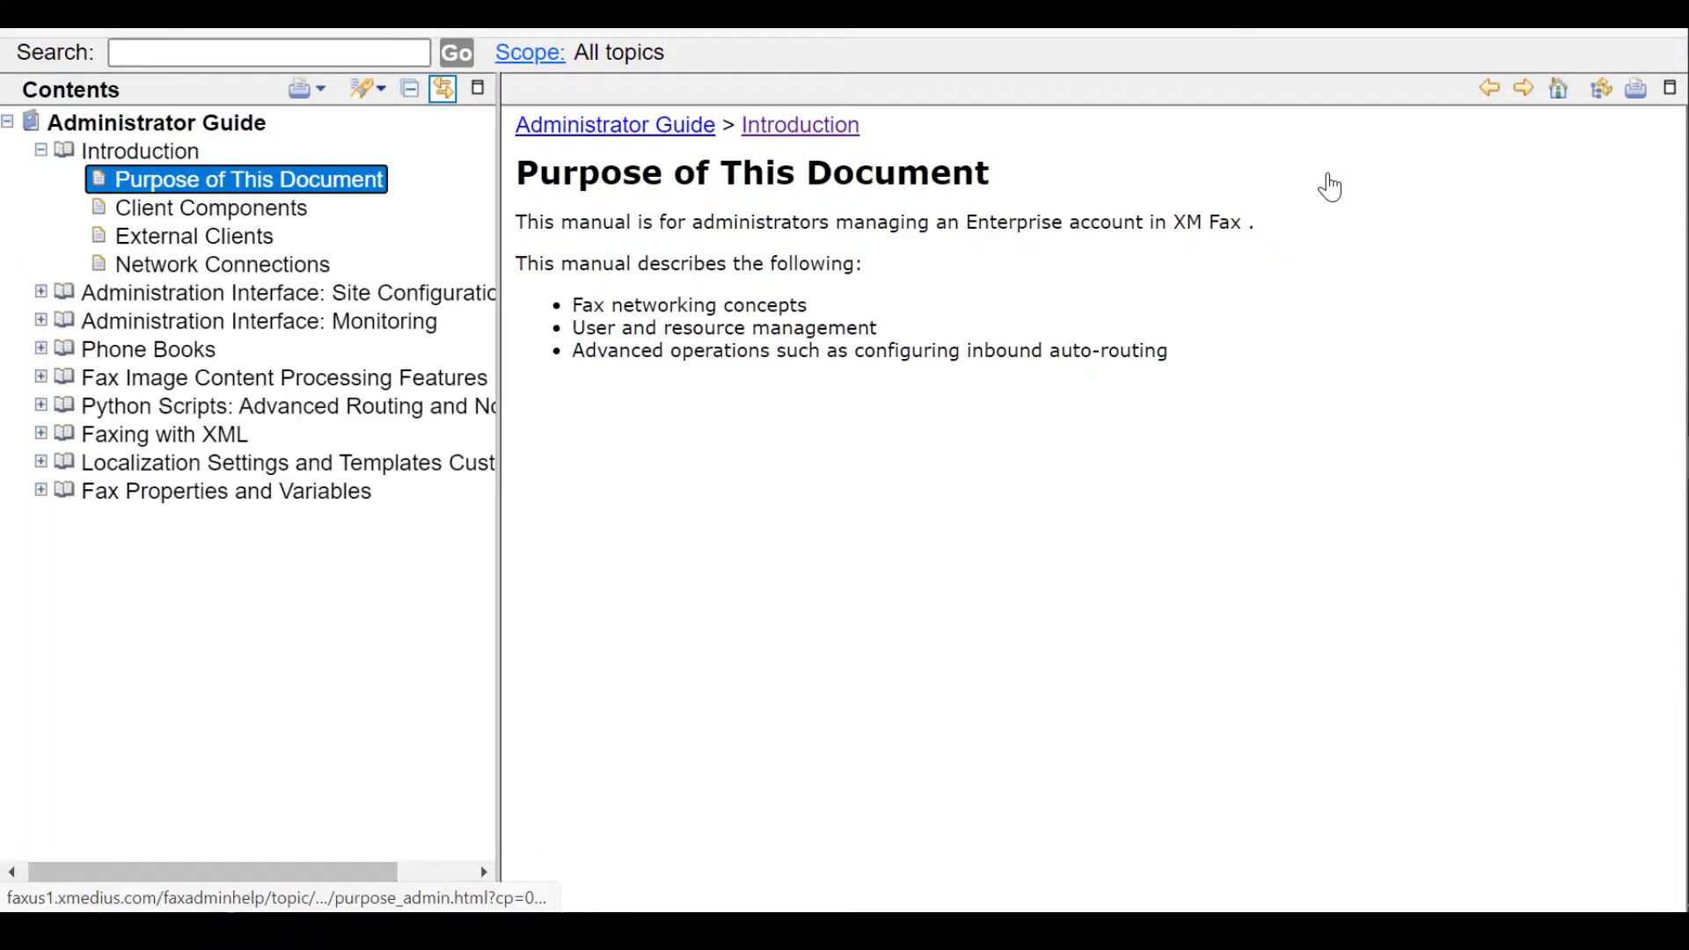
click(267, 51)
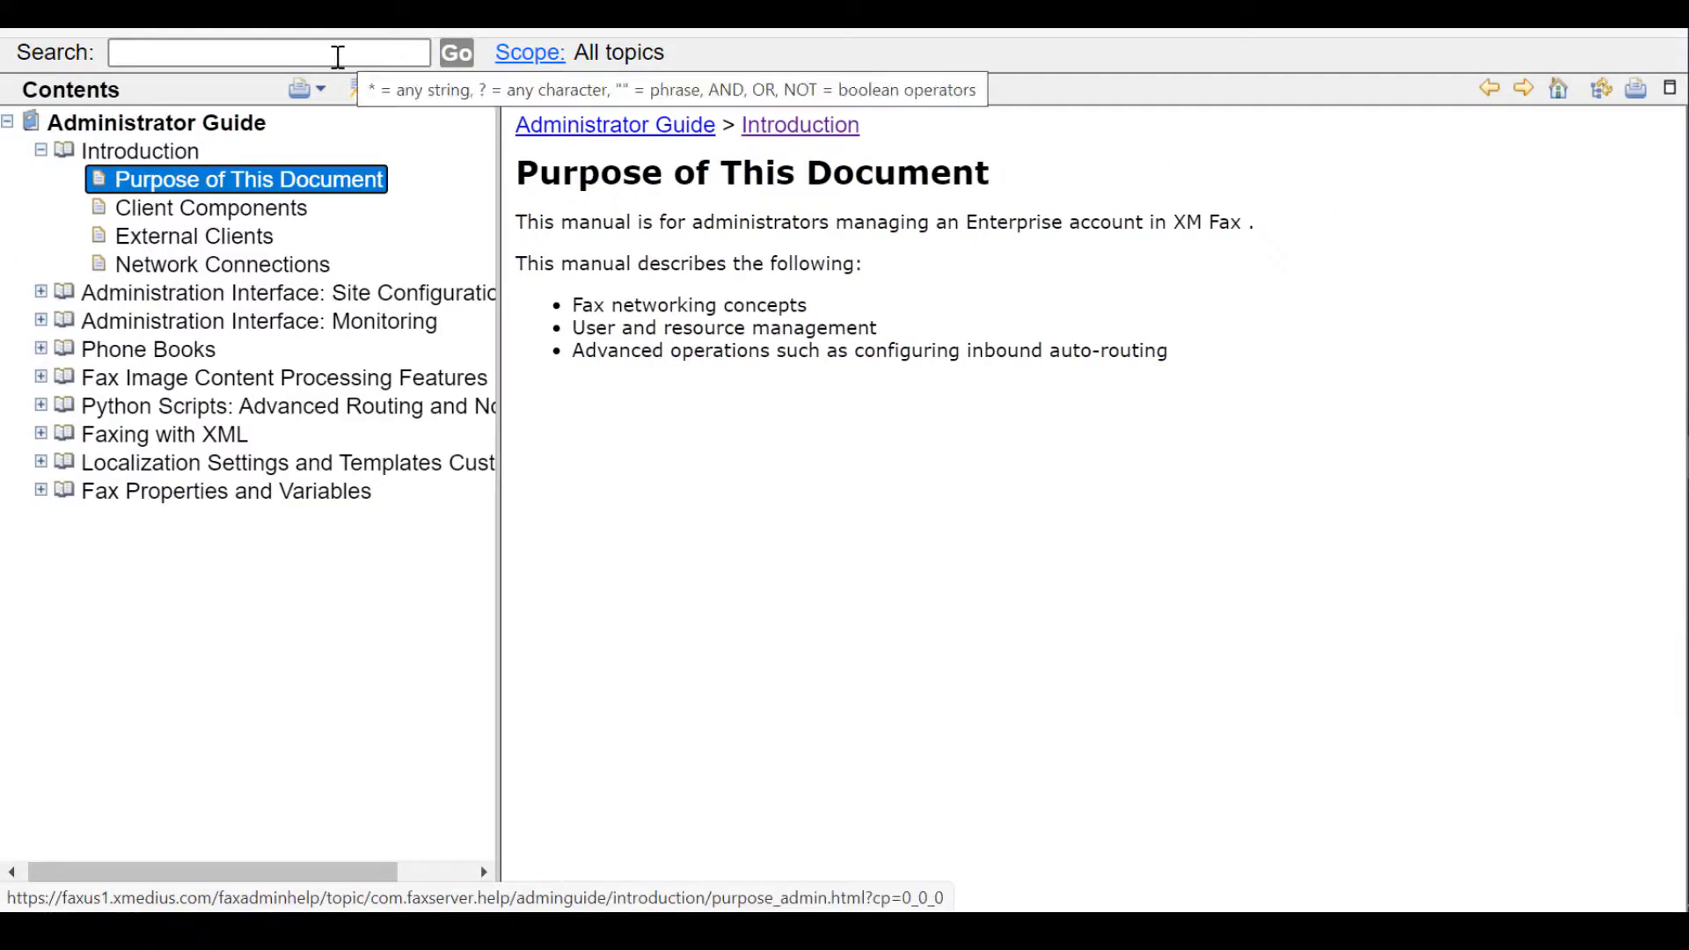
text(cloud)
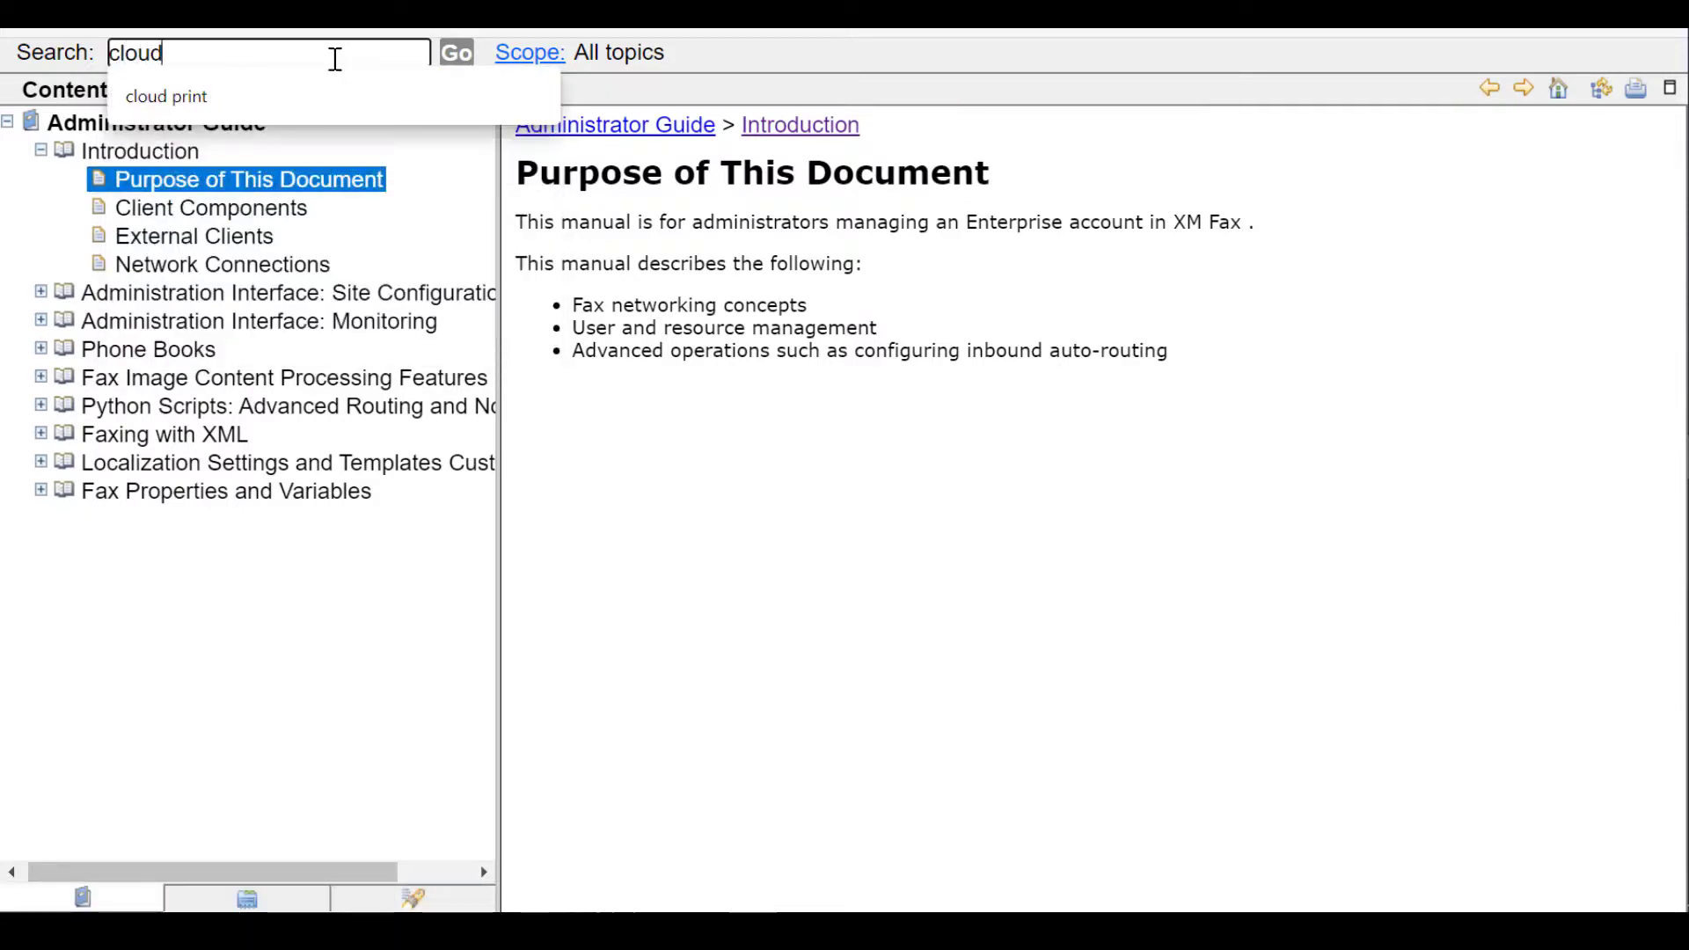
click(165, 95)
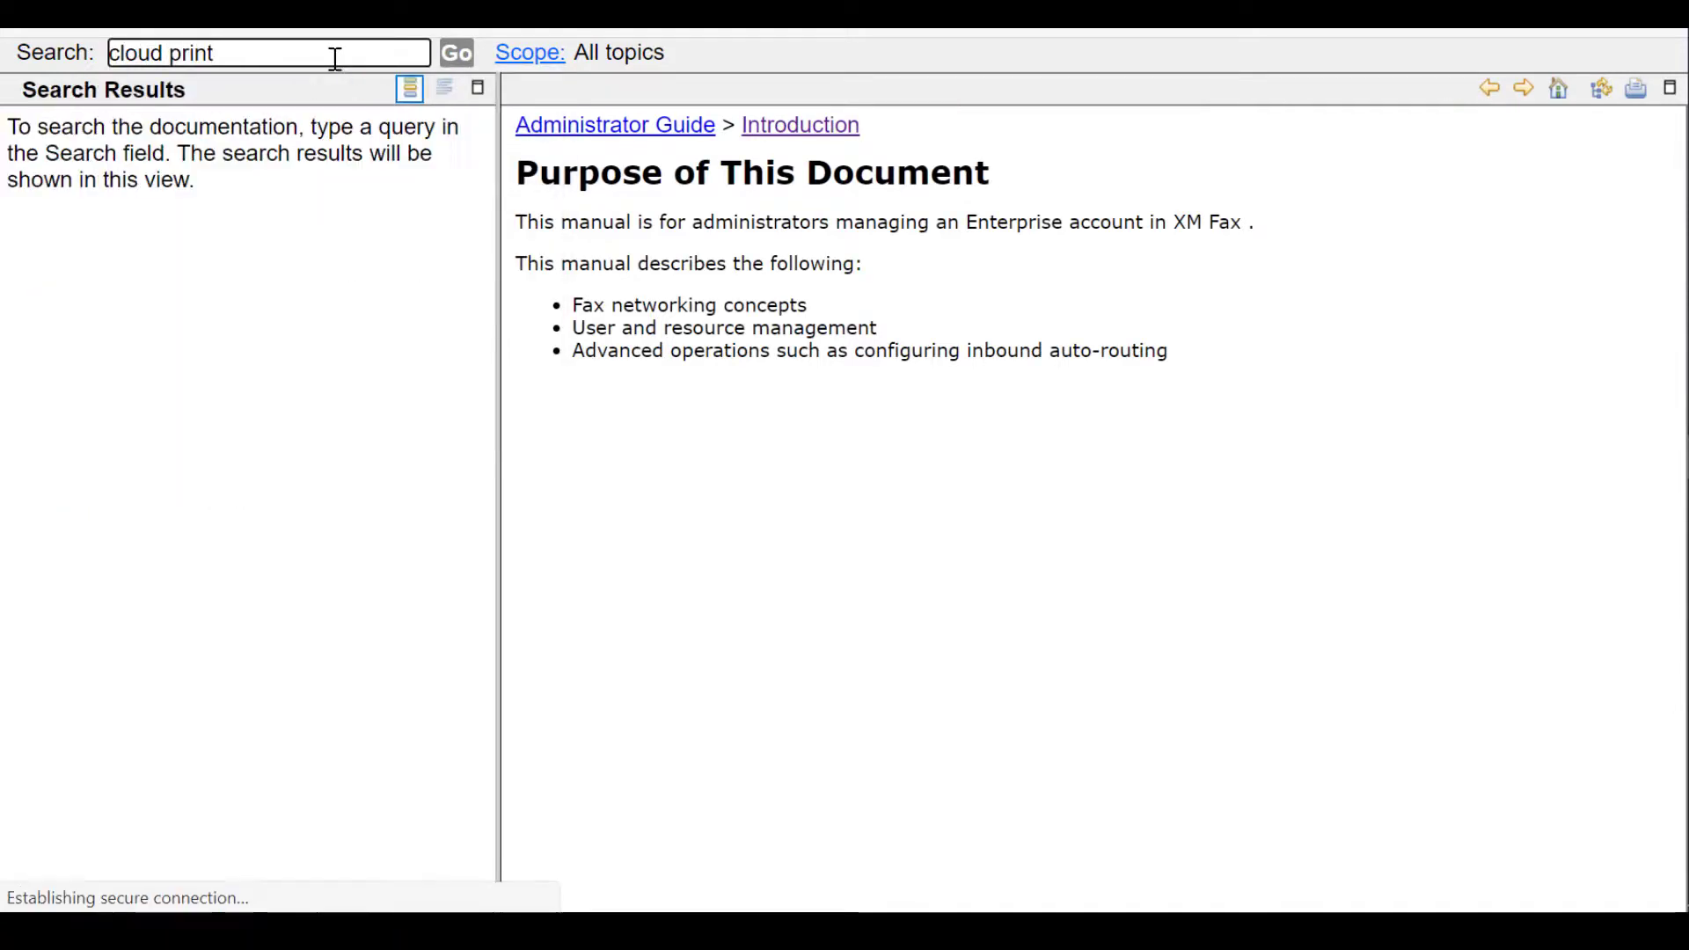
click(454, 51)
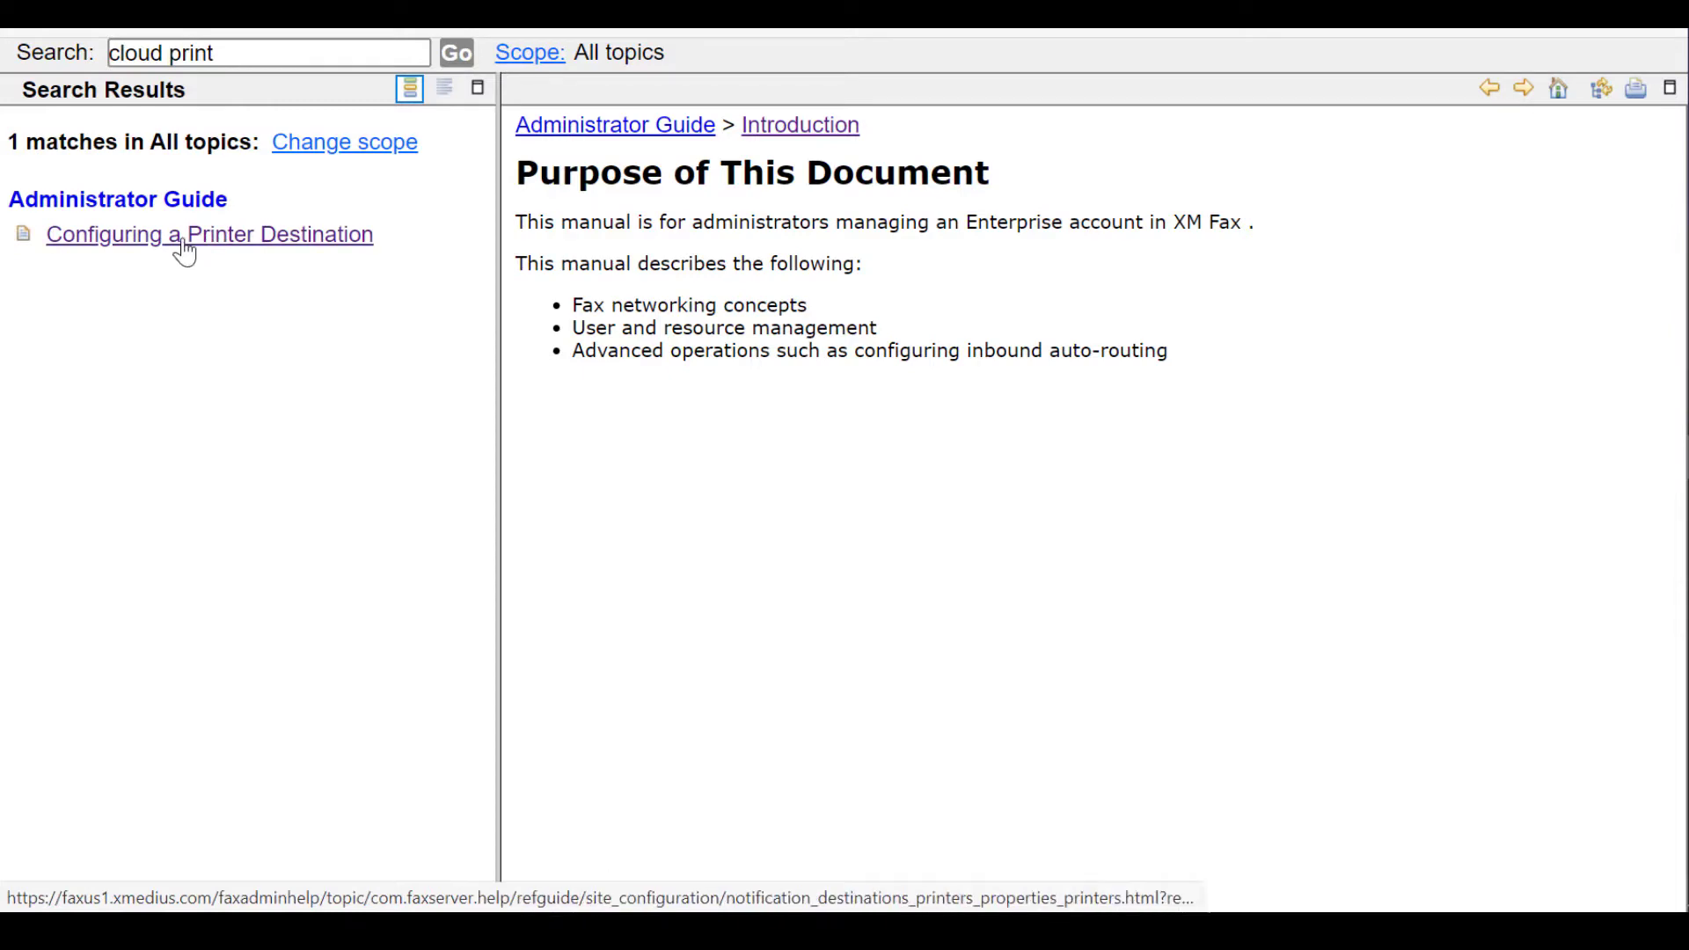
click(209, 234)
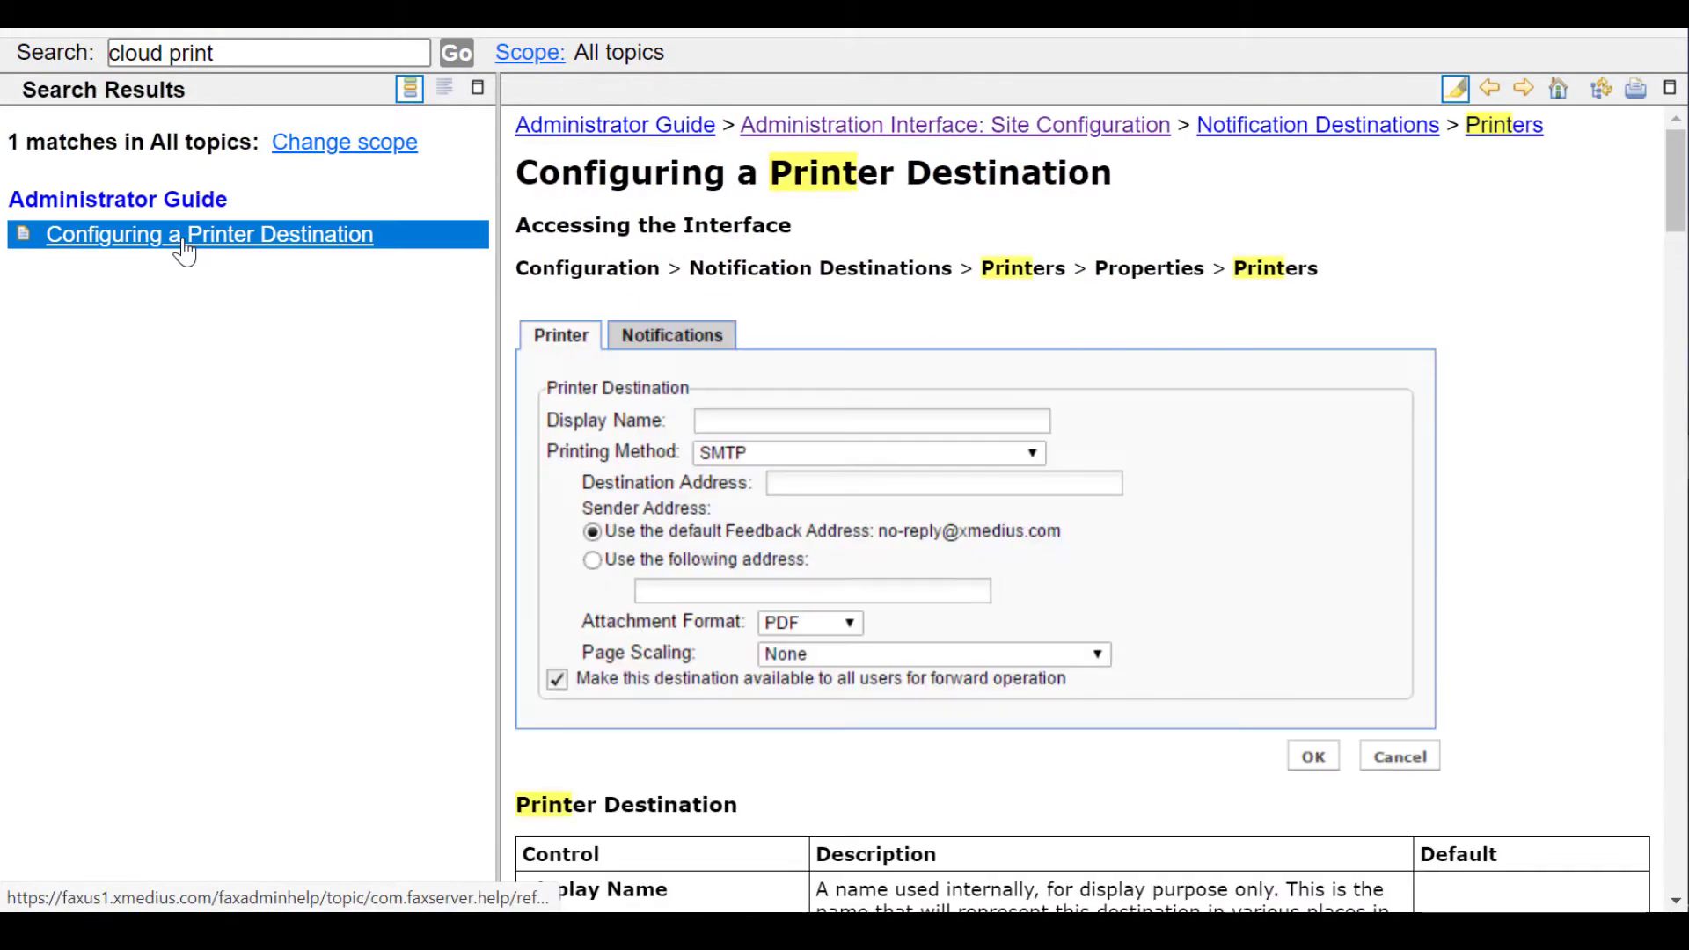